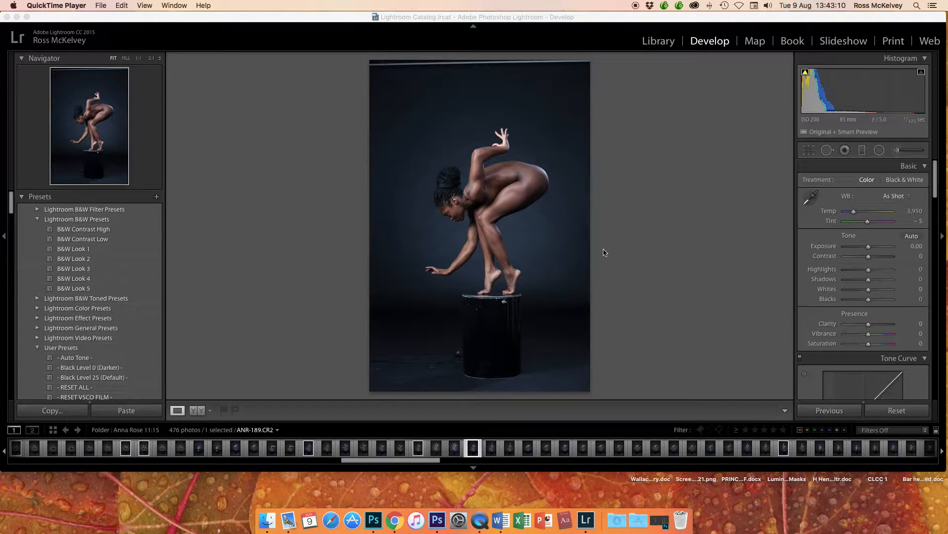
{"action": "mouse_move", "coordinate": [671, 242]}
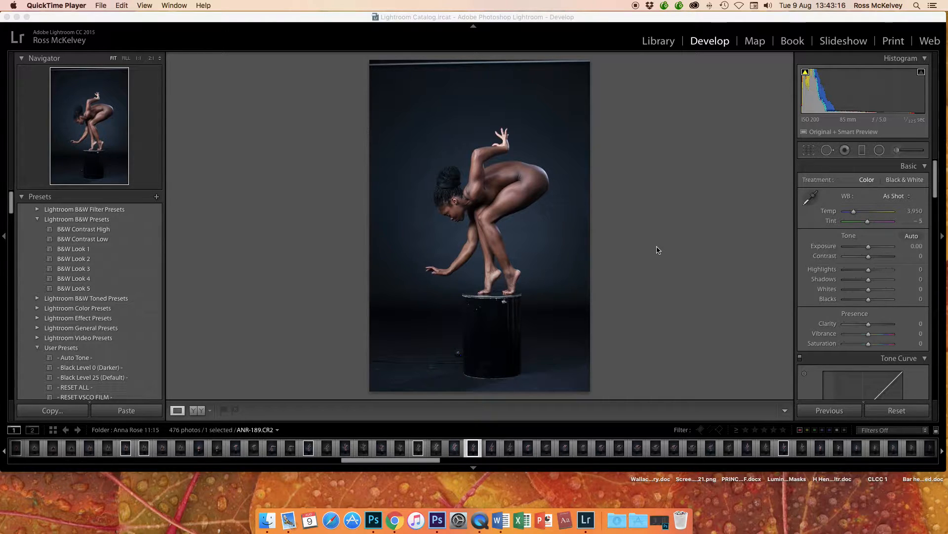
{"action": "mouse_move", "coordinate": [660, 256]}
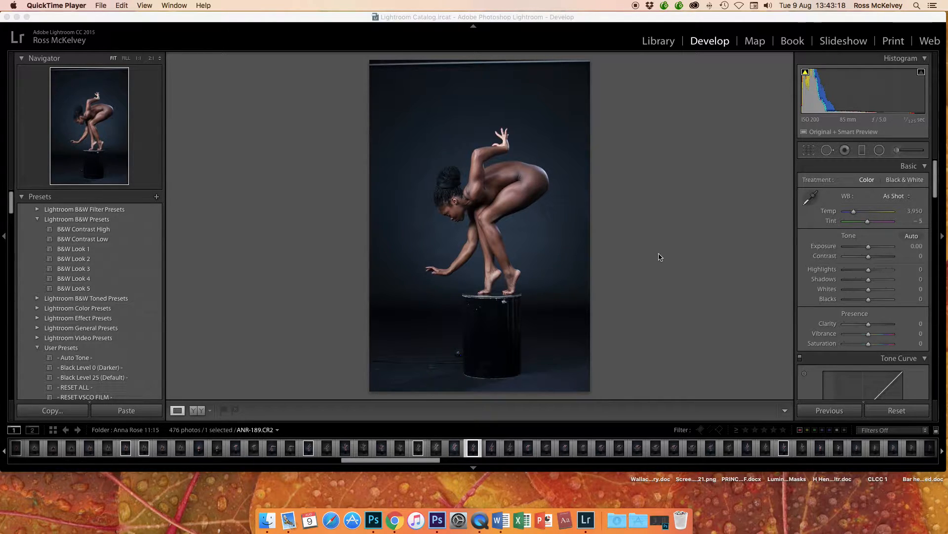
{"action": "mouse_move", "coordinate": [658, 248]}
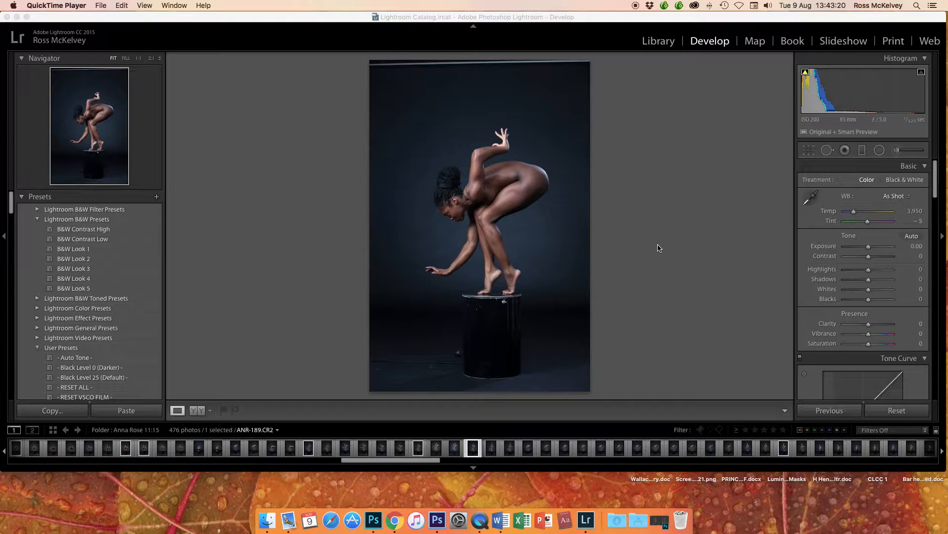
{"action": "mouse_move", "coordinate": [855, 274]}
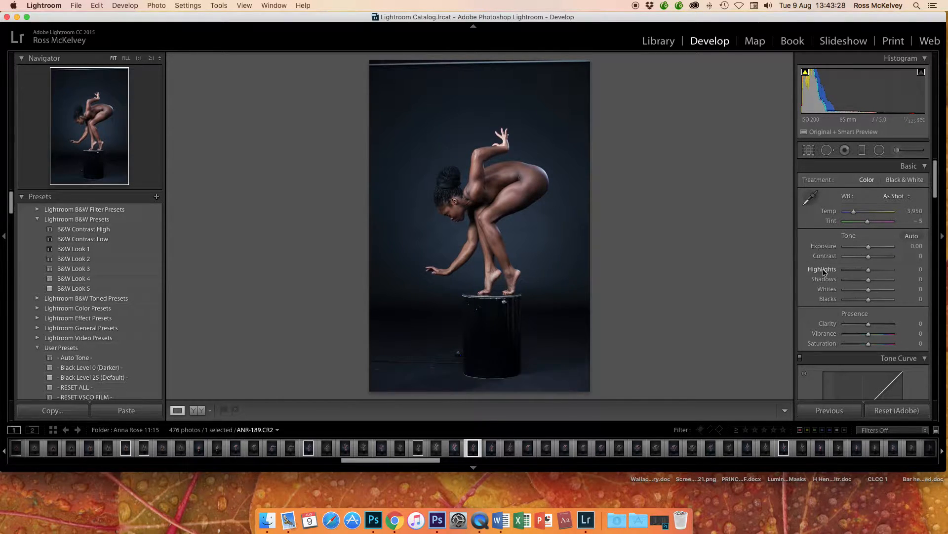
Drag the Basic panel sliders to Highlights -35, Shadows +60 and Blacks +50.
{"action": "left_click_drag", "start_coordinate": [886, 269], "coordinate": [859, 269]}
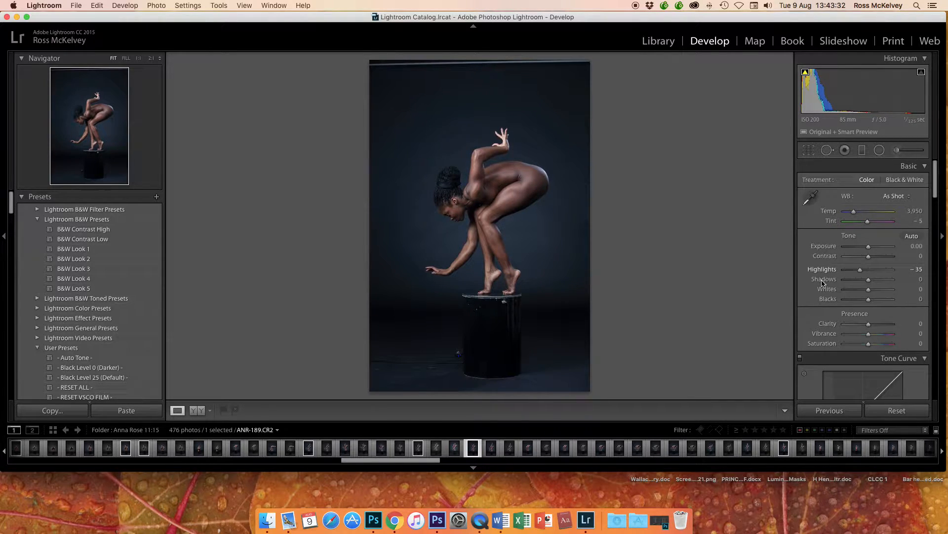
{"action": "left_click_drag", "start_coordinate": [868, 279], "coordinate": [877, 279]}
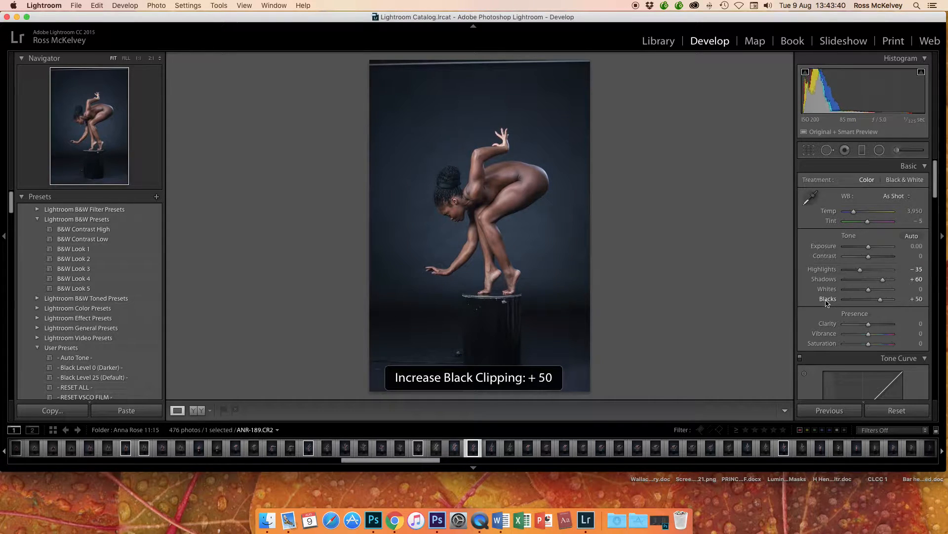
{"action": "left_click_drag", "start_coordinate": [871, 299], "coordinate": [883, 298]}
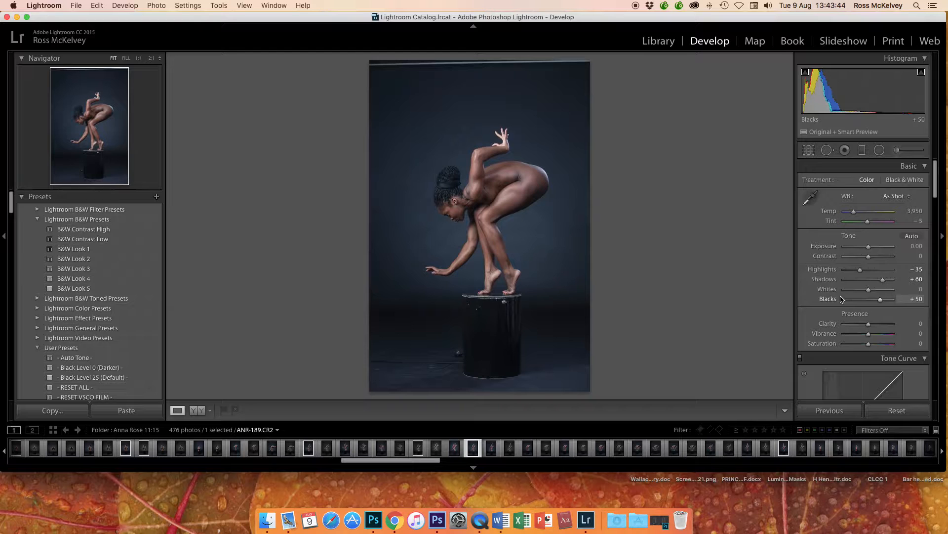
{"action": "left_click", "coordinate": [808, 150]}
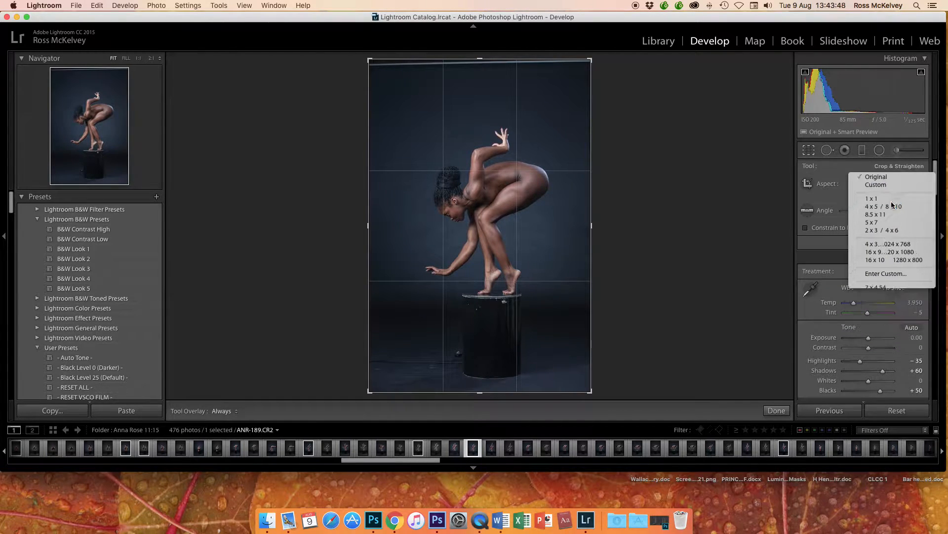
Lock the crop to a 1 x 1 aspect around the figure and pedestal top, then apply it.
{"action": "left_click", "coordinate": [871, 199]}
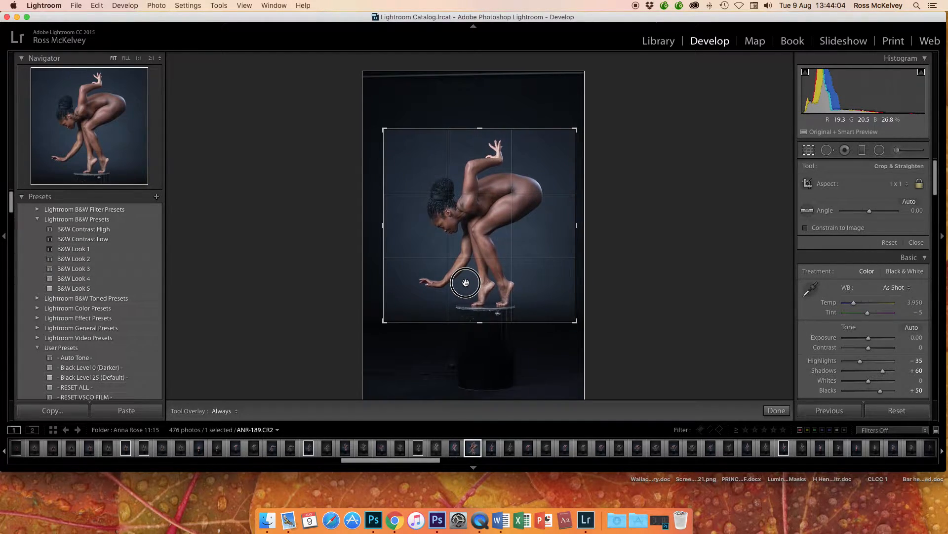
{"action": "left_click", "coordinate": [776, 410]}
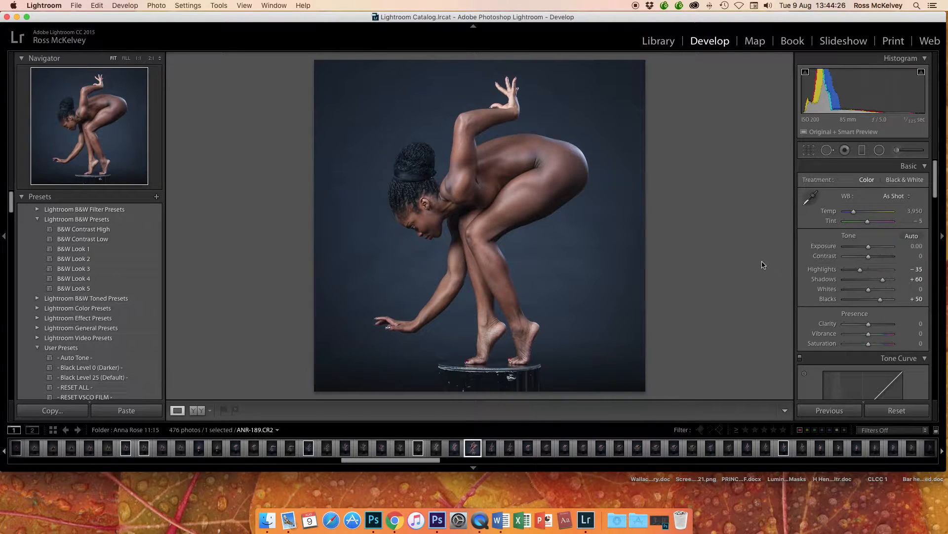
{"action": "mouse_move", "coordinate": [746, 250]}
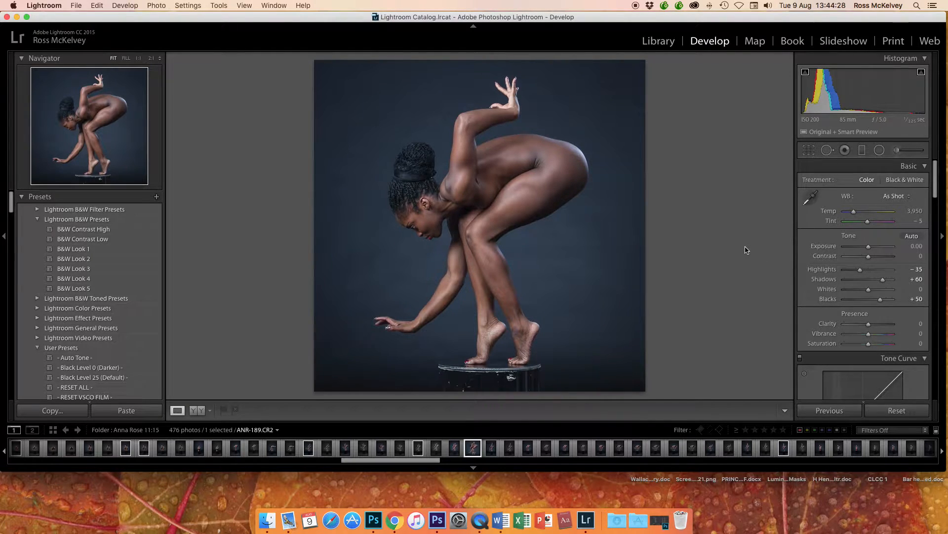
{"action": "mouse_move", "coordinate": [784, 250]}
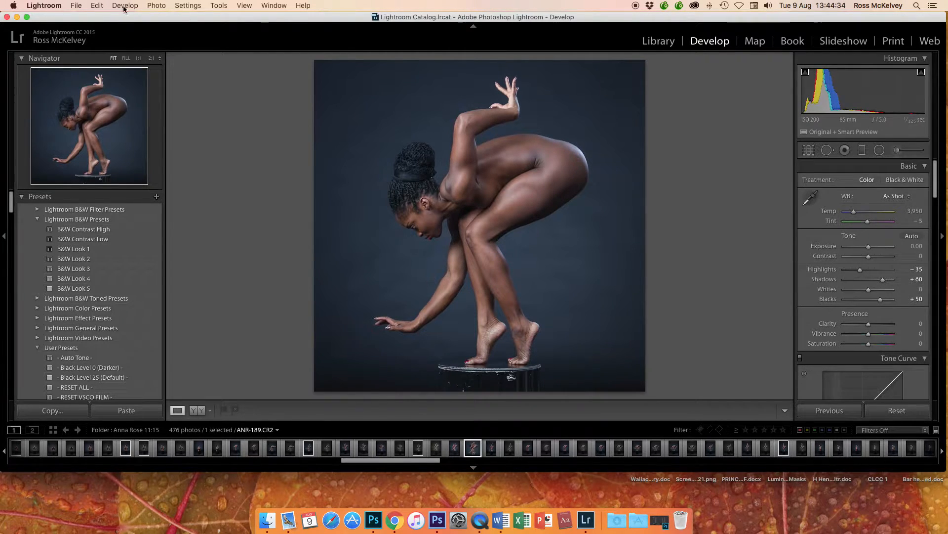
{"action": "left_click", "coordinate": [157, 6]}
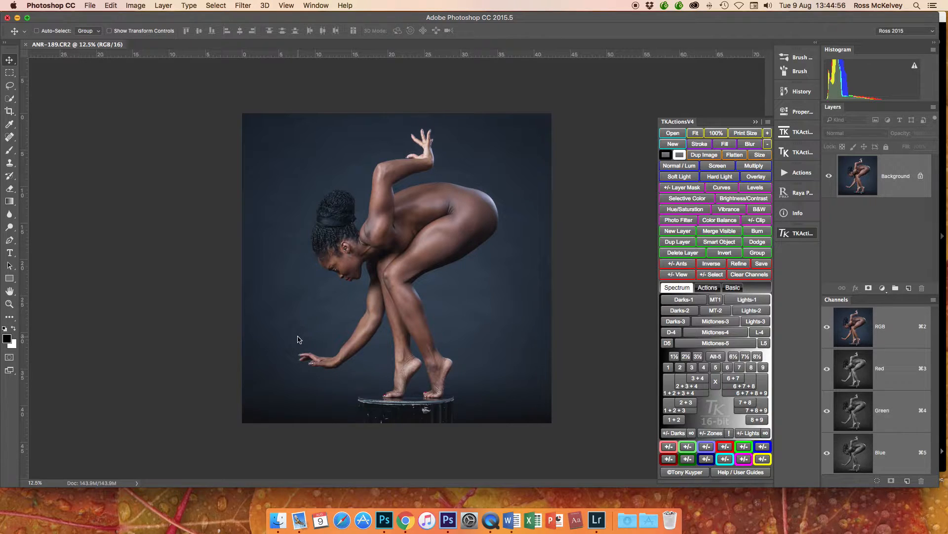
{"action": "mouse_move", "coordinate": [432, 414]}
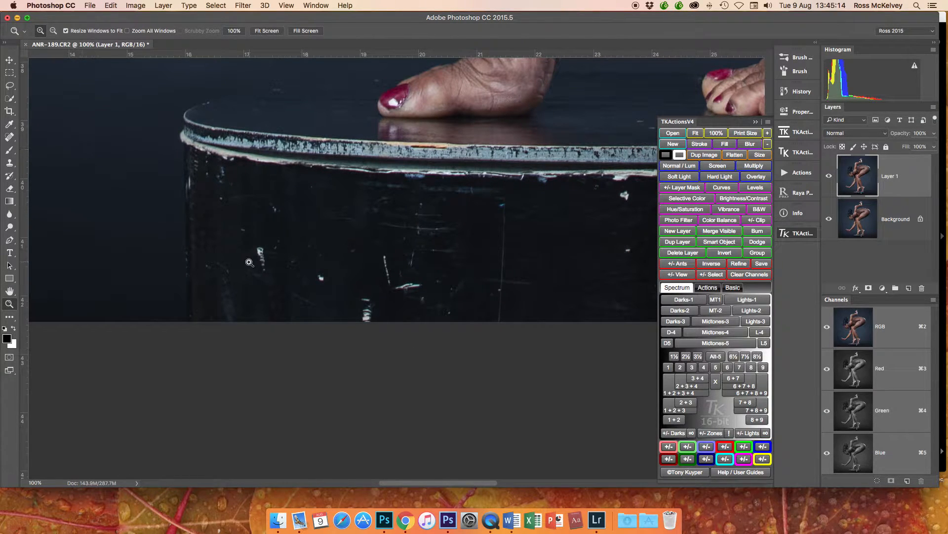
{"action": "mouse_move", "coordinate": [510, 236]}
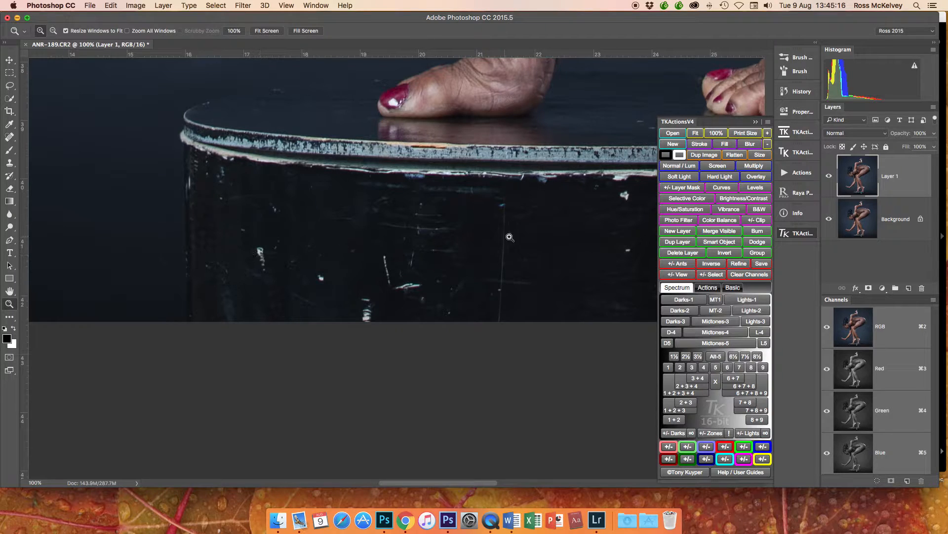
{"action": "mouse_move", "coordinate": [286, 243]}
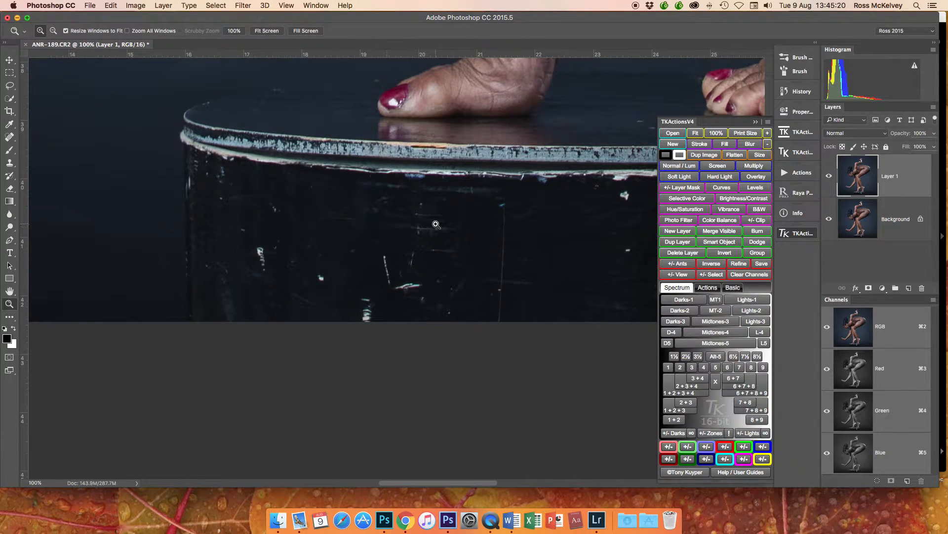
Content-Aware spot-heal the pedestal's side scratches, vertical scratch and white chip on Layer 1.
{"action": "left_click", "coordinate": [11, 138]}
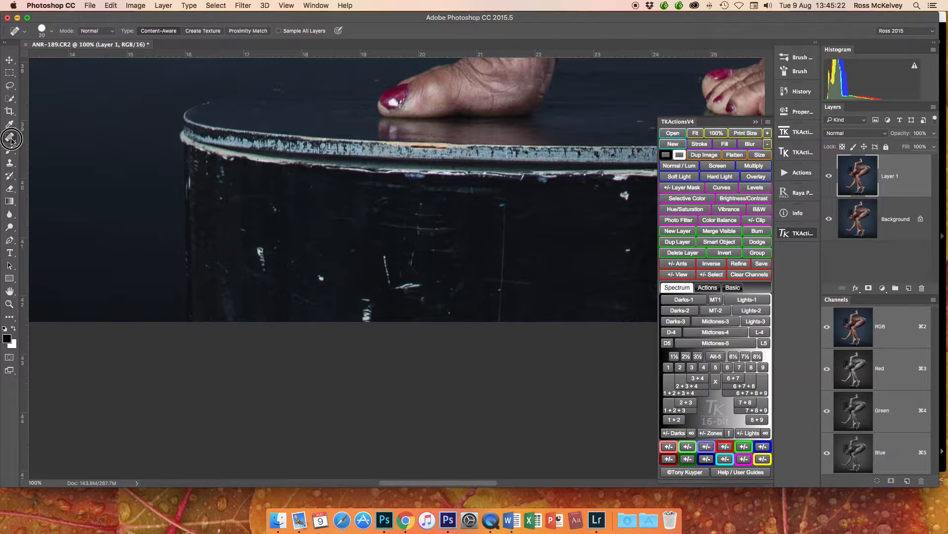
{"action": "mouse_move", "coordinate": [262, 261]}
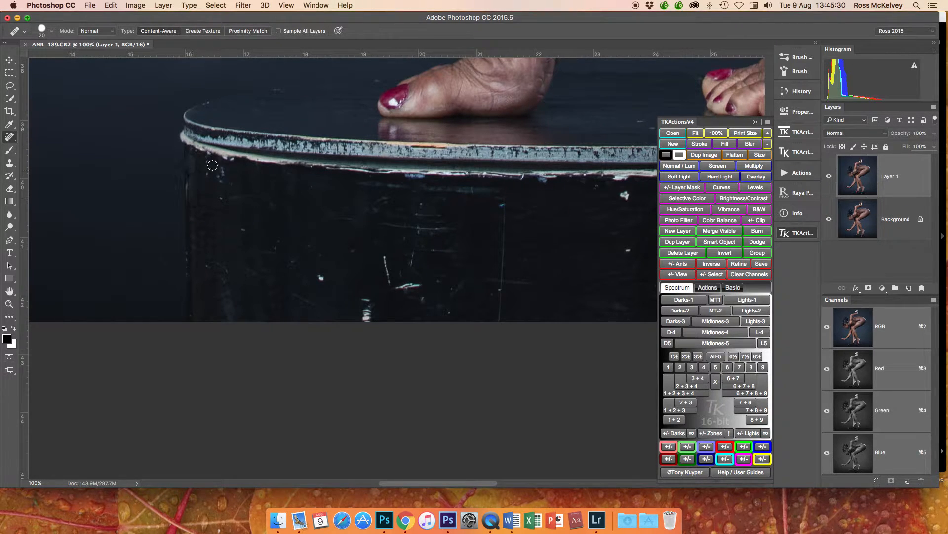
{"action": "left_click", "coordinate": [42, 30]}
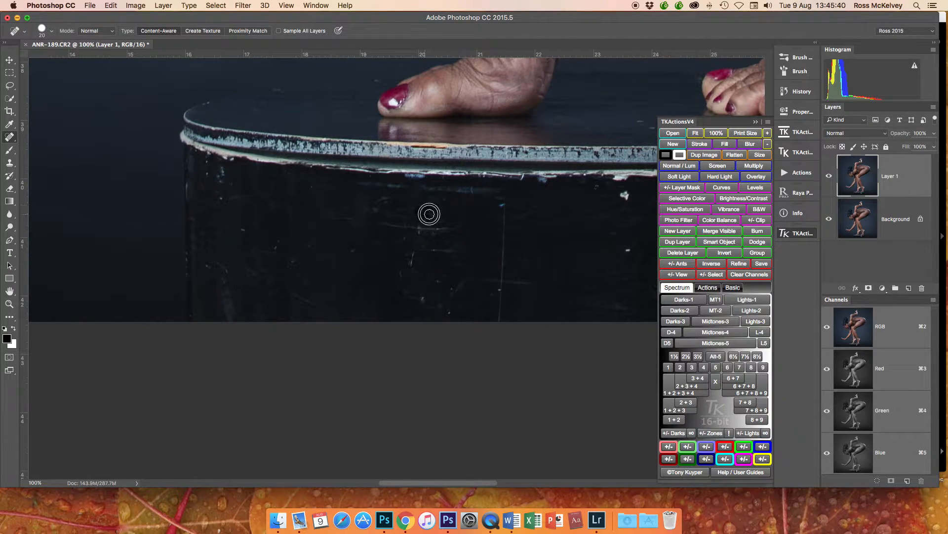
{"action": "mouse_move", "coordinate": [412, 267]}
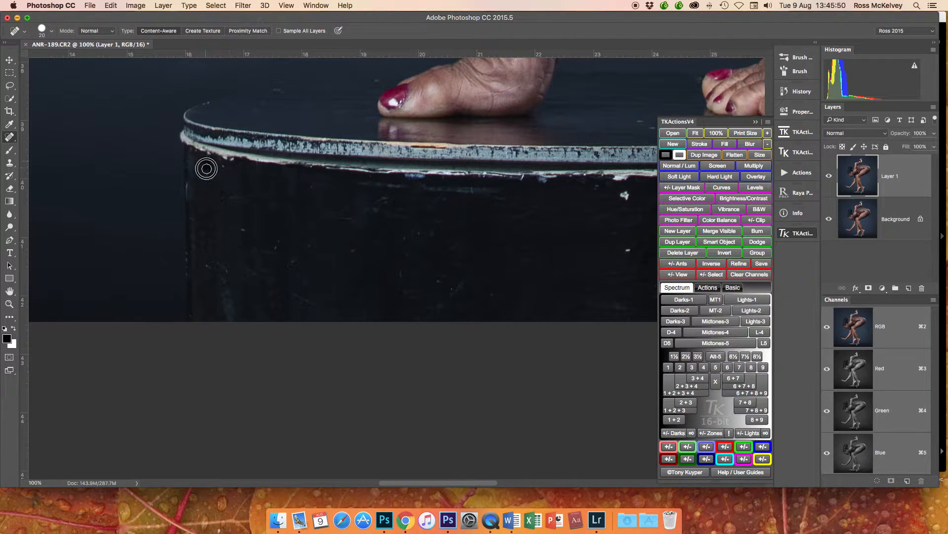
{"action": "left_click_drag", "start_coordinate": [206, 168], "coordinate": [364, 168]}
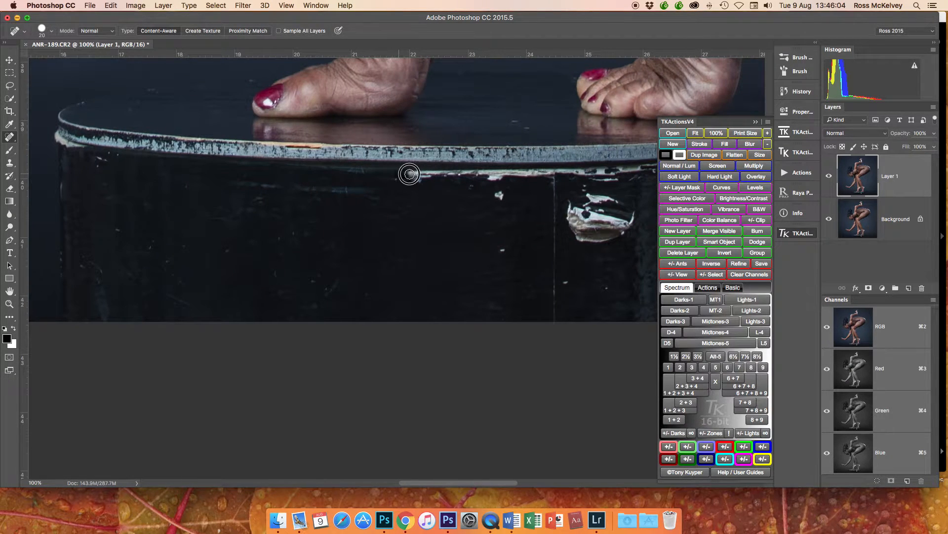
{"action": "left_click_drag", "start_coordinate": [409, 175], "coordinate": [501, 196]}
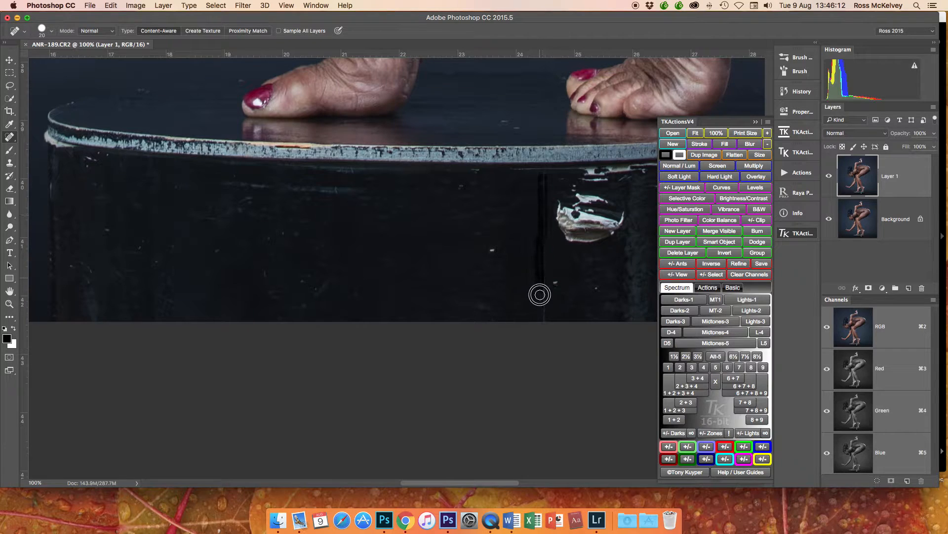
{"action": "mouse_move", "coordinate": [496, 252]}
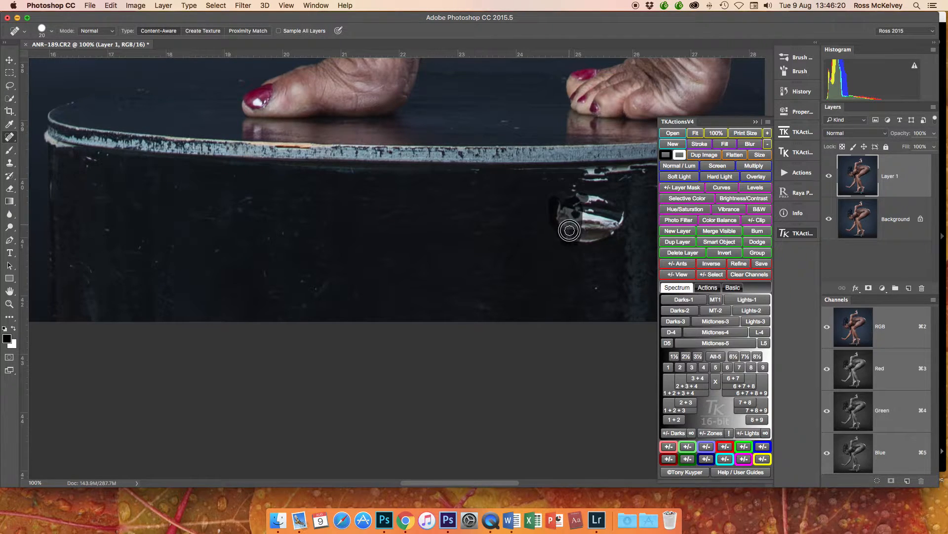
{"action": "left_click", "coordinate": [568, 229]}
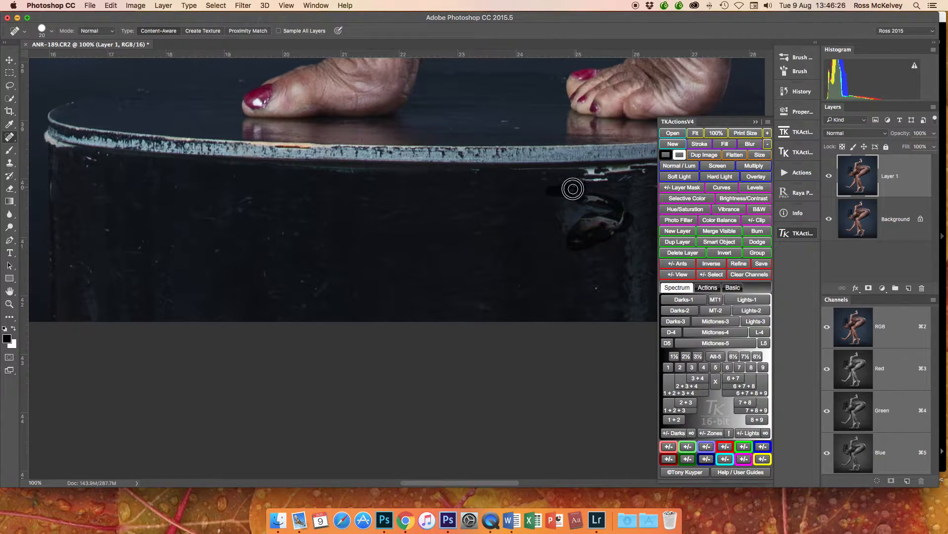
{"action": "mouse_move", "coordinate": [566, 219]}
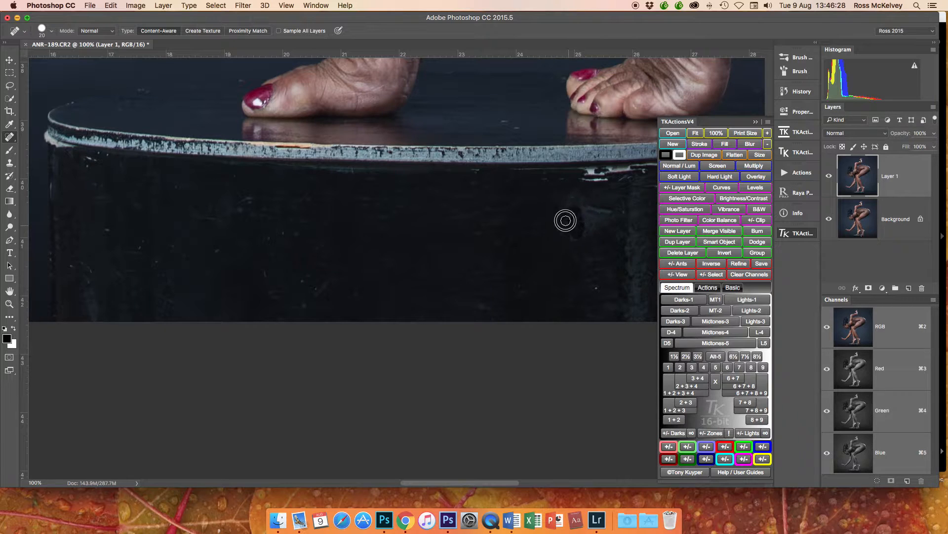
Spot-heal the leftover marks where the pedestal's white chip was.
{"action": "left_click", "coordinate": [565, 219]}
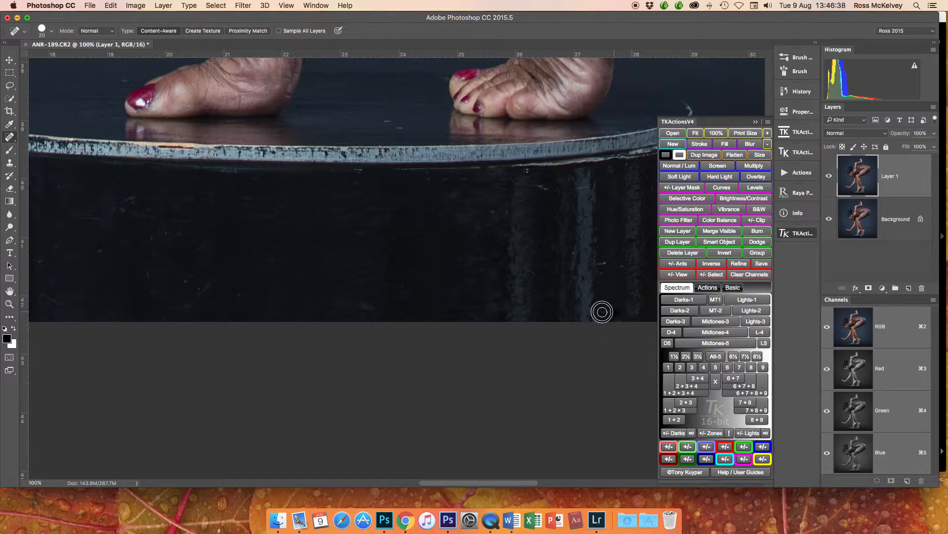
{"action": "mouse_move", "coordinate": [536, 183]}
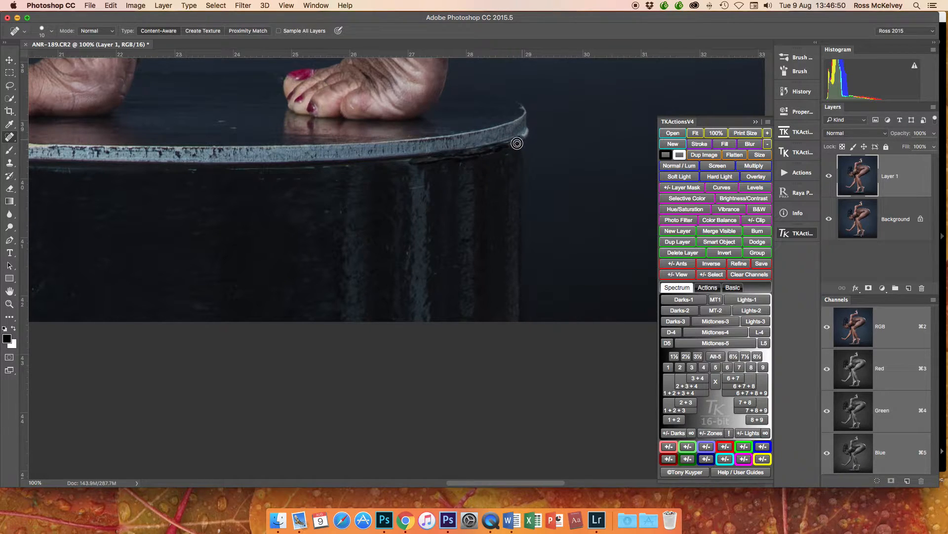
{"action": "mouse_move", "coordinate": [474, 153]}
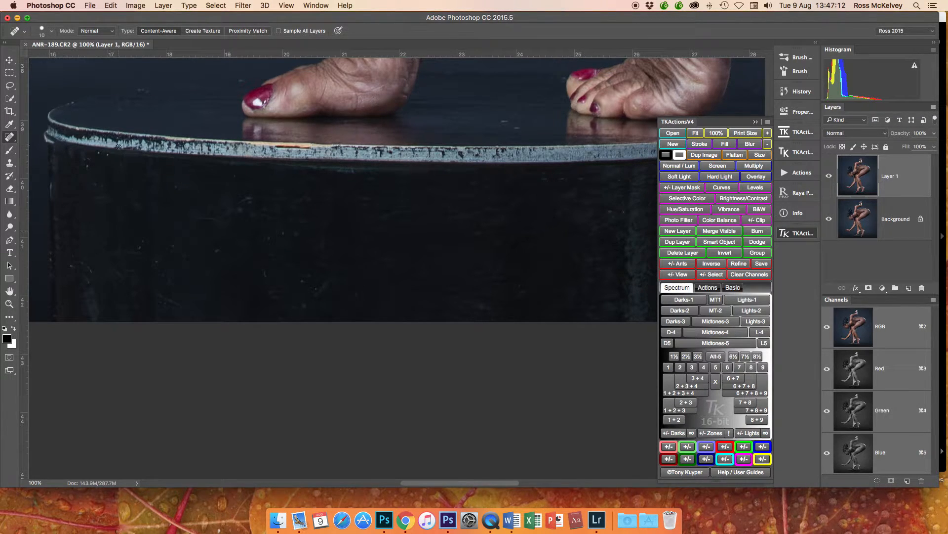
{"action": "mouse_move", "coordinate": [515, 128]}
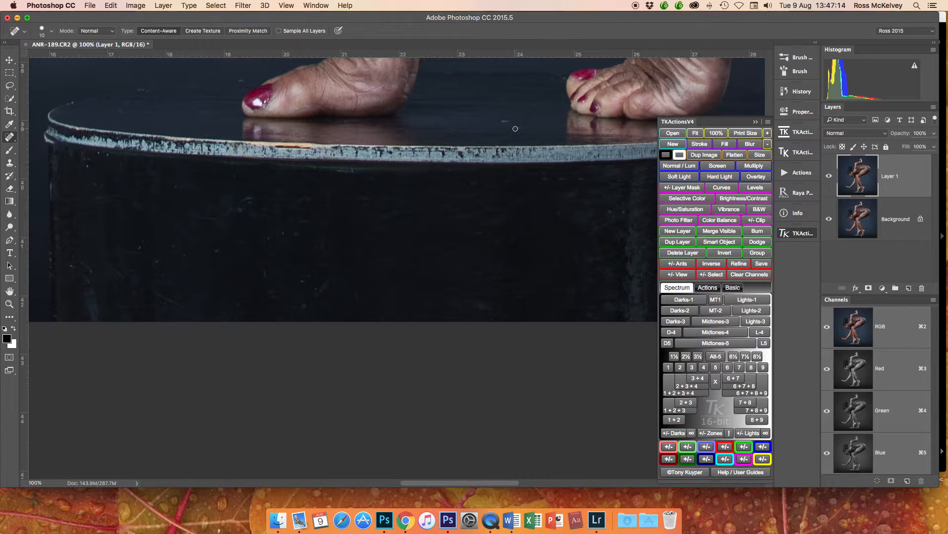
{"action": "mouse_move", "coordinate": [329, 208]}
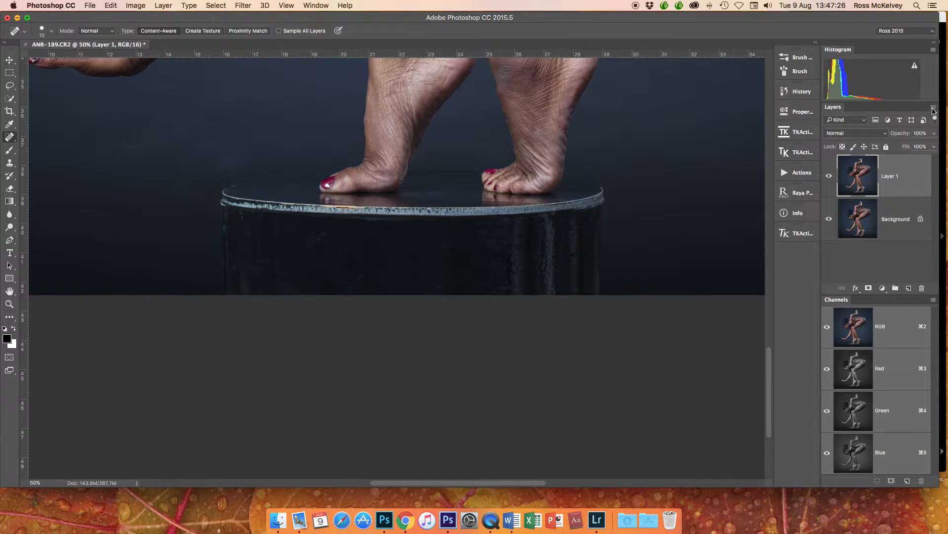
Flatten Layer 1 into a single Background layer from the Layers panel menu.
{"action": "left_click", "coordinate": [933, 119]}
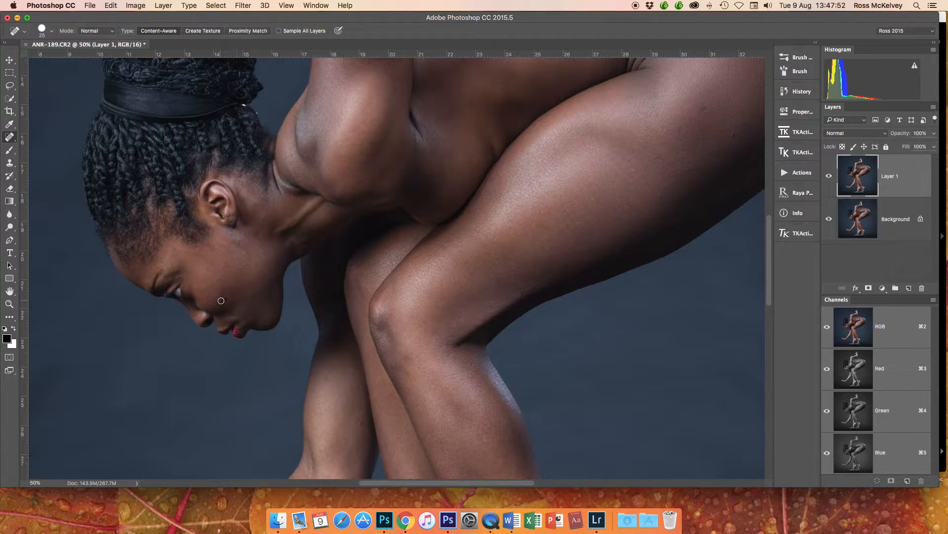
{"action": "mouse_move", "coordinate": [268, 319]}
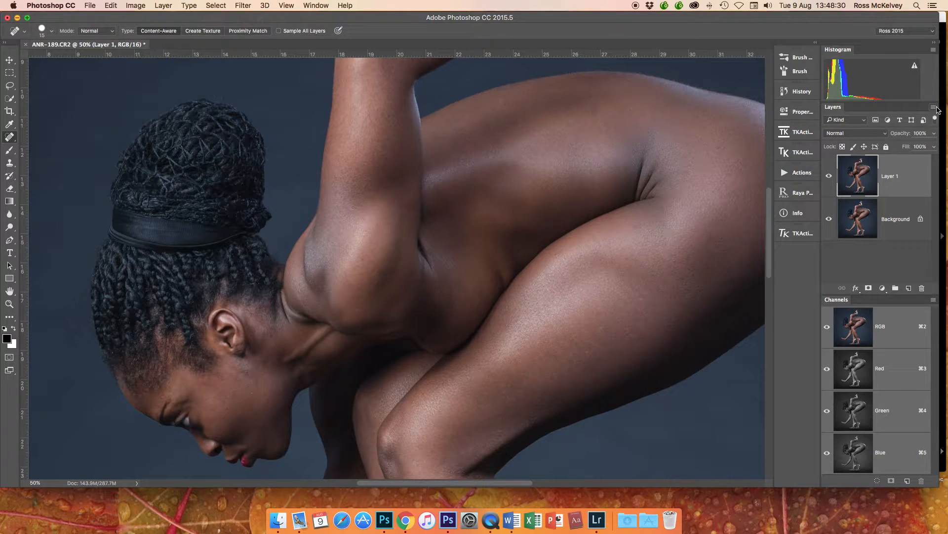
{"action": "left_click", "coordinate": [934, 108]}
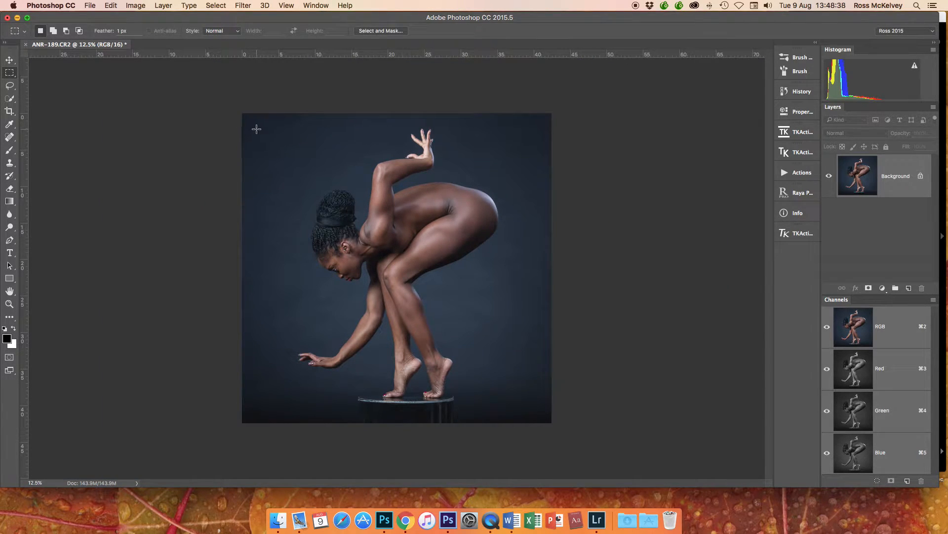
Select an inset rectangle, invert it and feather the border selection.
{"action": "left_click_drag", "start_coordinate": [255, 127], "coordinate": [539, 394]}
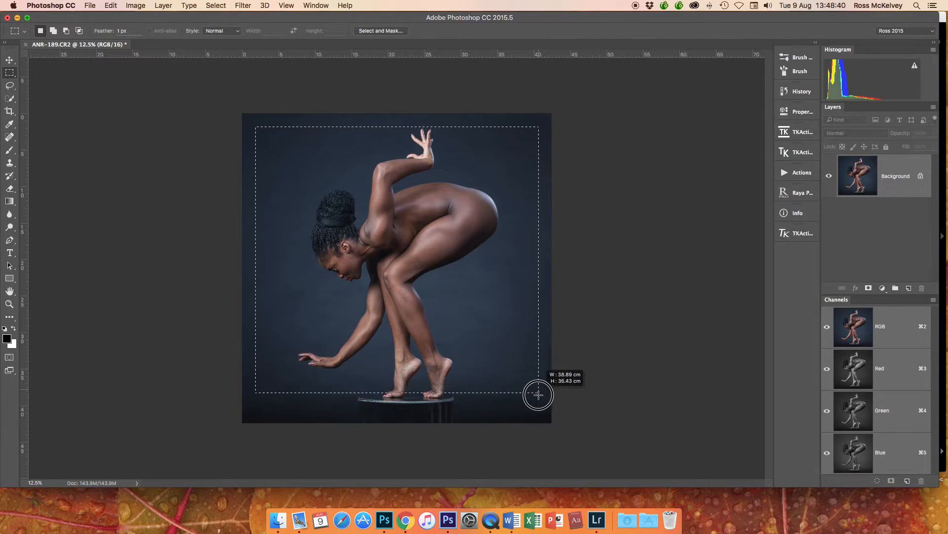
{"action": "left_click_drag", "start_coordinate": [539, 394], "coordinate": [538, 408]}
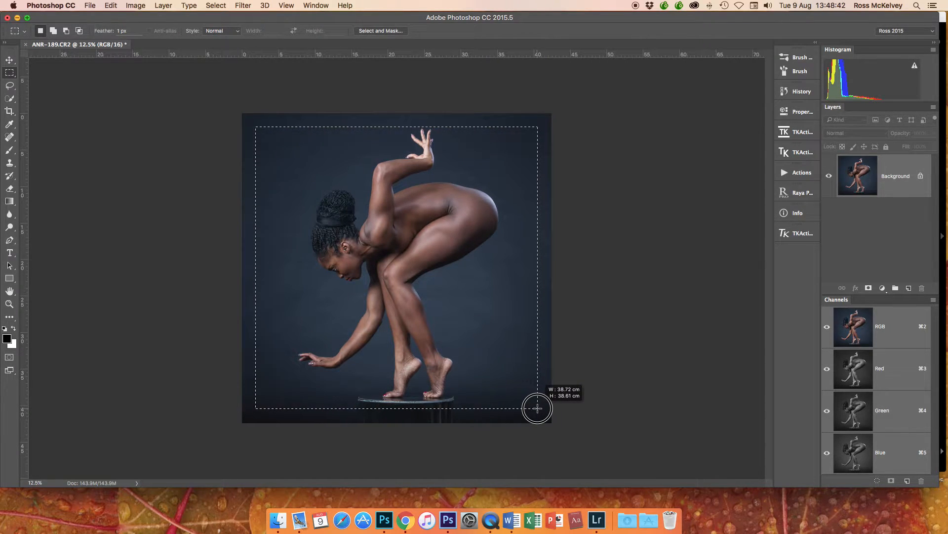
{"action": "left_click", "coordinate": [215, 6]}
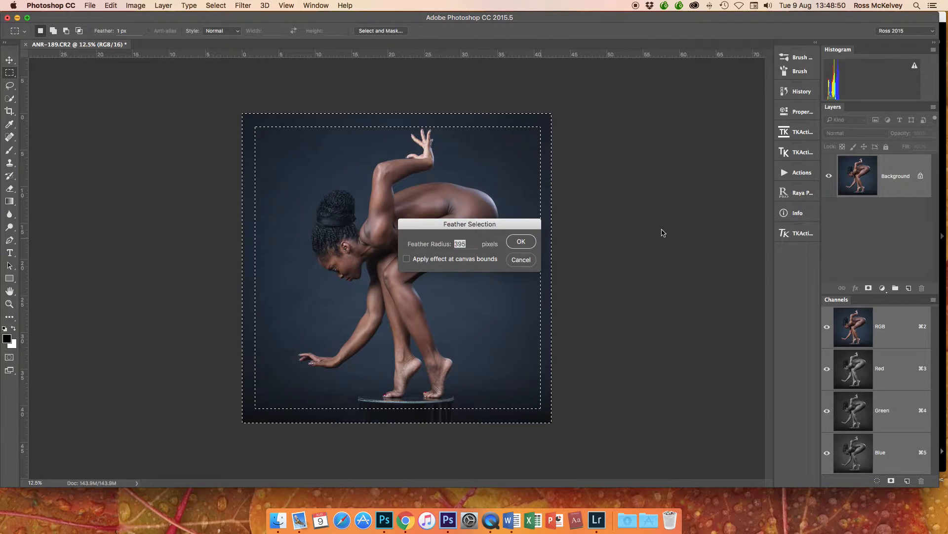
{"action": "left_click", "coordinate": [520, 240]}
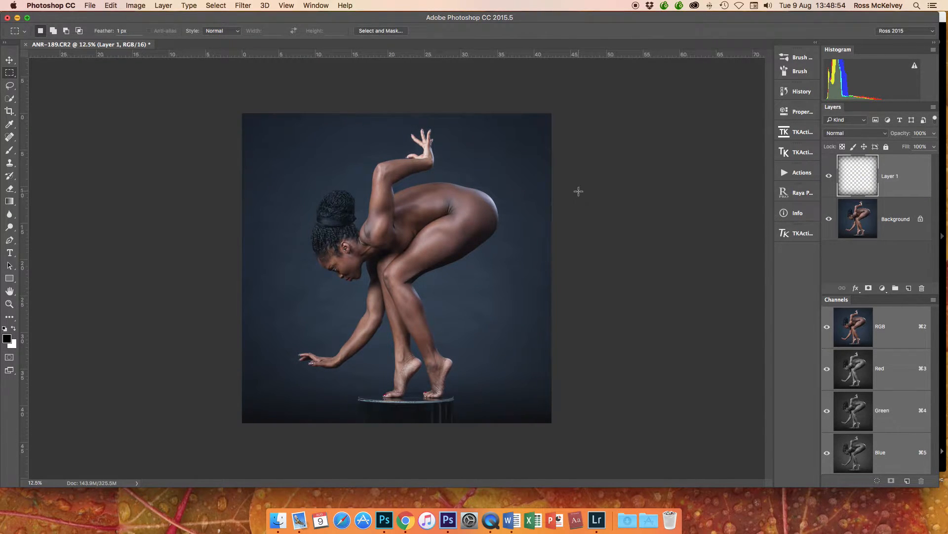
Darken the feathered border on a new layer and flatten the image.
{"action": "left_click", "coordinate": [829, 176]}
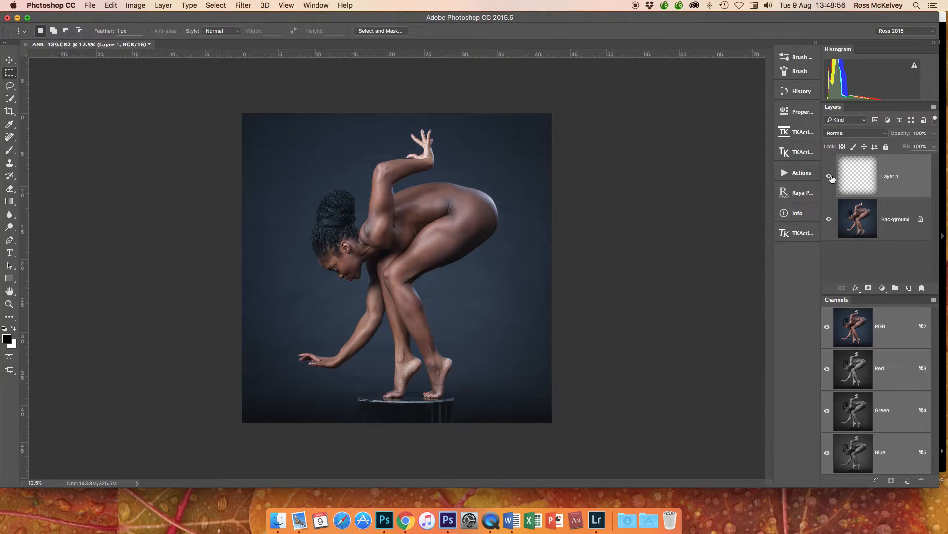
{"action": "left_click", "coordinate": [135, 6]}
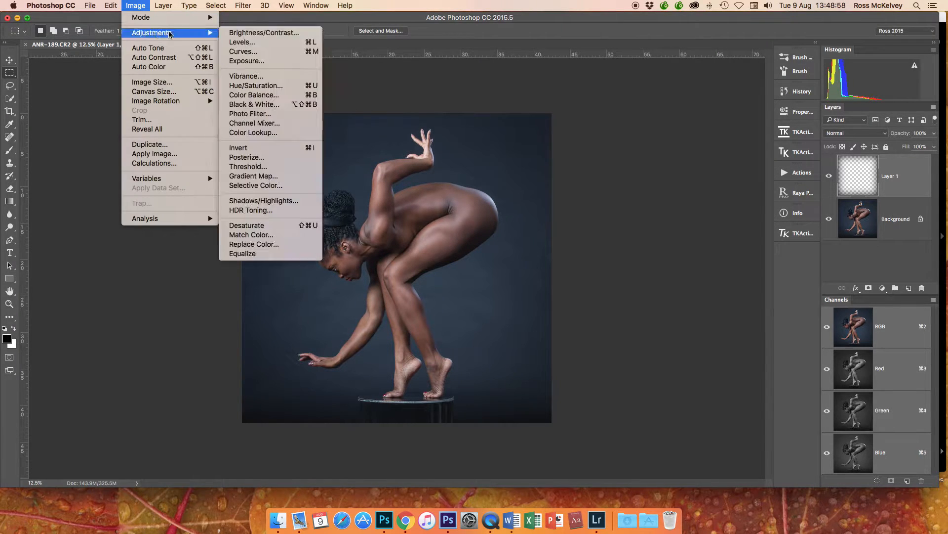
{"action": "left_click", "coordinate": [247, 60]}
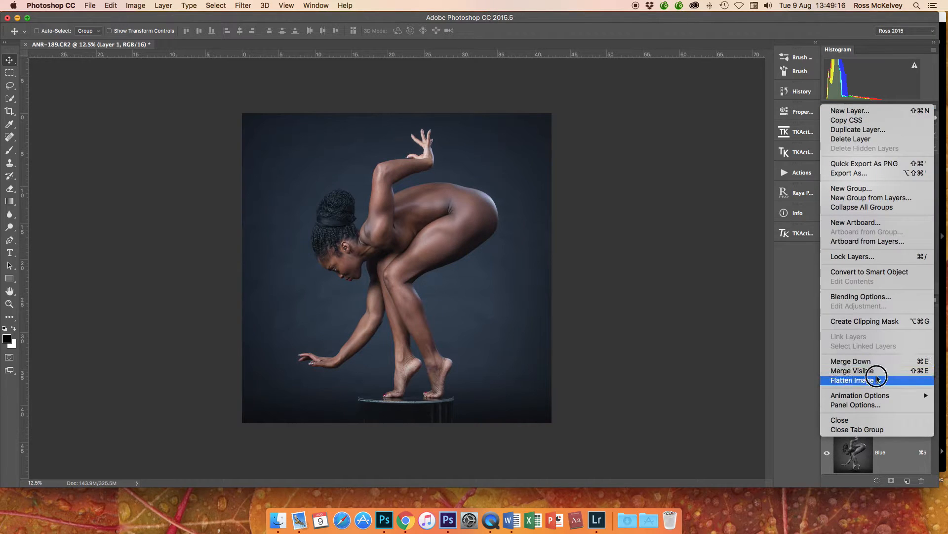
{"action": "left_click", "coordinate": [853, 380]}
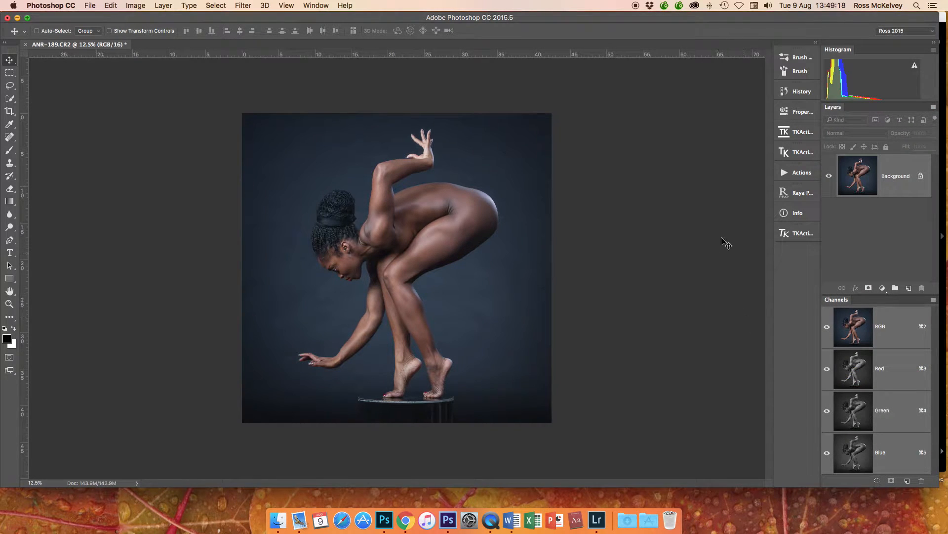
Run the saved action that creates a masked duplicate layer.
{"action": "left_click", "coordinate": [801, 173]}
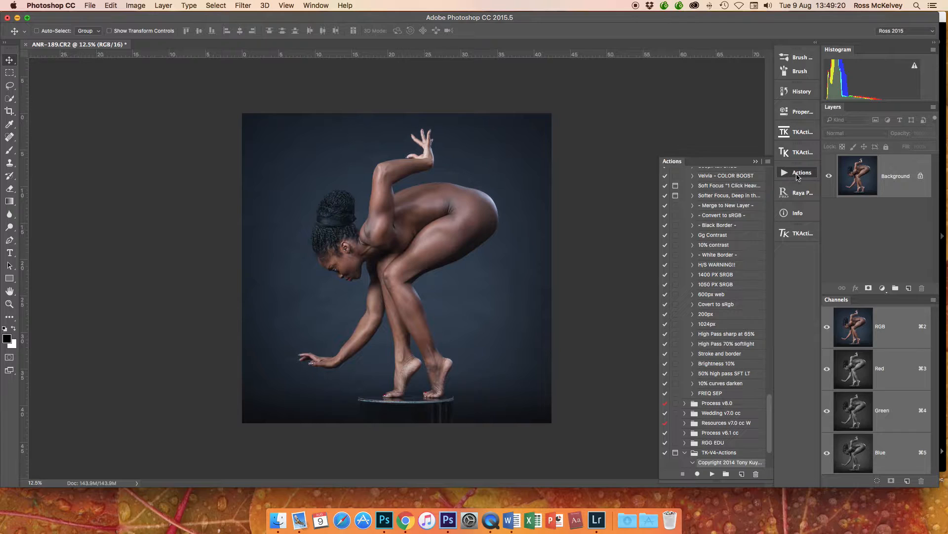
{"action": "left_click", "coordinate": [717, 363]}
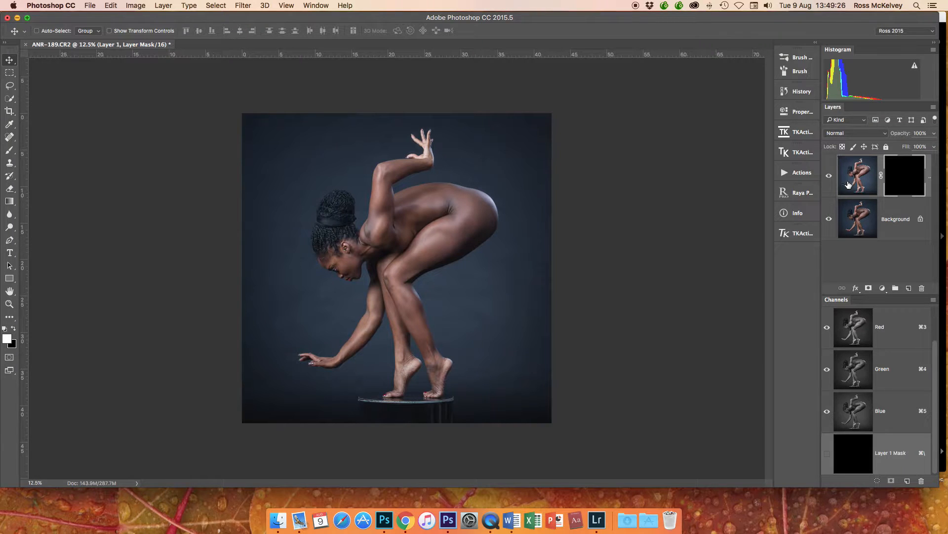
{"action": "left_click", "coordinate": [905, 175]}
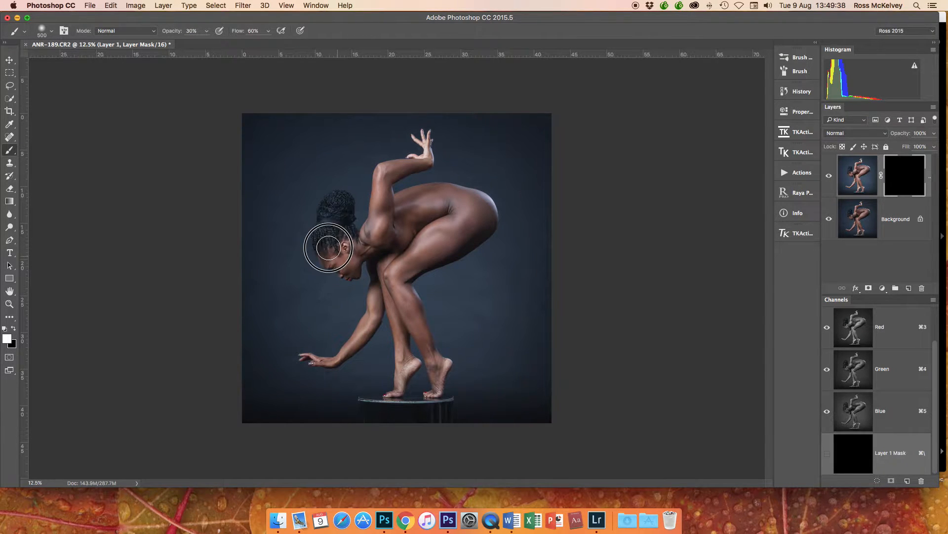
Paint soft white patches on the mask over the face and shoulder, then view the mask alone.
{"action": "left_click_drag", "start_coordinate": [330, 247], "coordinate": [343, 262]}
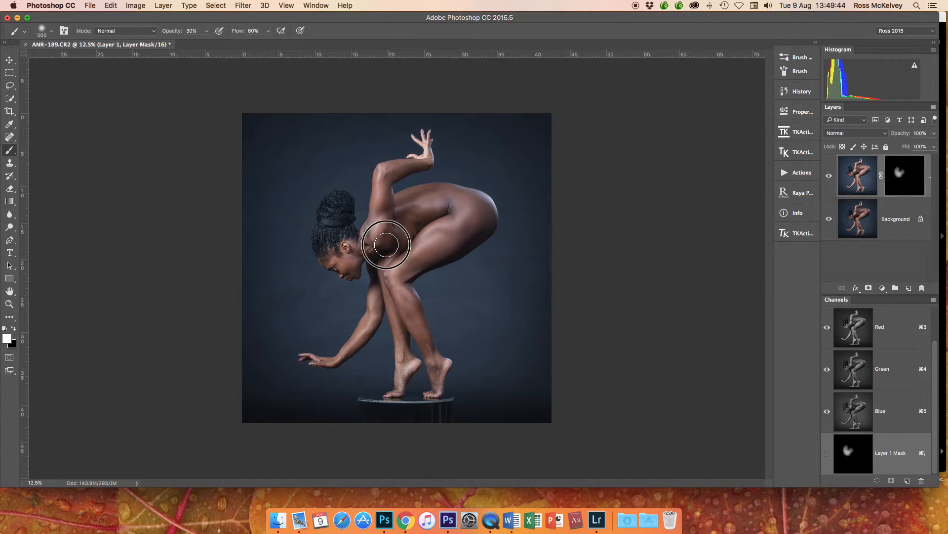
{"action": "left_click_drag", "start_coordinate": [387, 245], "coordinate": [345, 261]}
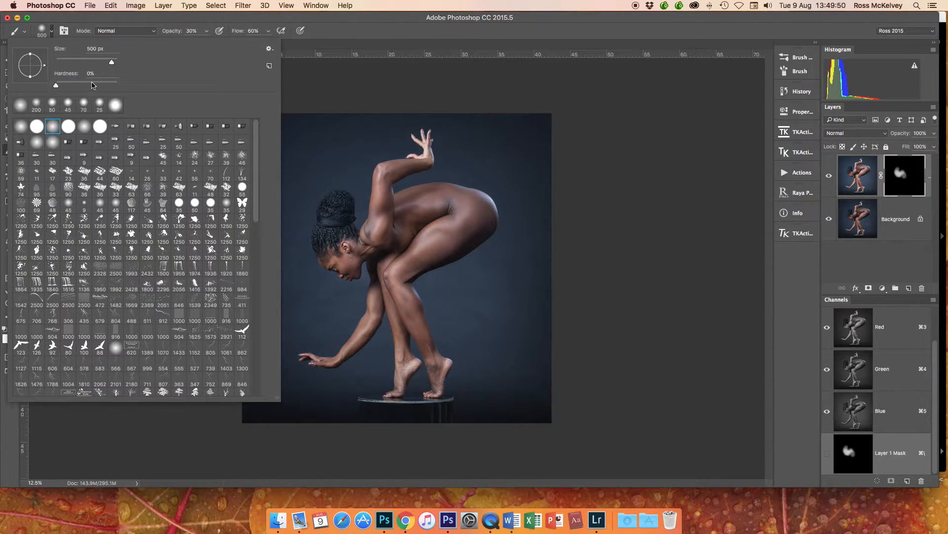
{"action": "left_click", "coordinate": [396, 266]}
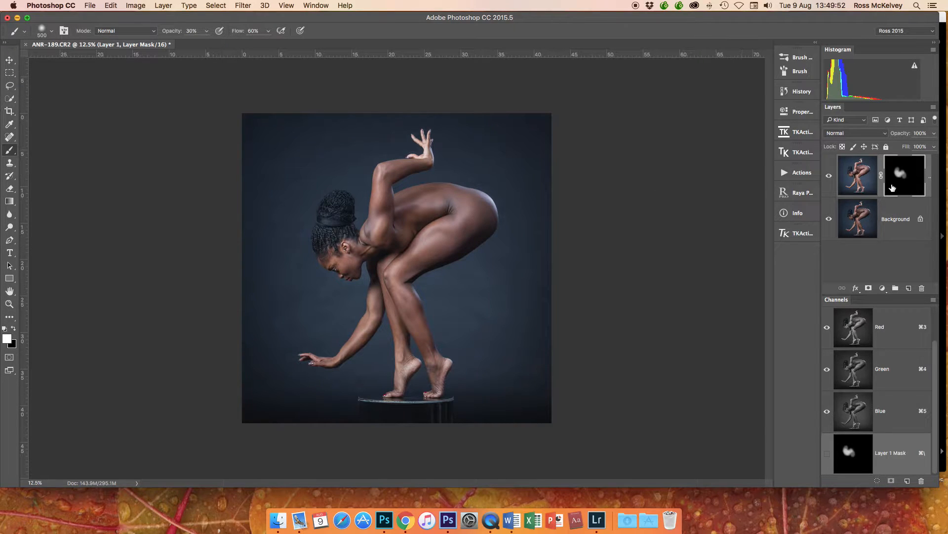
{"action": "left_click", "coordinate": [904, 176]}
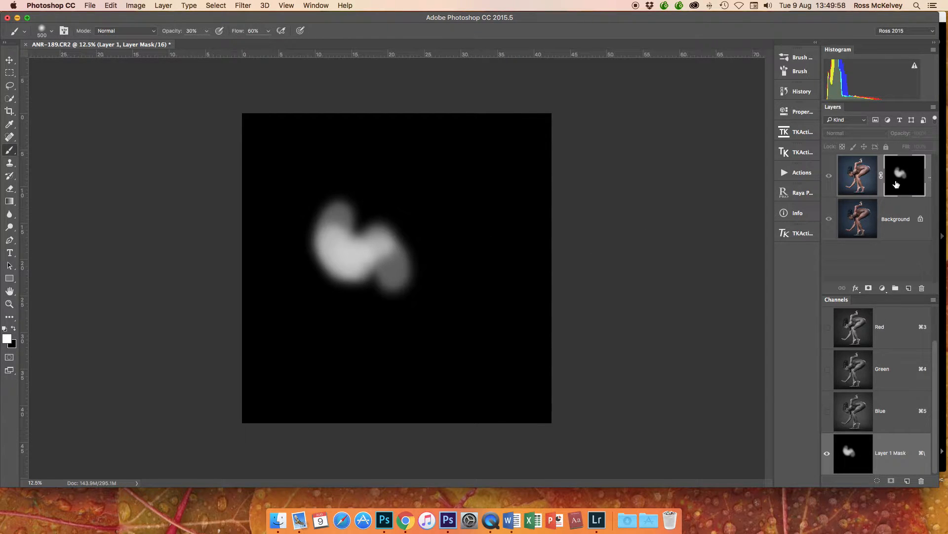
{"action": "left_click", "coordinate": [242, 5]}
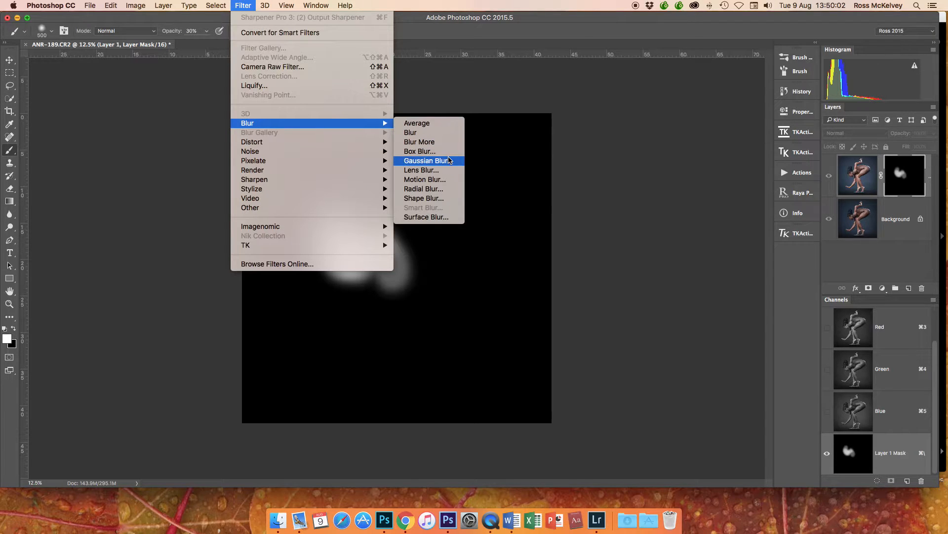
Gaussian Blur the mask at radius 55 twice, then flatten the image.
{"action": "left_click", "coordinate": [426, 160]}
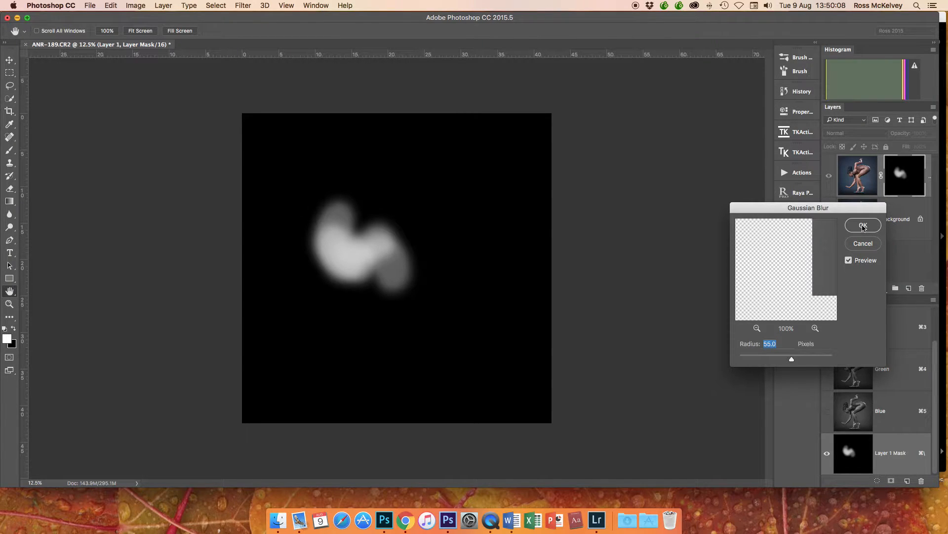
{"action": "left_click", "coordinate": [243, 5]}
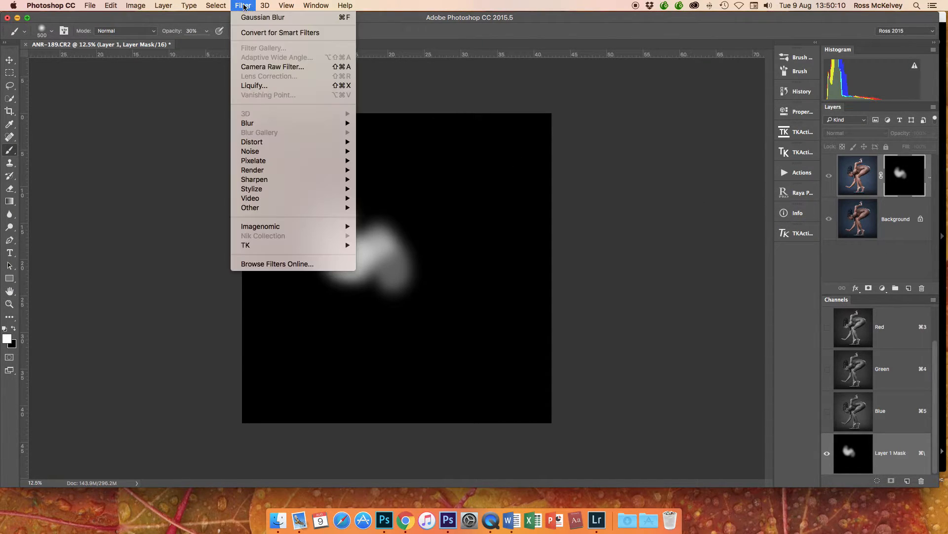
{"action": "left_click", "coordinate": [242, 6]}
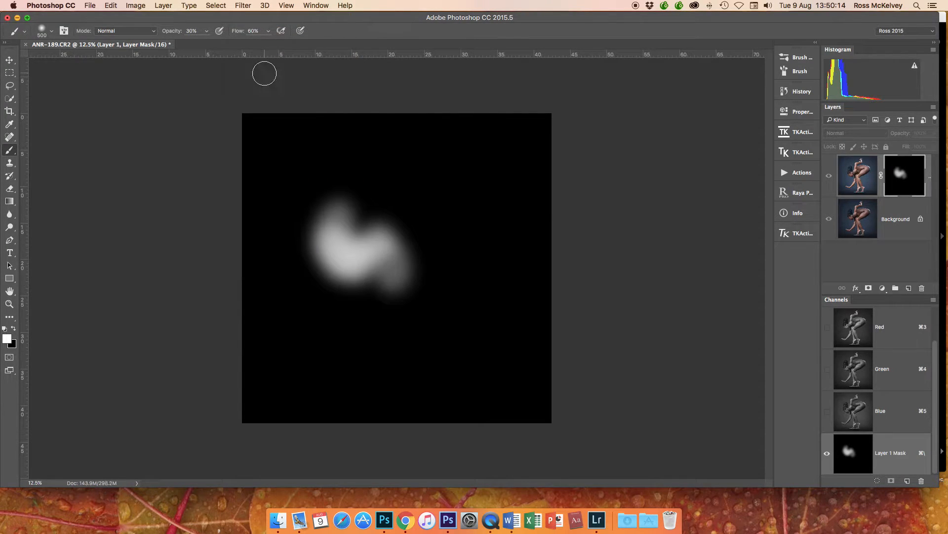
{"action": "mouse_move", "coordinate": [537, 94]}
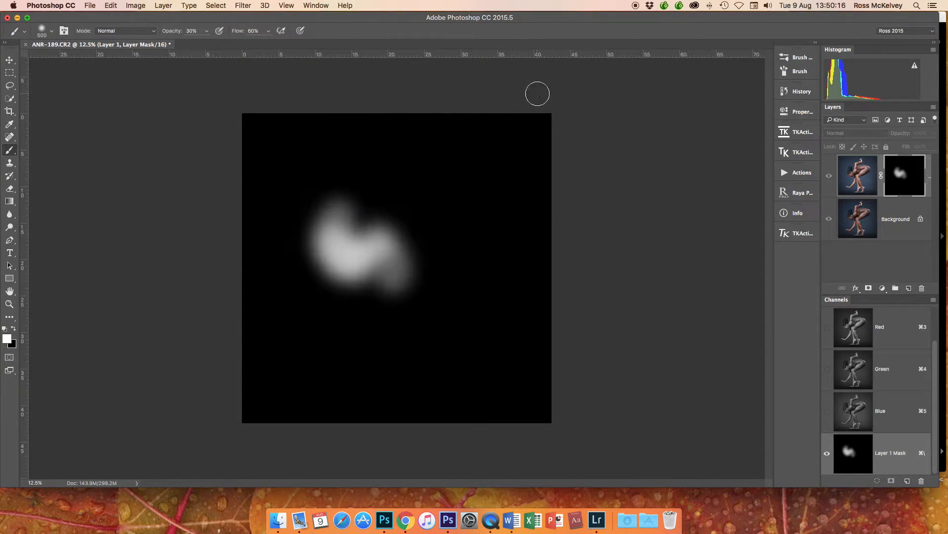
{"action": "mouse_move", "coordinate": [582, 169]}
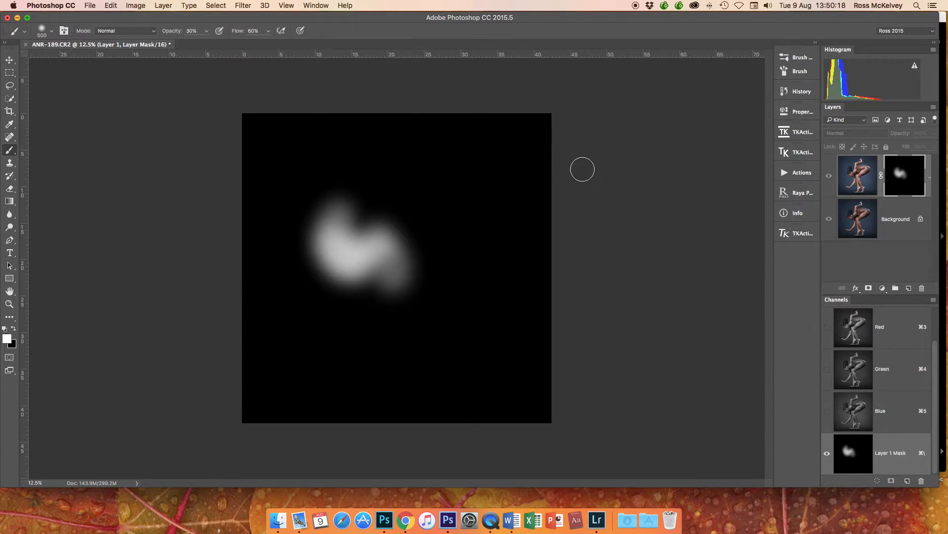
{"action": "left_click", "coordinate": [858, 175]}
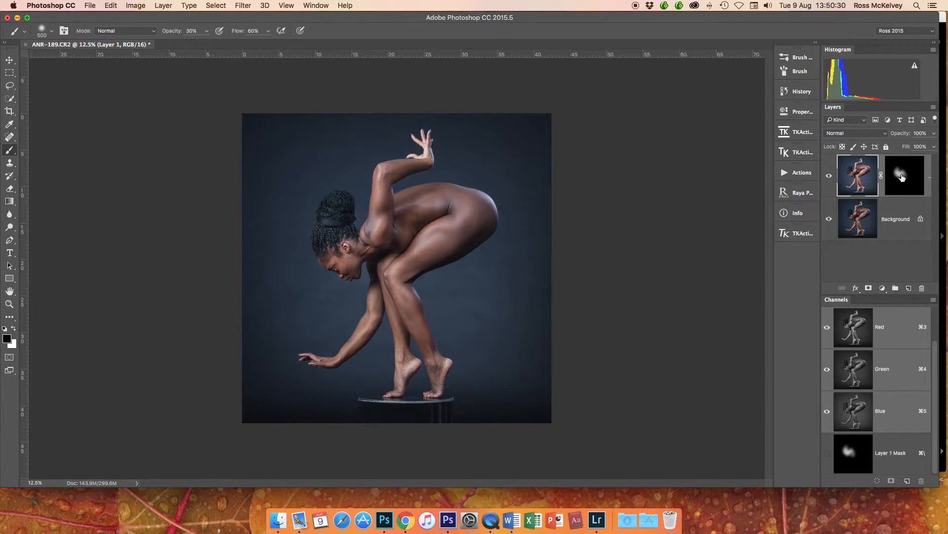
{"action": "left_click", "coordinate": [243, 5]}
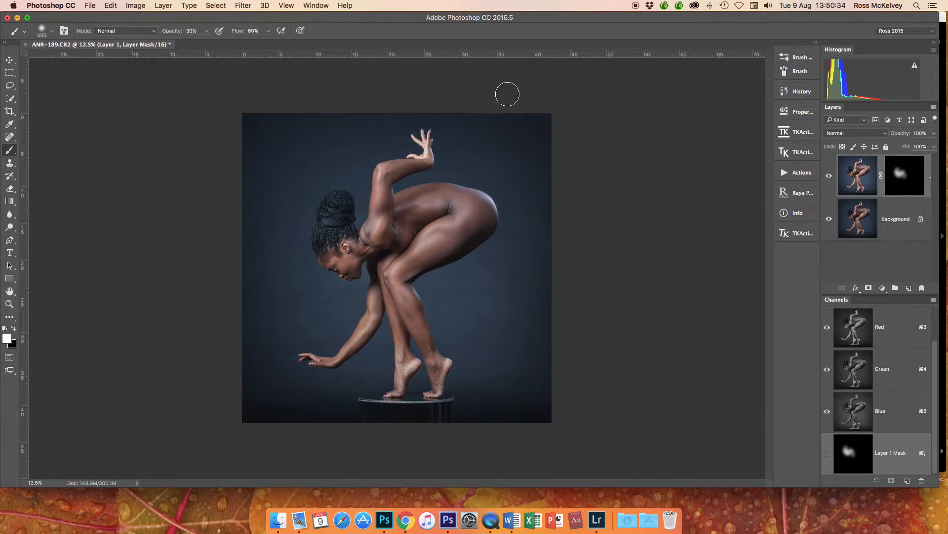
{"action": "left_click", "coordinate": [242, 5]}
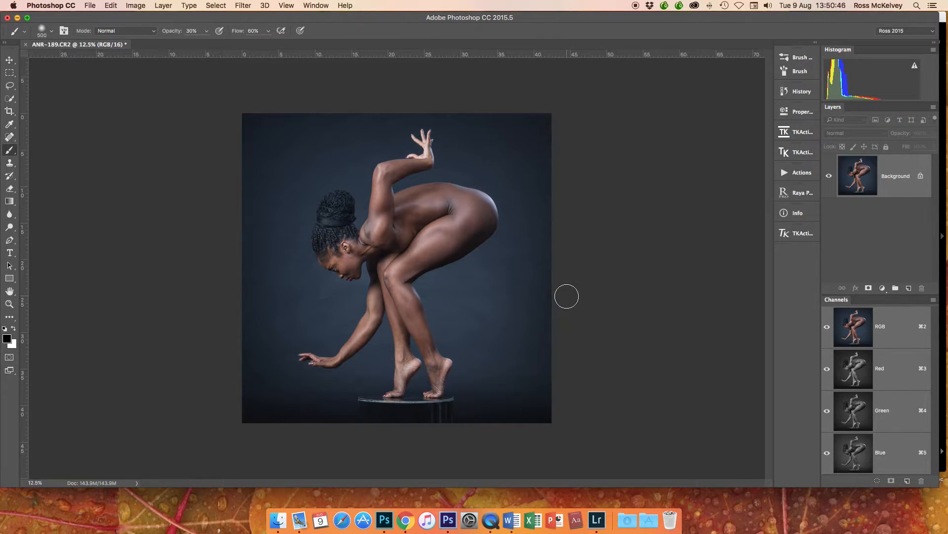
Launch Silver Efex Pro 2 and apply the 000 Neutral preset.
{"action": "left_click", "coordinate": [242, 6]}
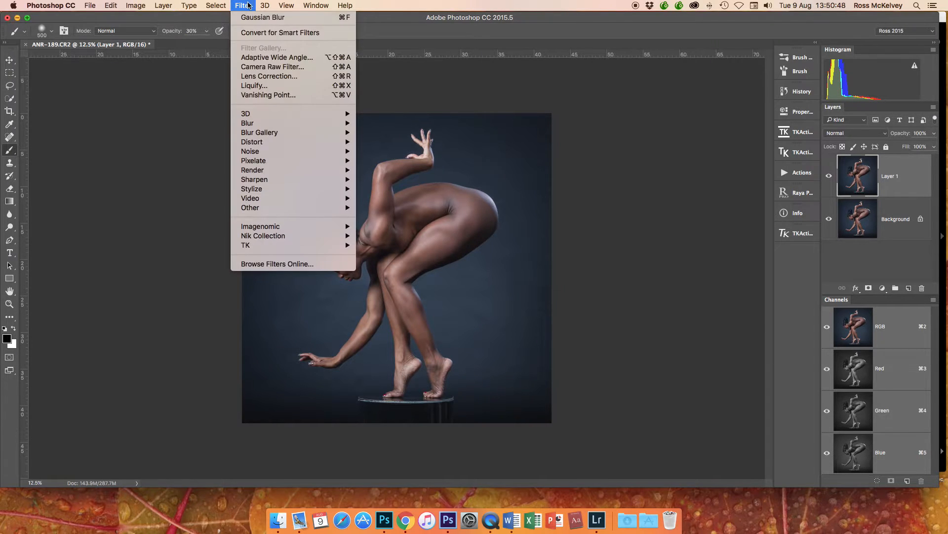
{"action": "mouse_move", "coordinate": [262, 236]}
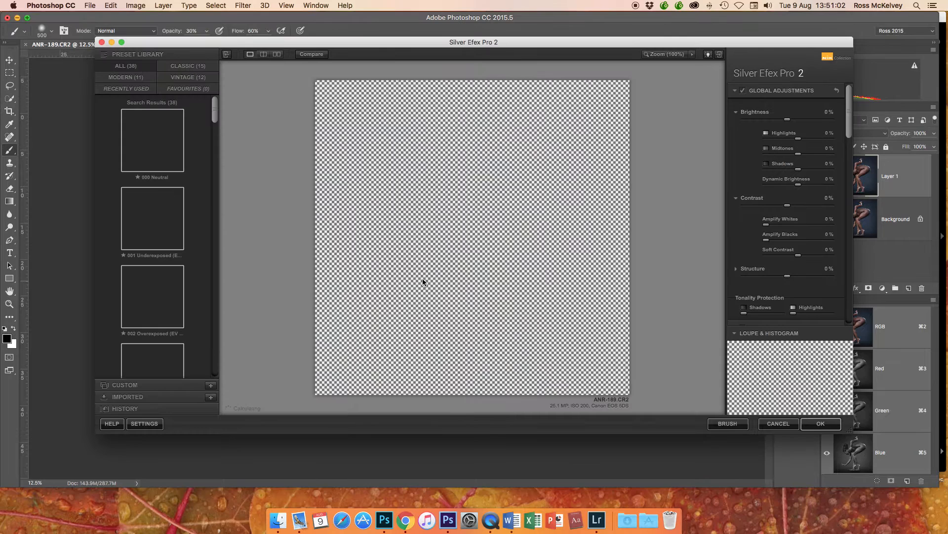
{"action": "left_click", "coordinate": [151, 140]}
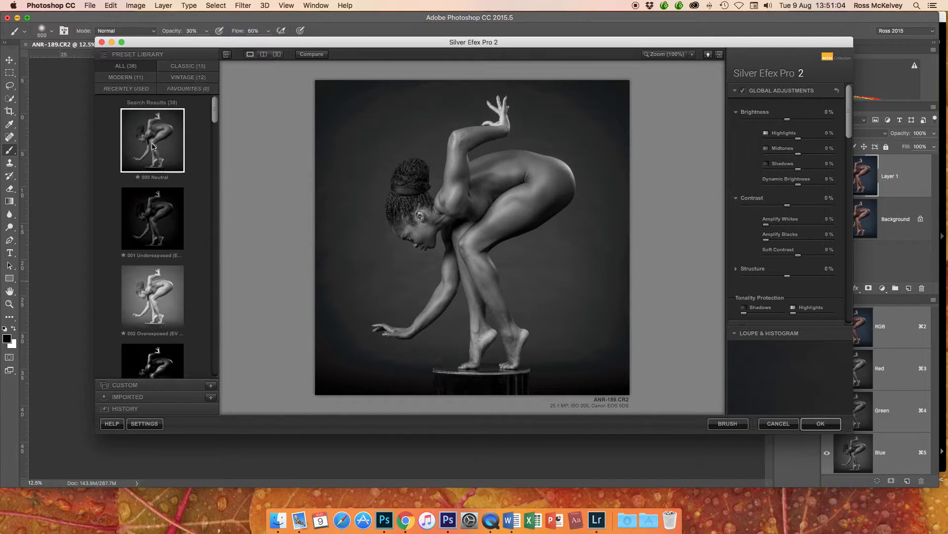
{"action": "left_click", "coordinate": [153, 140]}
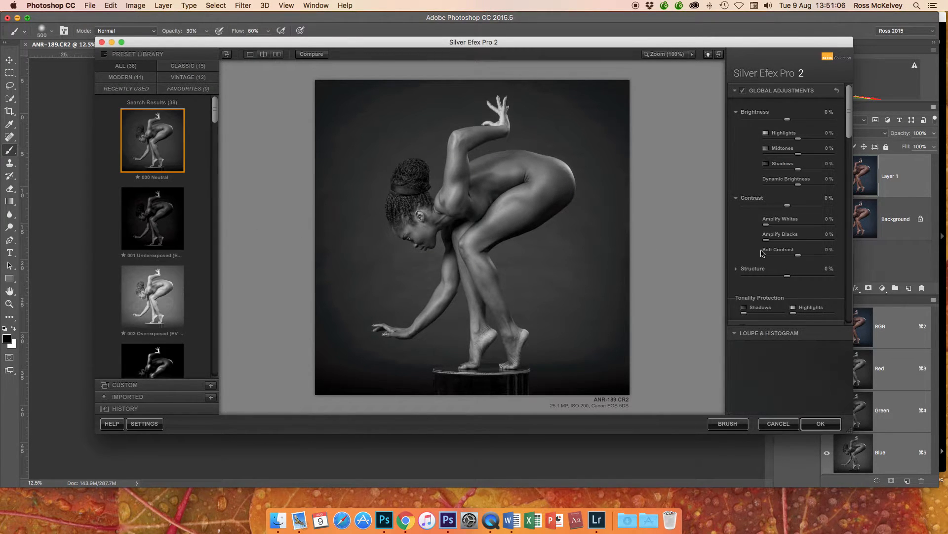
Raise Structure to 10% and apply the black-and-white conversion.
{"action": "left_click_drag", "start_coordinate": [786, 276], "coordinate": [791, 276]}
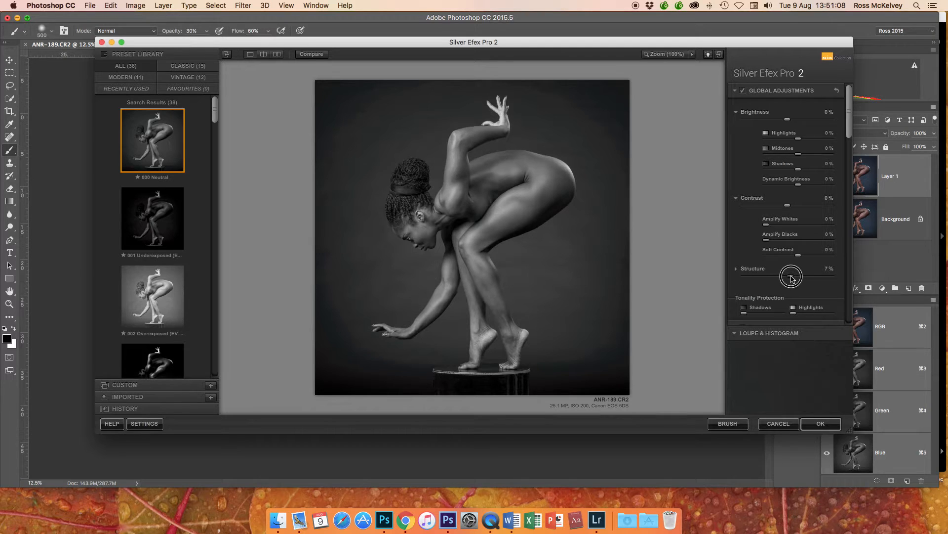
{"action": "left_click_drag", "start_coordinate": [792, 278], "coordinate": [796, 278]}
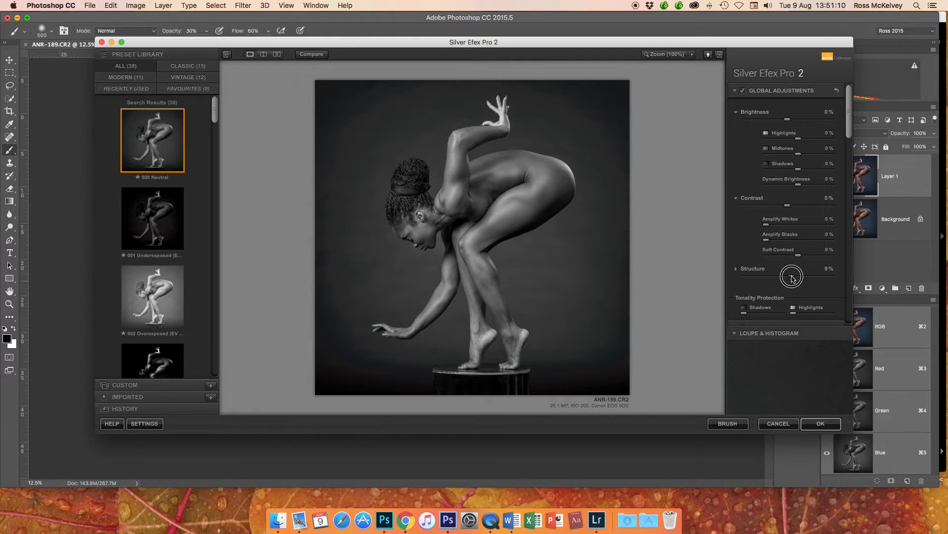
{"action": "left_click_drag", "start_coordinate": [791, 276], "coordinate": [791, 275]}
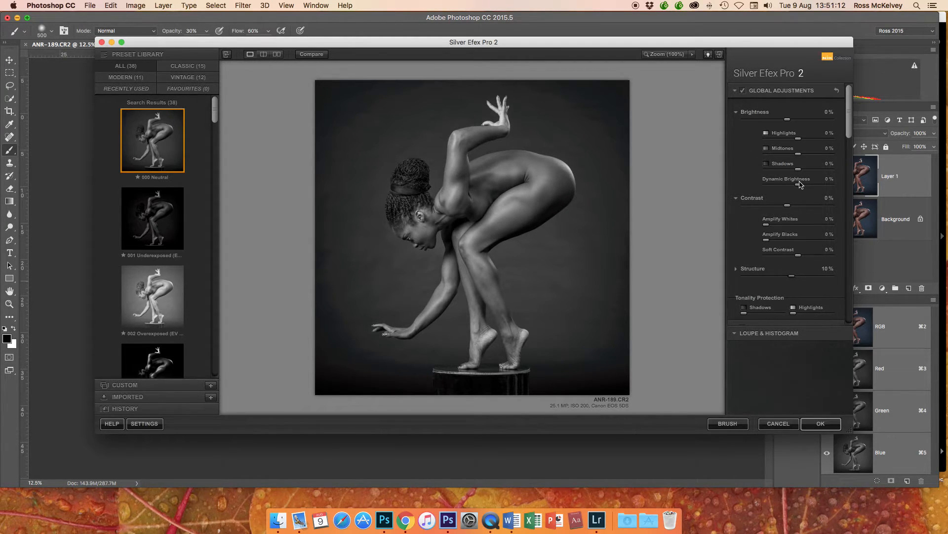
{"action": "left_click", "coordinate": [821, 423]}
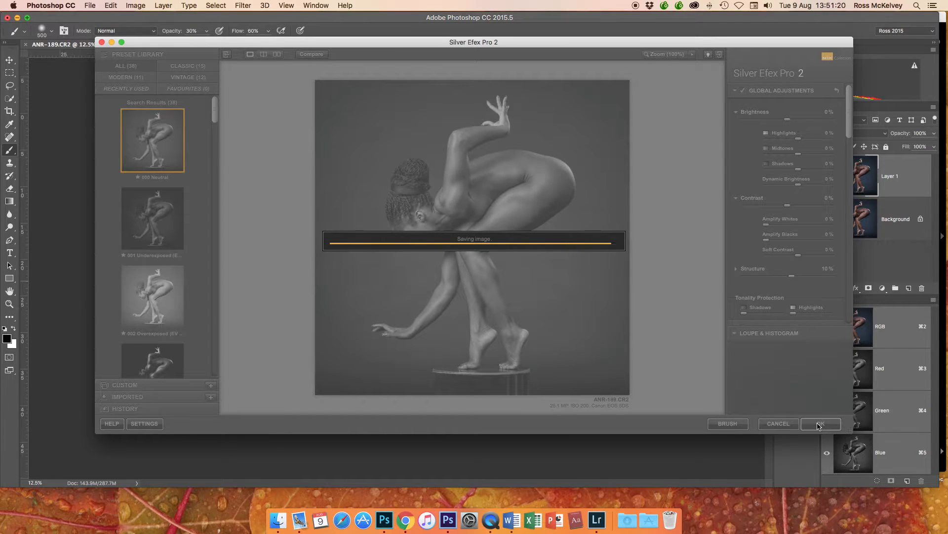
{"action": "left_click", "coordinate": [821, 423]}
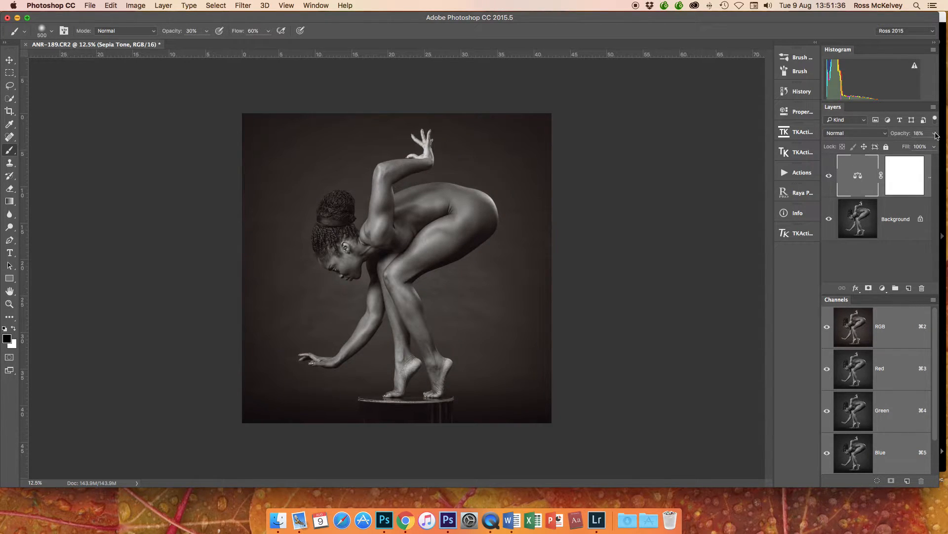
Set the sepia tone layer's opacity to 18%.
{"action": "left_click", "coordinate": [934, 134]}
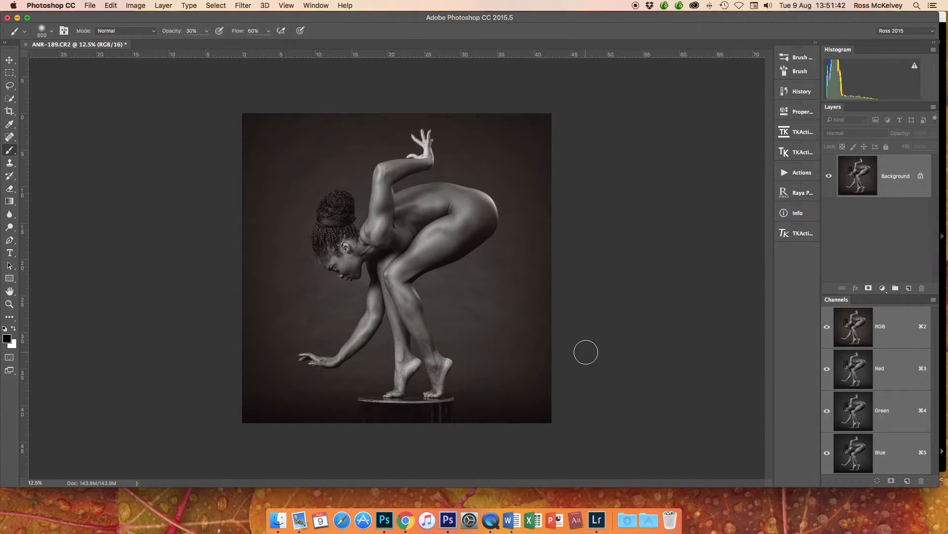
{"action": "left_click", "coordinate": [242, 6]}
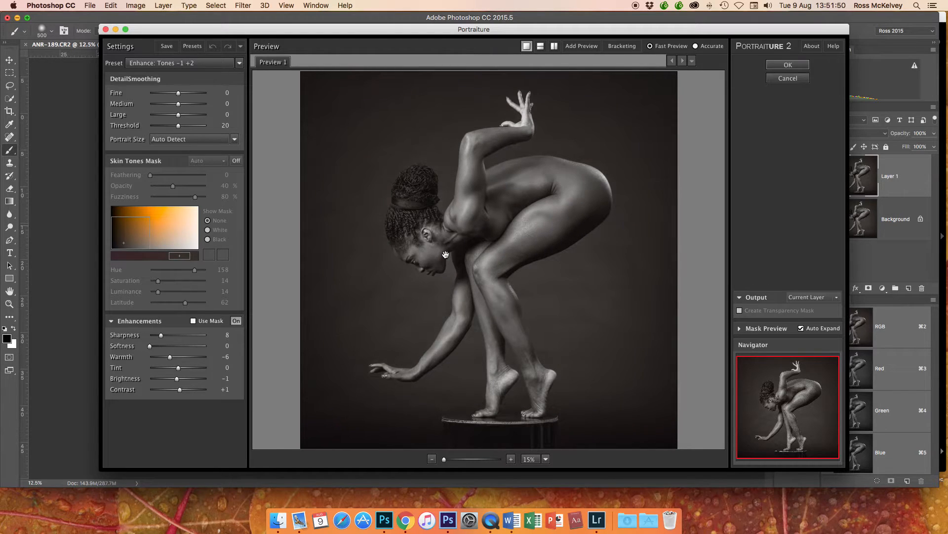
Compare the Enhance Tones -1 +2 preview against the original, apply it, and flatten.
{"action": "left_click", "coordinate": [787, 64]}
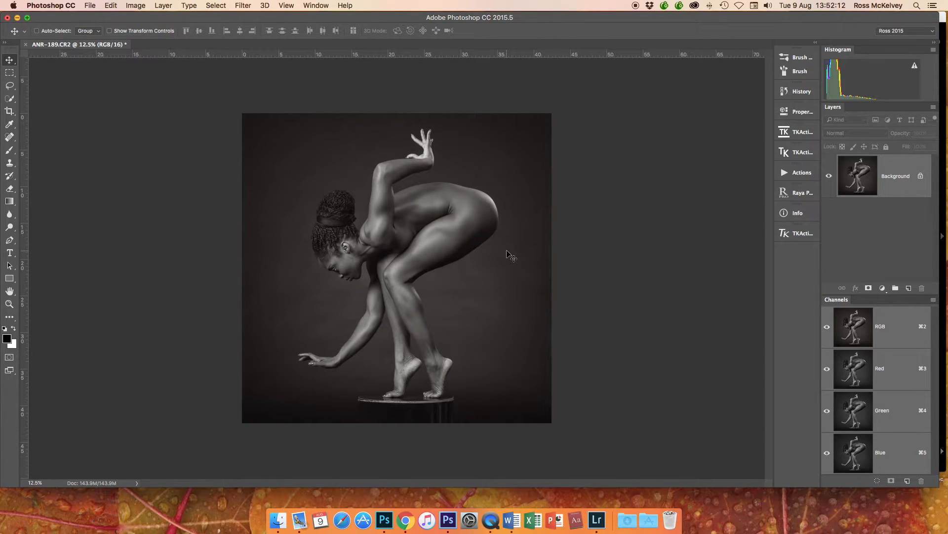
{"action": "left_click", "coordinate": [242, 6]}
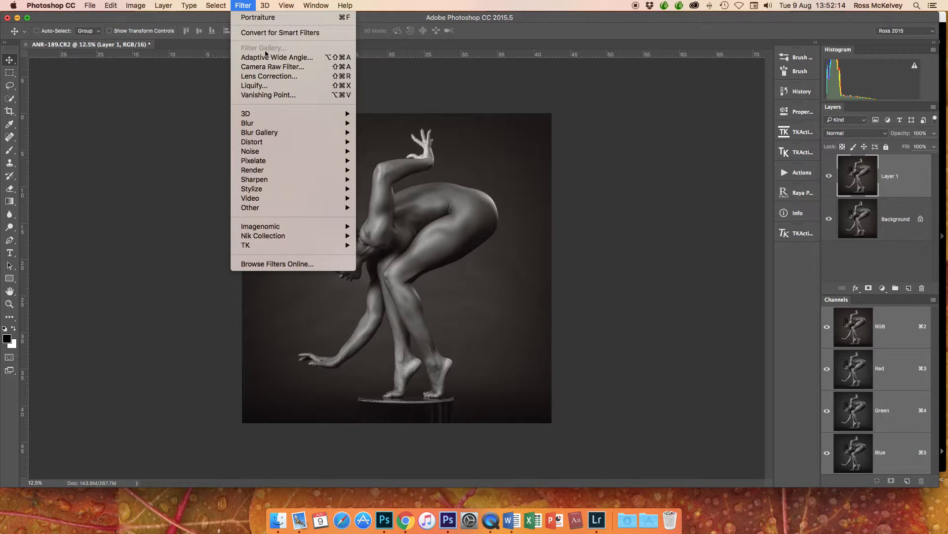
Push the figure's contour with Liquify, compare Layer 1 on and off, then flatten the image.
{"action": "left_click", "coordinate": [522, 190]}
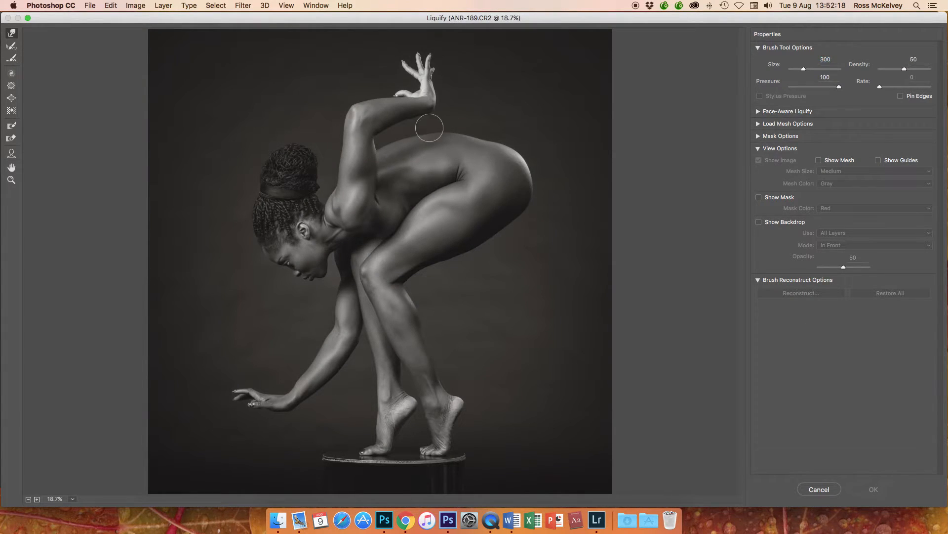
{"action": "mouse_move", "coordinate": [449, 130]}
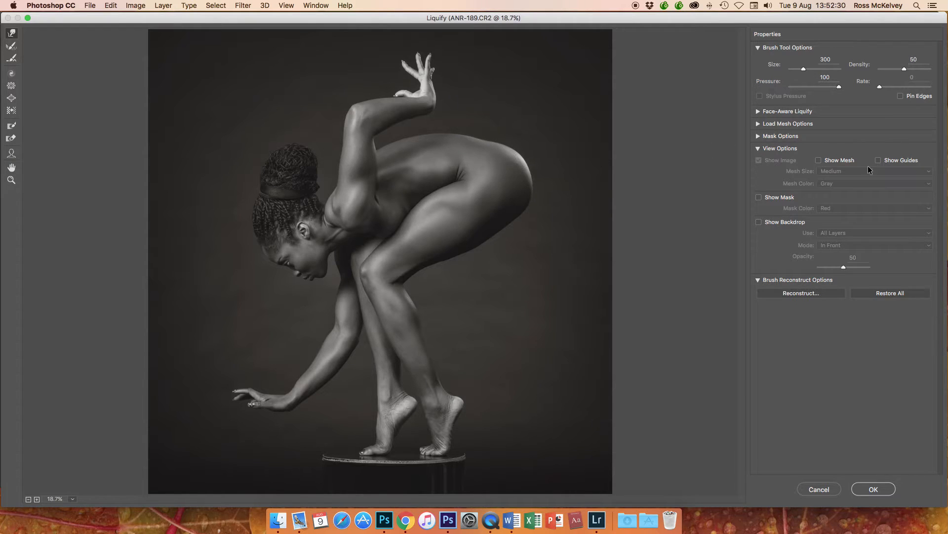
{"action": "left_click", "coordinate": [873, 489]}
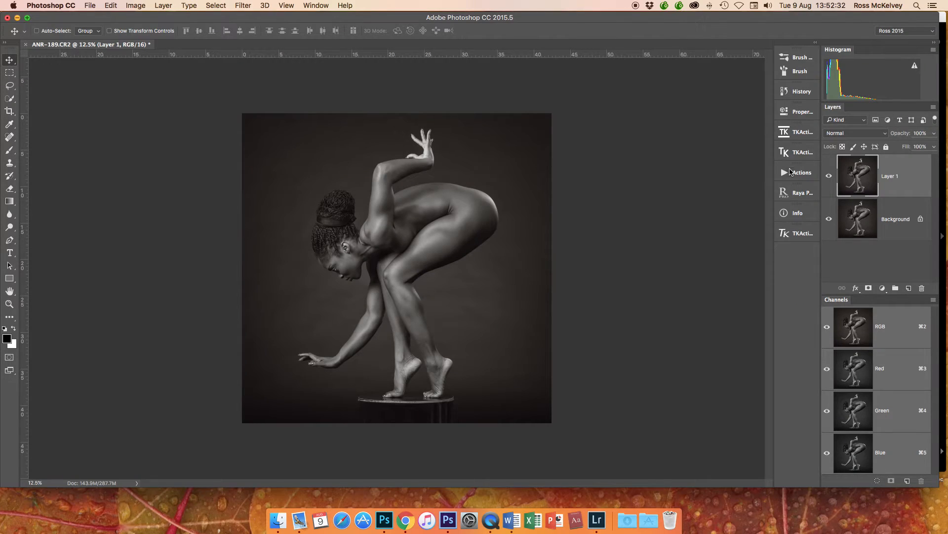
{"action": "left_click", "coordinate": [830, 176]}
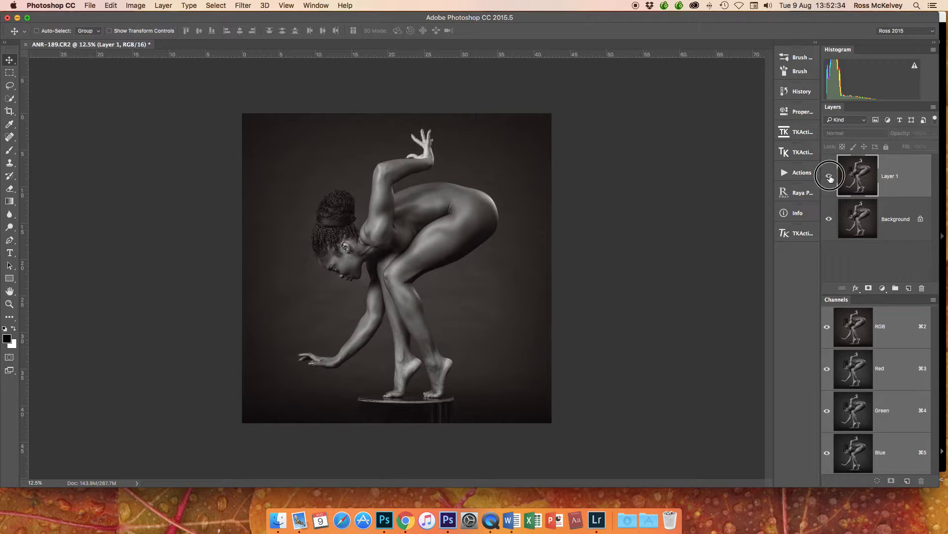
{"action": "left_click", "coordinate": [829, 176]}
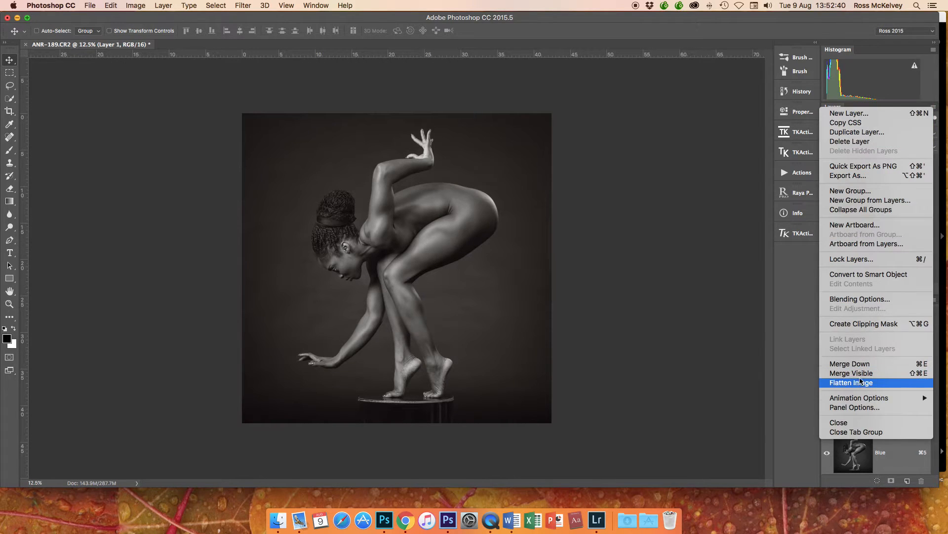
{"action": "left_click", "coordinate": [852, 382]}
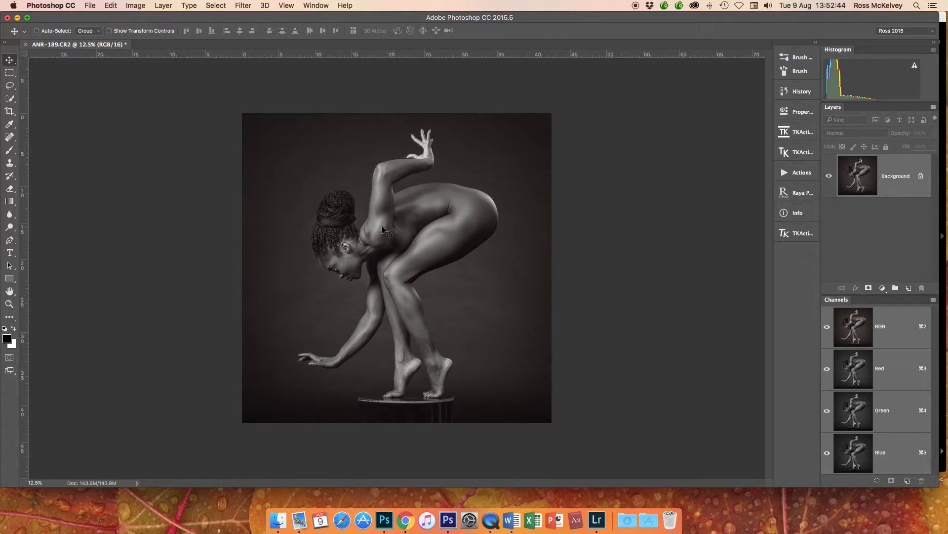
{"action": "mouse_move", "coordinate": [423, 307]}
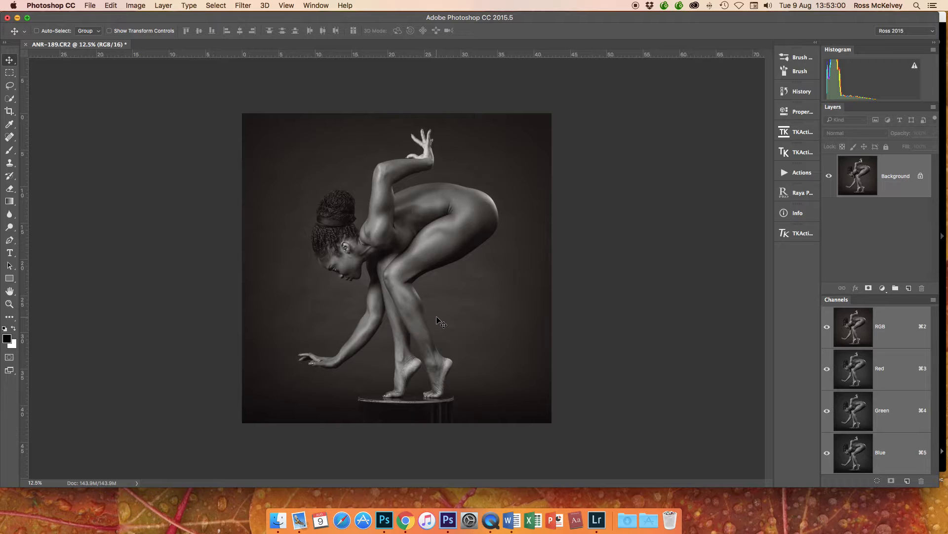
Duplicate the flattened Background onto a new Layer 1 for another filter pass.
{"action": "left_click", "coordinate": [241, 6]}
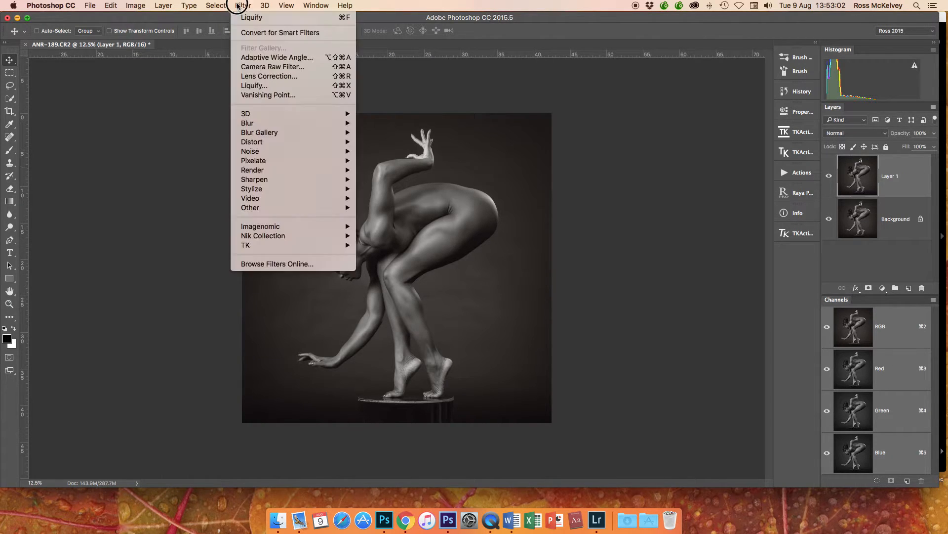
{"action": "mouse_move", "coordinate": [263, 235]}
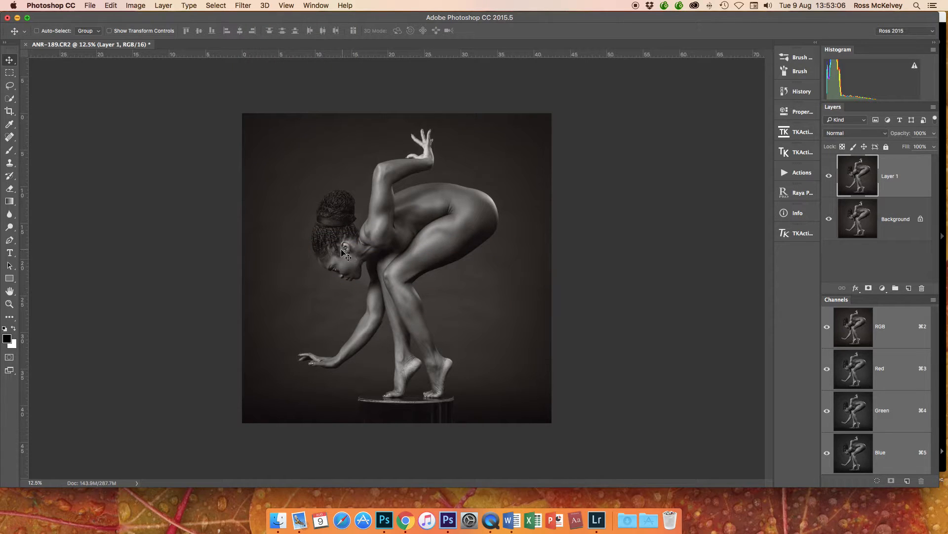
{"action": "mouse_move", "coordinate": [291, 244]}
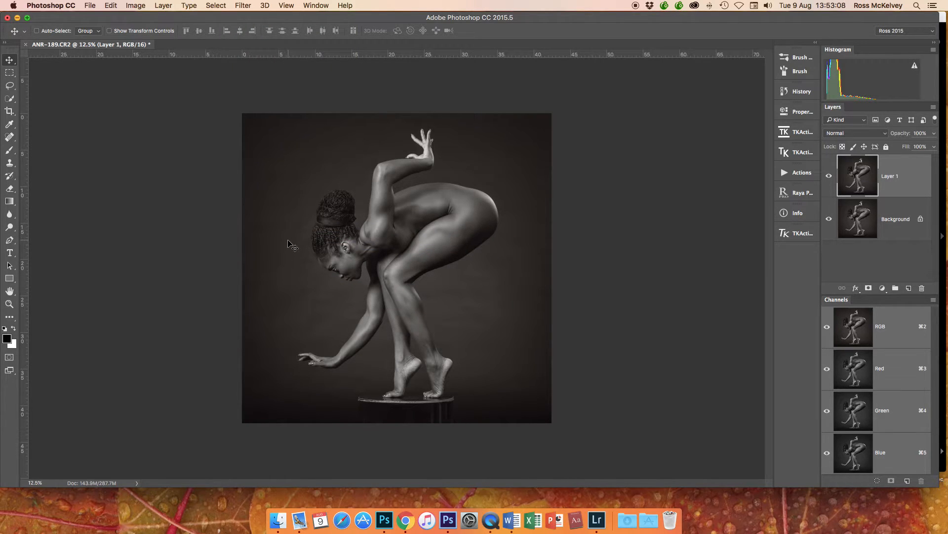
{"action": "mouse_move", "coordinate": [252, 242]}
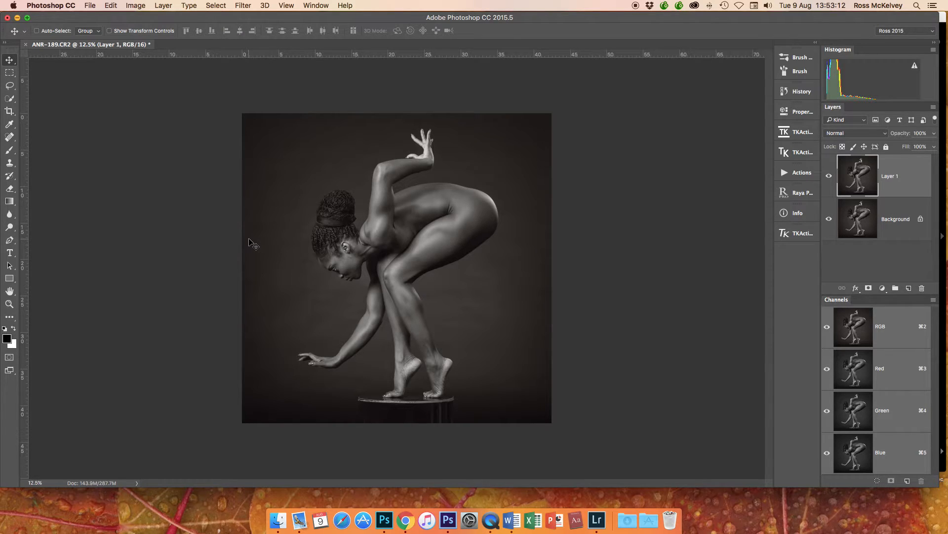
{"action": "mouse_move", "coordinate": [236, 249]}
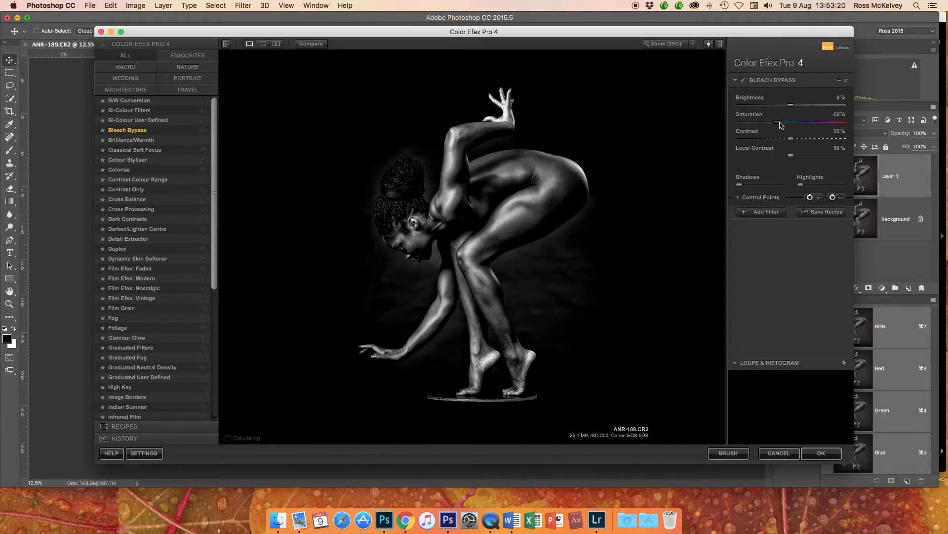
Apply Bleach Bypass with 0% saturation, 20% contrast and 57% local contrast.
{"action": "left_click_drag", "start_coordinate": [777, 124], "coordinate": [825, 124]}
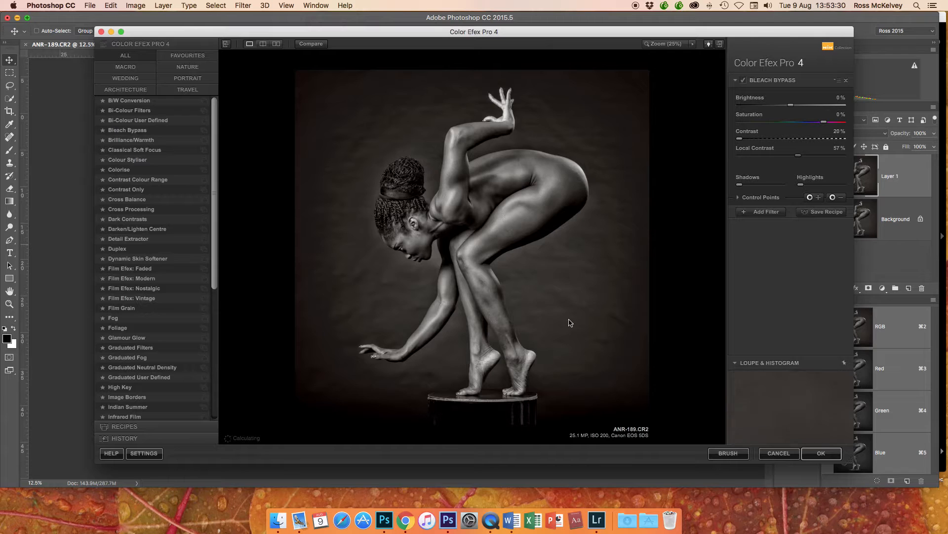
{"action": "left_click", "coordinate": [311, 43]}
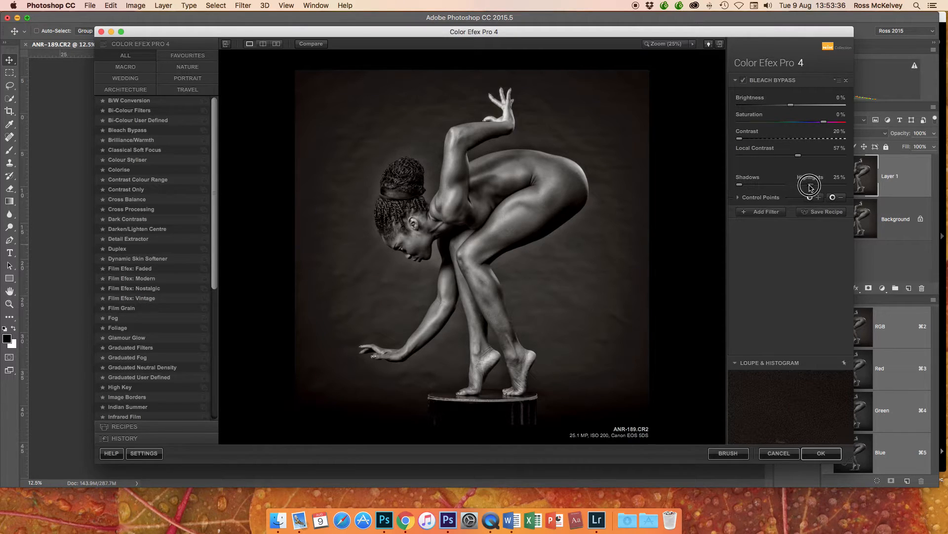
{"action": "left_click", "coordinate": [821, 453]}
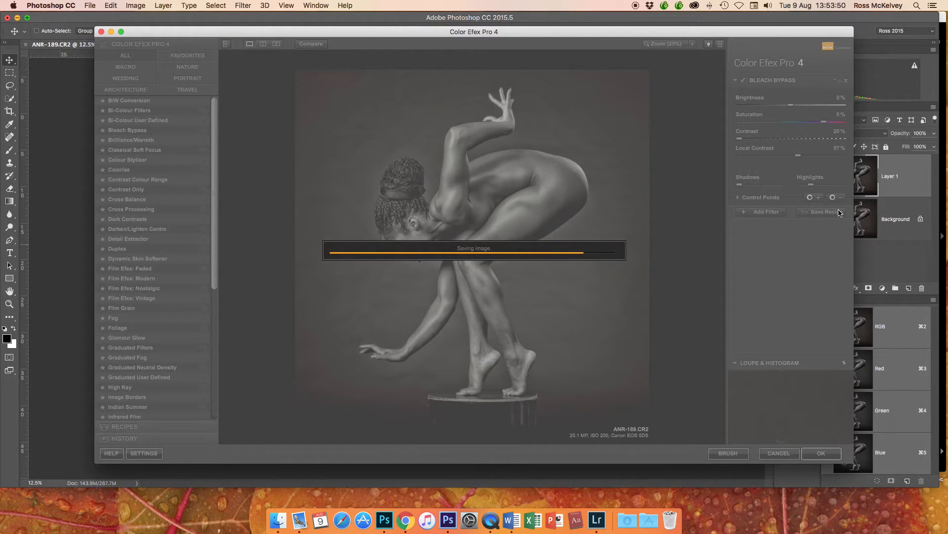
{"action": "left_click", "coordinate": [821, 452]}
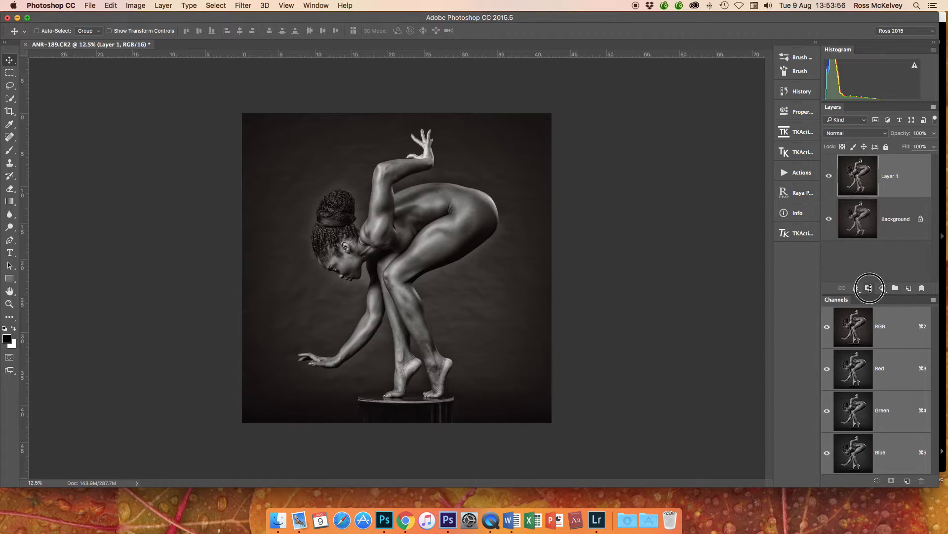
Mask Layer 1 and paint the Bleach Bypass onto the hip, thigh, head and face, then compare.
{"action": "left_click", "coordinate": [869, 288]}
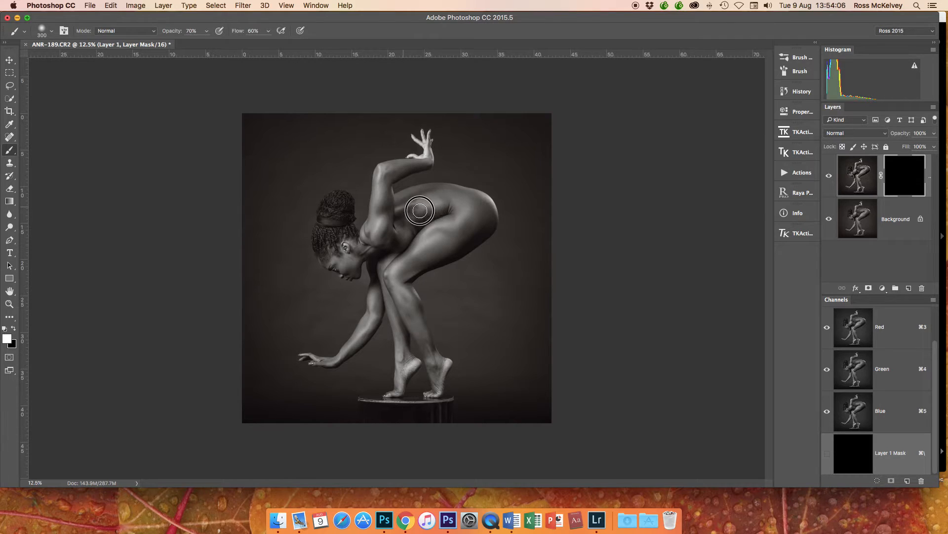
{"action": "left_click_drag", "start_coordinate": [420, 211], "coordinate": [434, 245]}
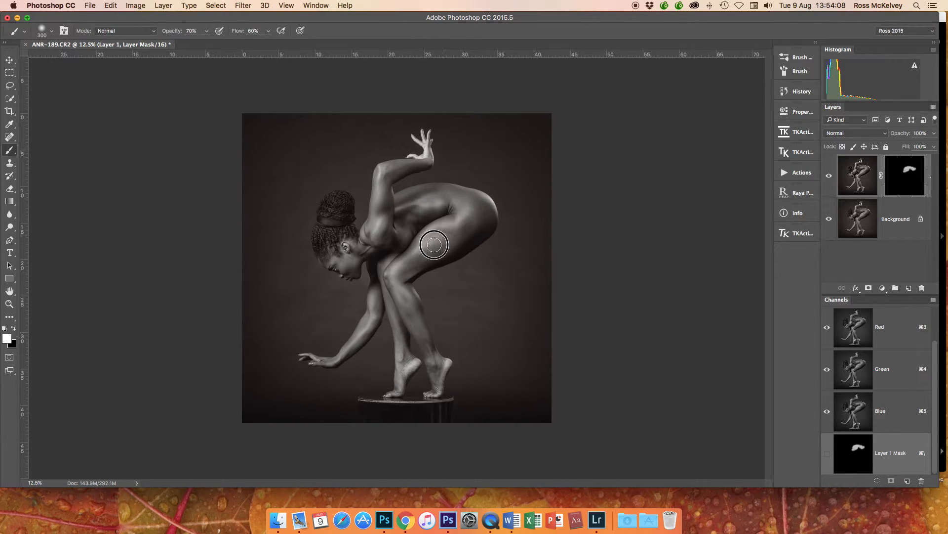
{"action": "left_click_drag", "start_coordinate": [434, 245], "coordinate": [336, 209]}
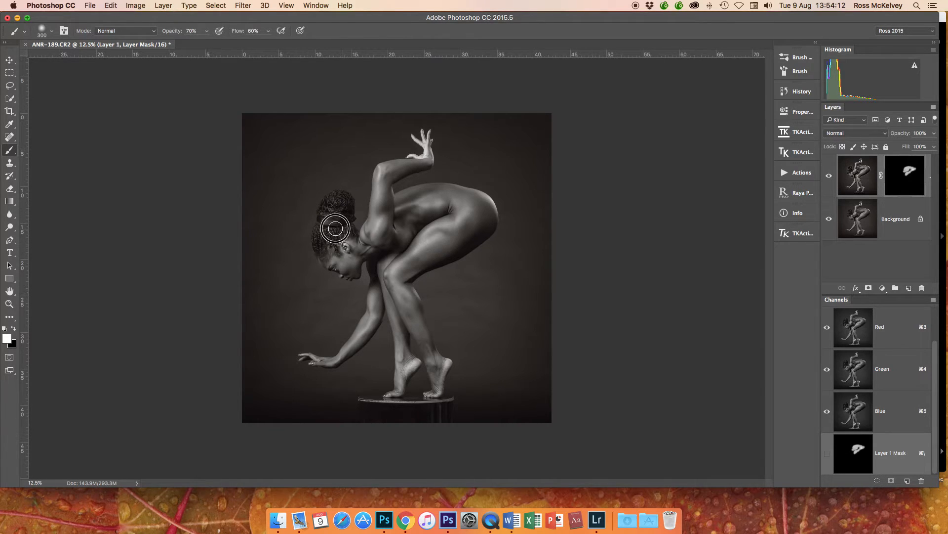
{"action": "left_click_drag", "start_coordinate": [334, 229], "coordinate": [347, 255]}
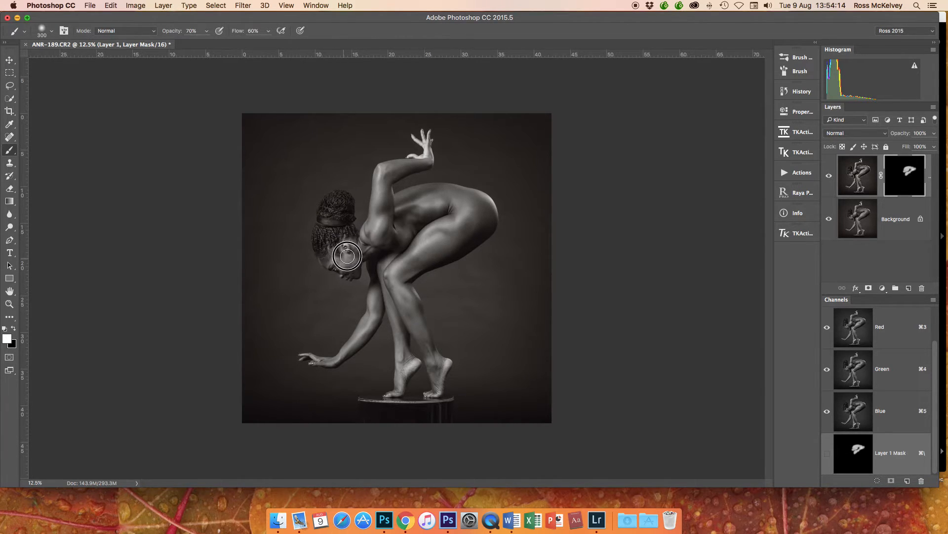
{"action": "left_click_drag", "start_coordinate": [348, 254], "coordinate": [391, 265]}
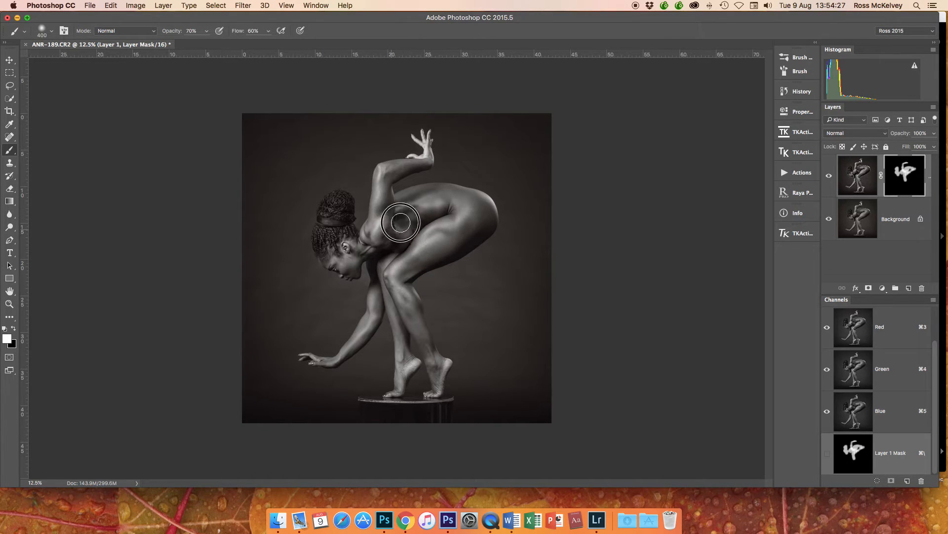
{"action": "mouse_move", "coordinate": [422, 207]}
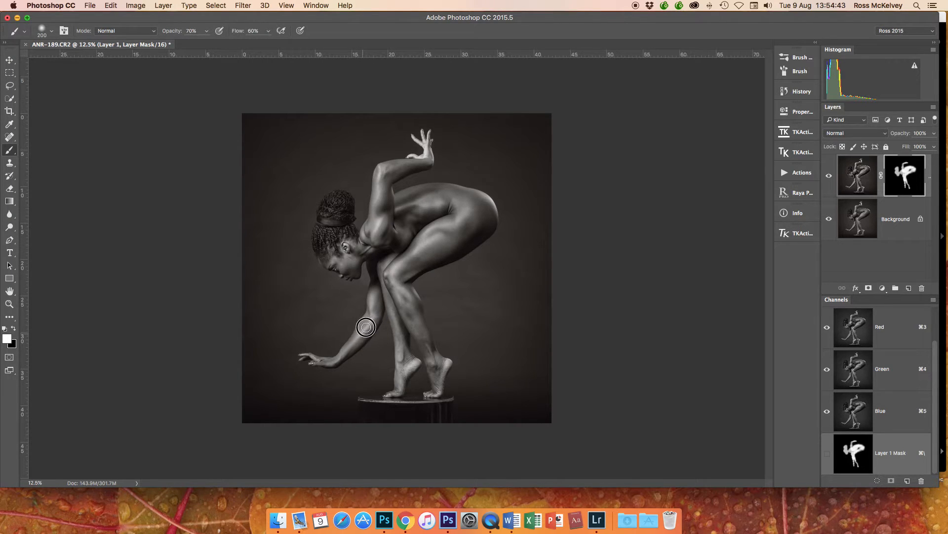
{"action": "mouse_move", "coordinate": [383, 253]}
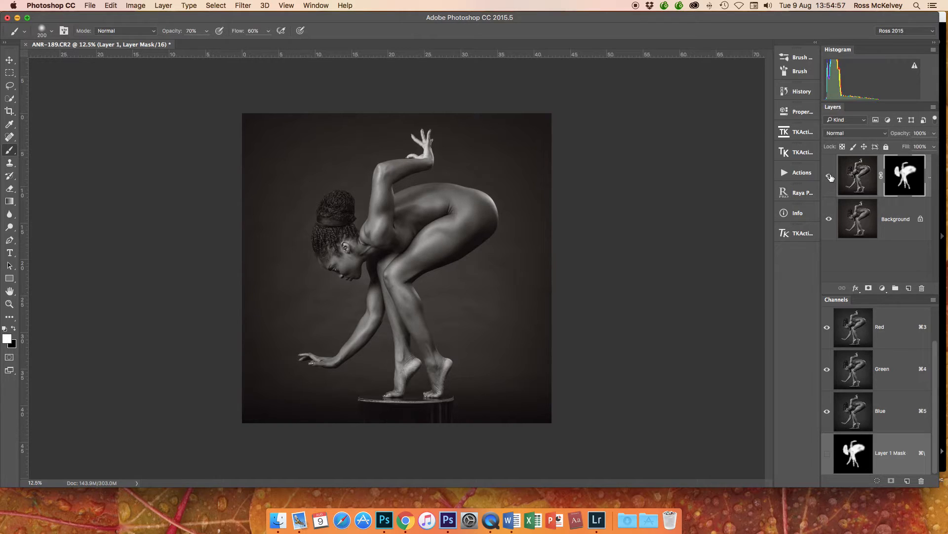
{"action": "left_click", "coordinate": [830, 176]}
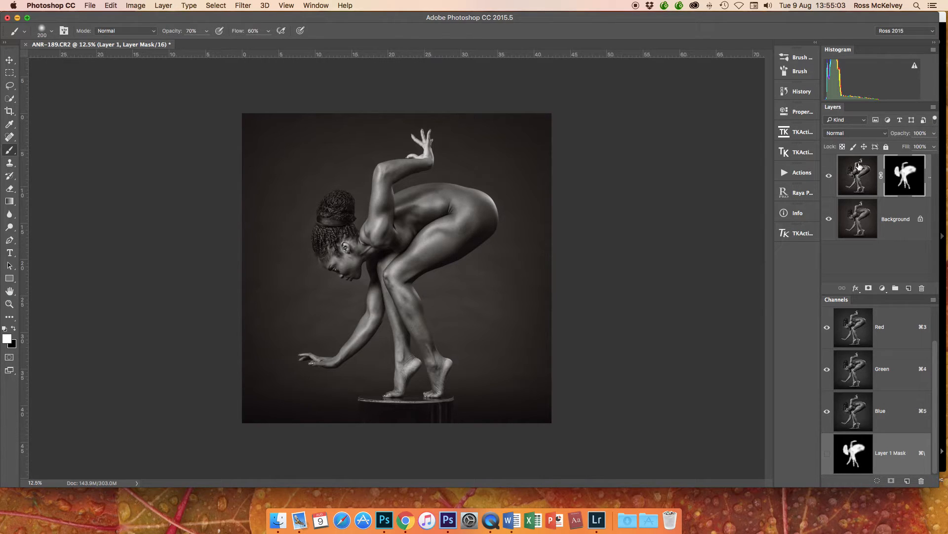
{"action": "mouse_move", "coordinate": [937, 112]}
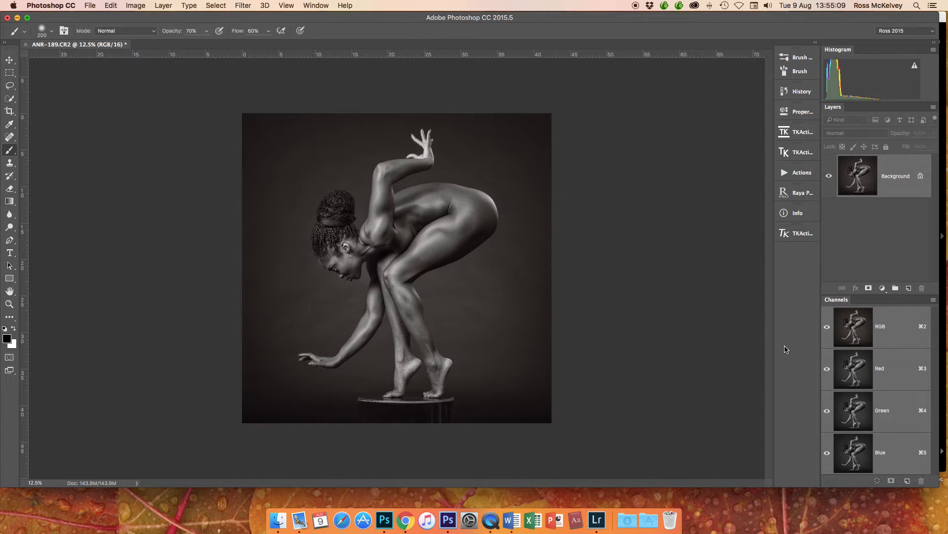
Run the Brightness 10% action and paint brightening onto the face and head.
{"action": "left_click", "coordinate": [798, 173]}
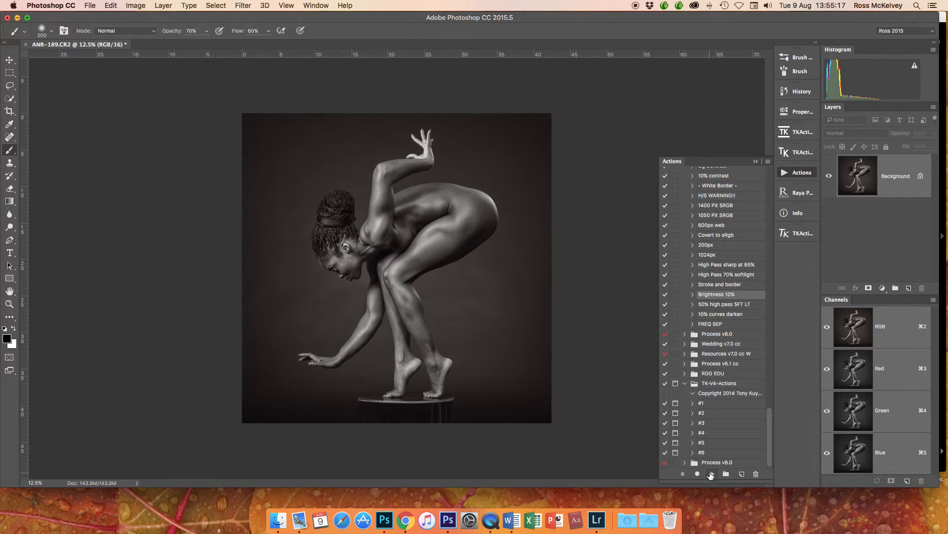
{"action": "left_click", "coordinate": [710, 474]}
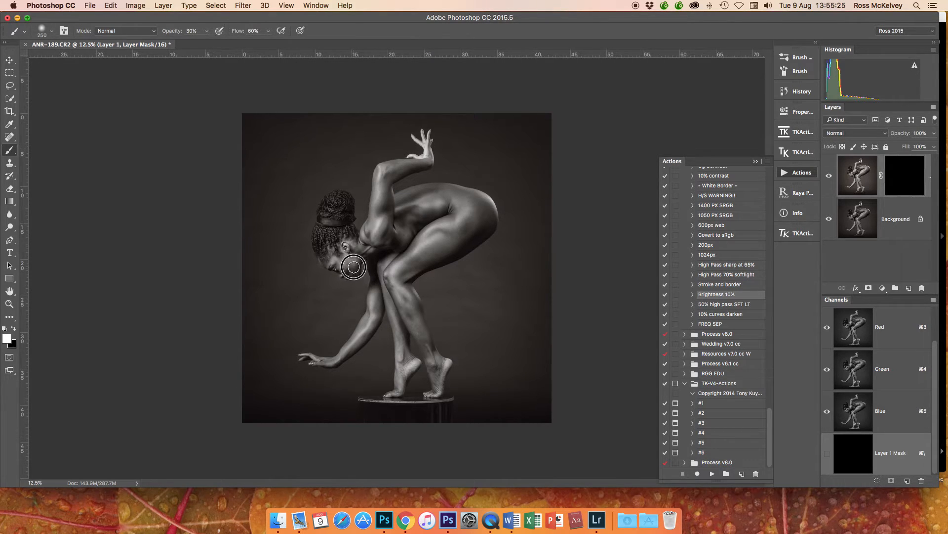
{"action": "left_click_drag", "start_coordinate": [354, 266], "coordinate": [345, 256]}
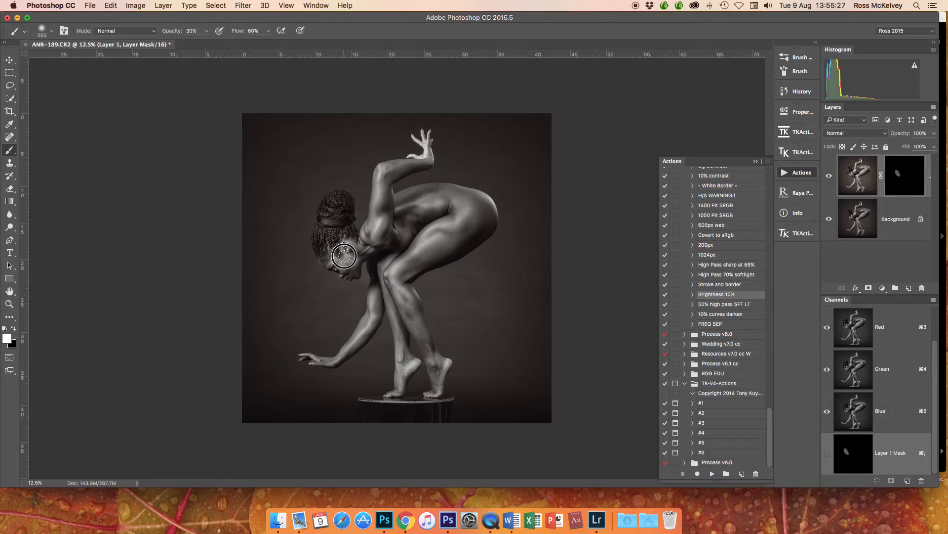
{"action": "left_click_drag", "start_coordinate": [344, 255], "coordinate": [353, 272]}
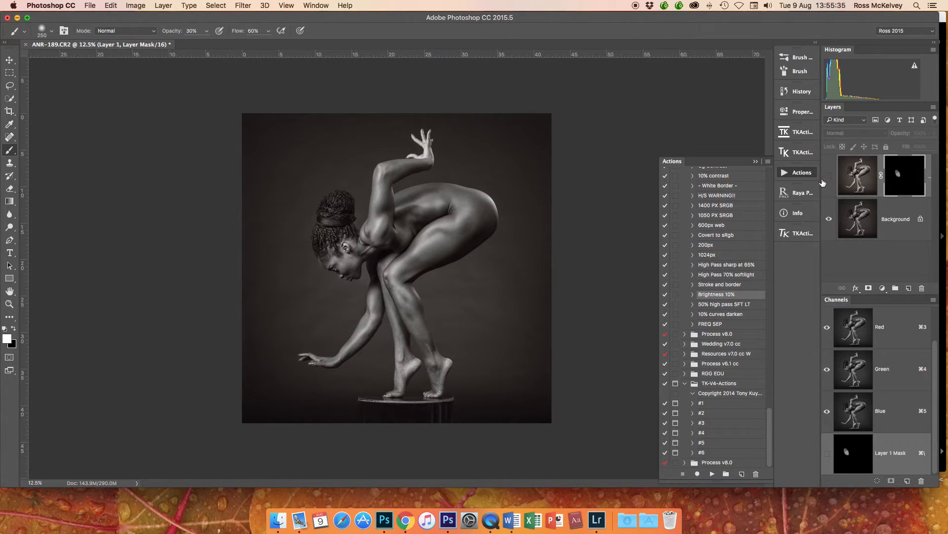
Compare the effect, brush a broad soft brightening over the figure, and view the mask alone.
{"action": "left_click", "coordinate": [353, 272]}
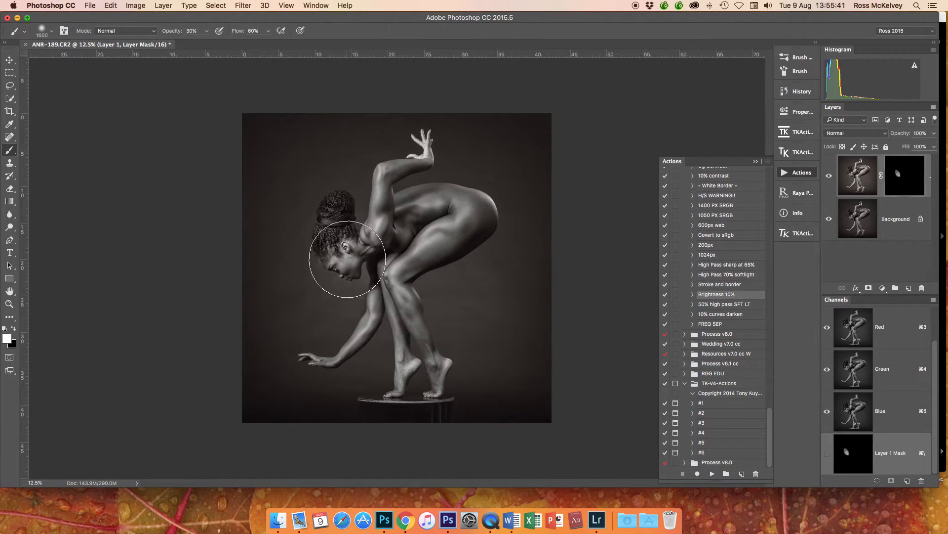
{"action": "left_click_drag", "start_coordinate": [348, 260], "coordinate": [544, 245]}
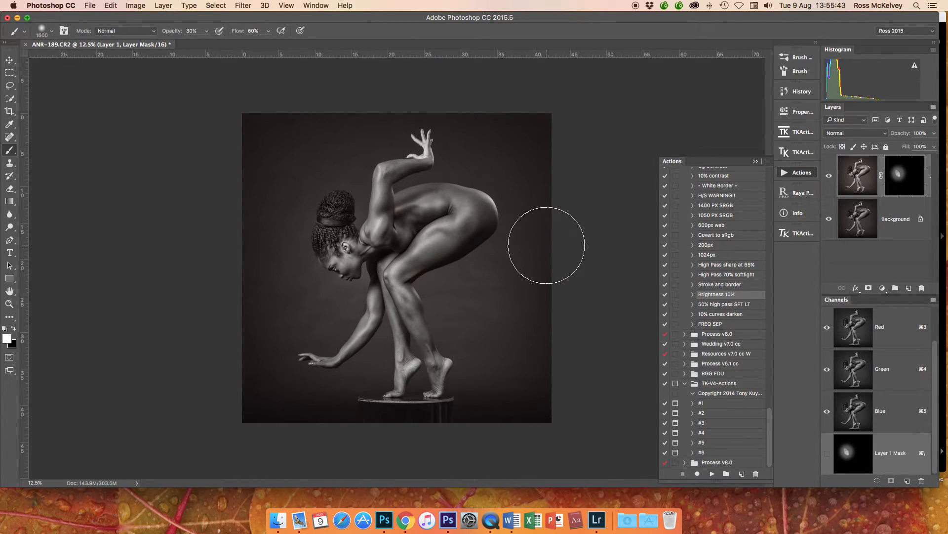
{"action": "left_click", "coordinate": [905, 176]}
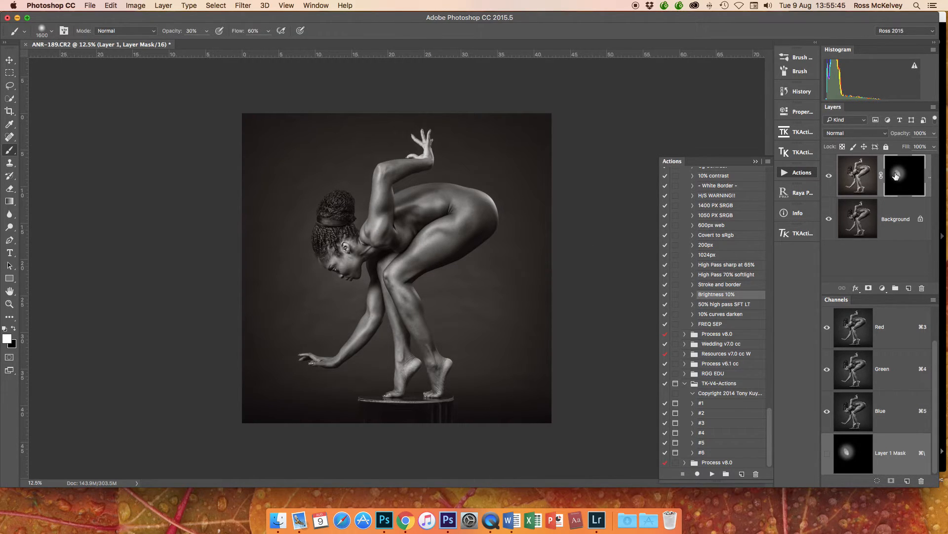
{"action": "left_click", "coordinate": [904, 175]}
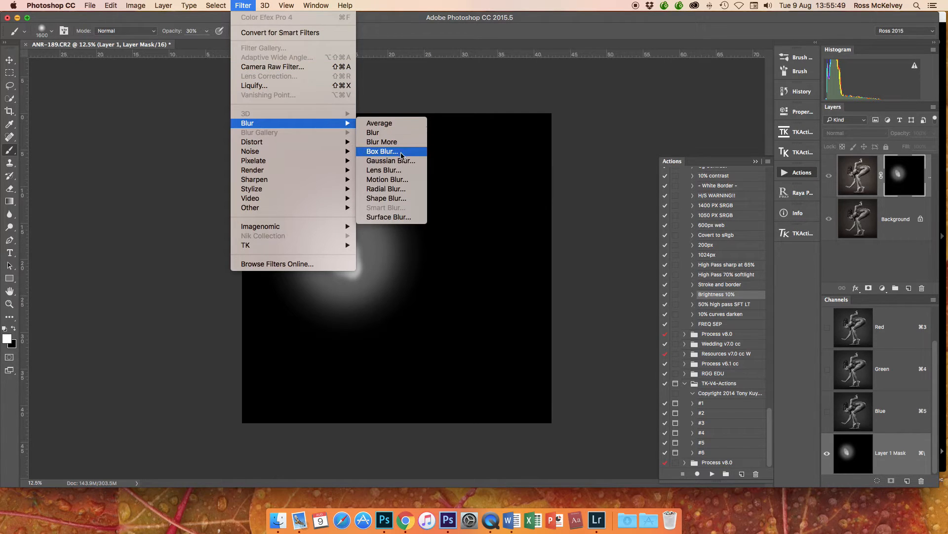
Soften the brightening mask with a 55 px Gaussian Blur.
{"action": "left_click", "coordinate": [391, 160]}
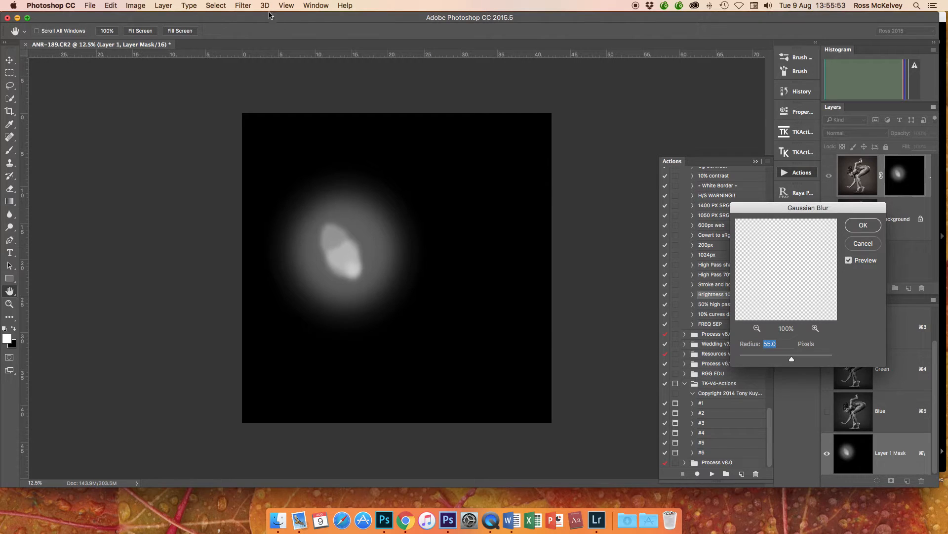
{"action": "left_click", "coordinate": [863, 224]}
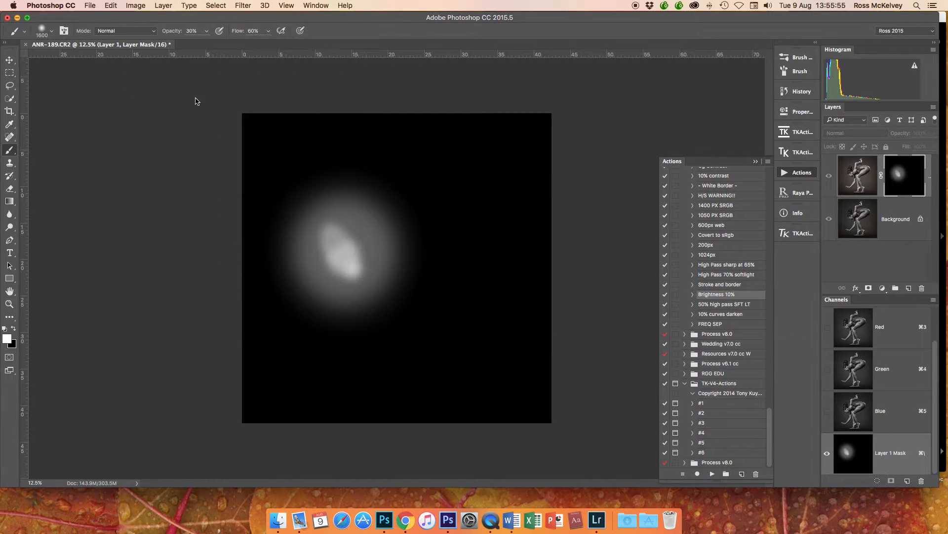
{"action": "left_click", "coordinate": [243, 6]}
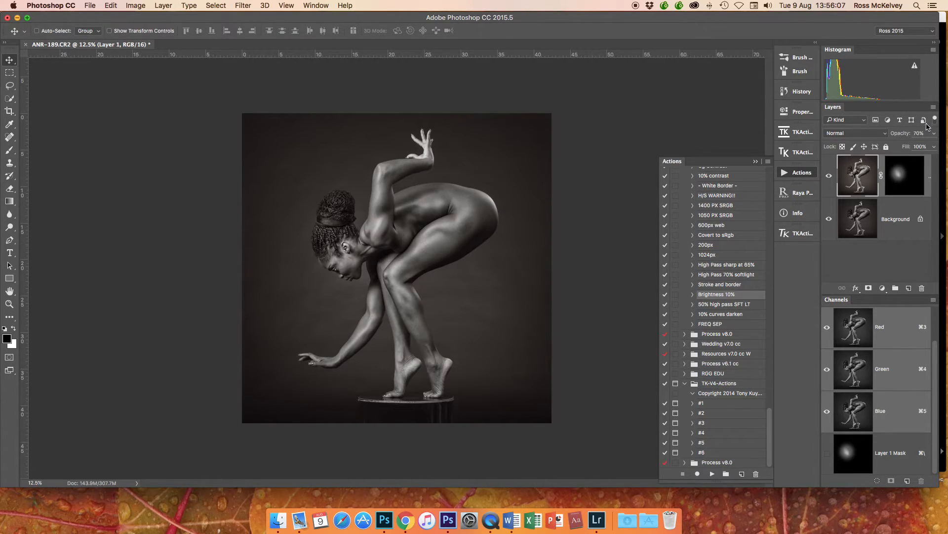
Merge the masked brightening into a fresh unmasked Layer 1 via the Layers panel menu.
{"action": "left_click", "coordinate": [934, 119]}
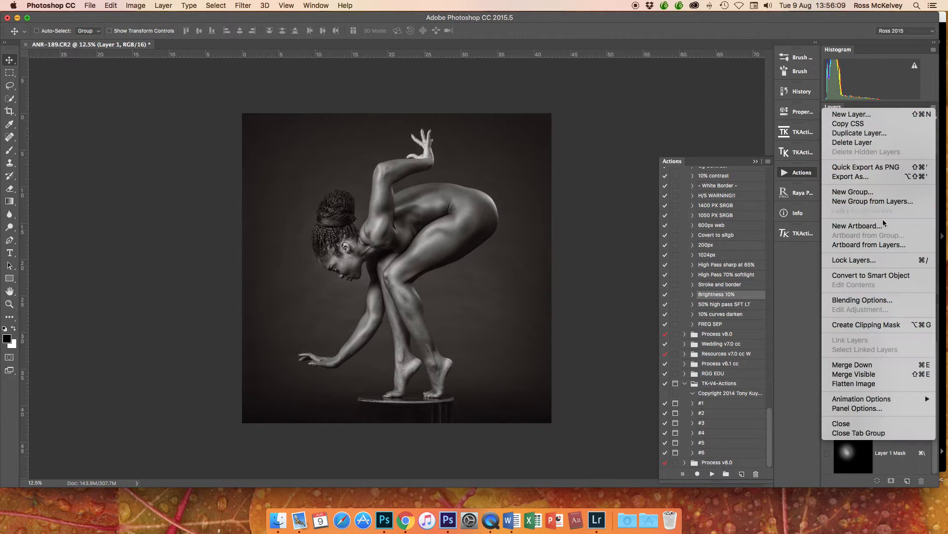
{"action": "left_click", "coordinate": [854, 383]}
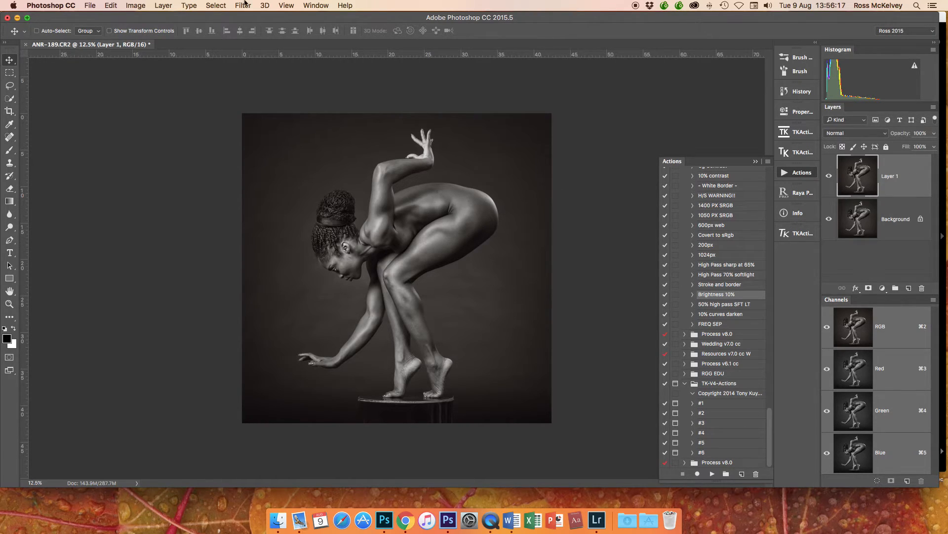
{"action": "left_click", "coordinate": [242, 5]}
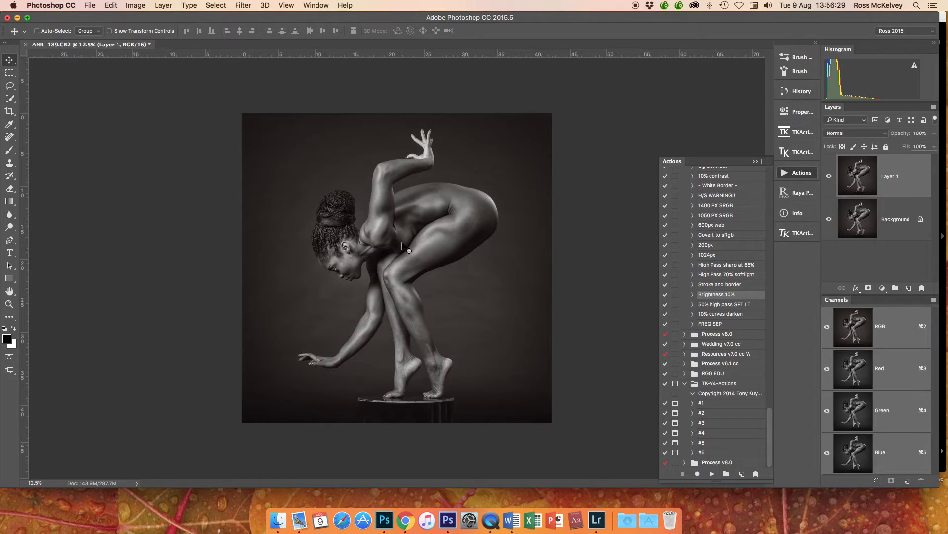
{"action": "mouse_move", "coordinate": [404, 253]}
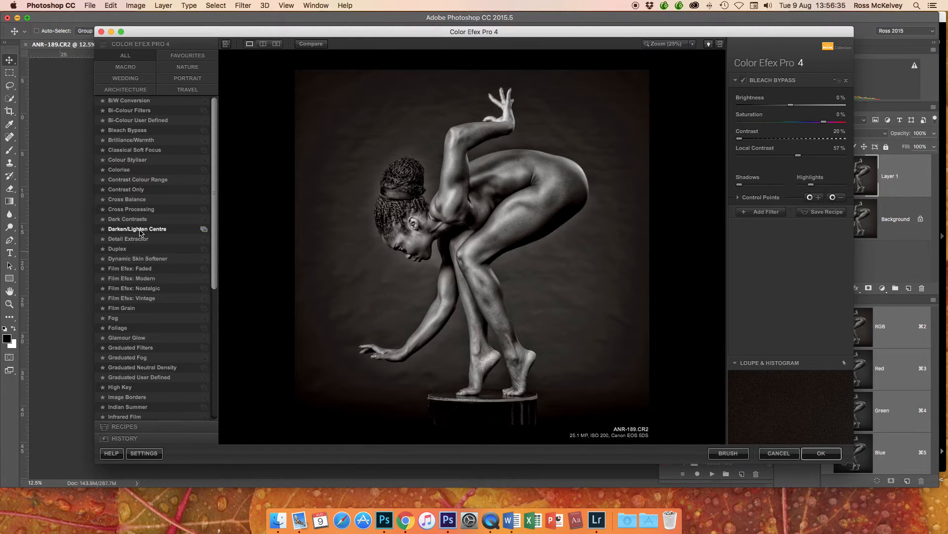
Apply Darken/Lighten Centre with 20% centre and -29% border luminosity.
{"action": "left_click", "coordinate": [137, 229]}
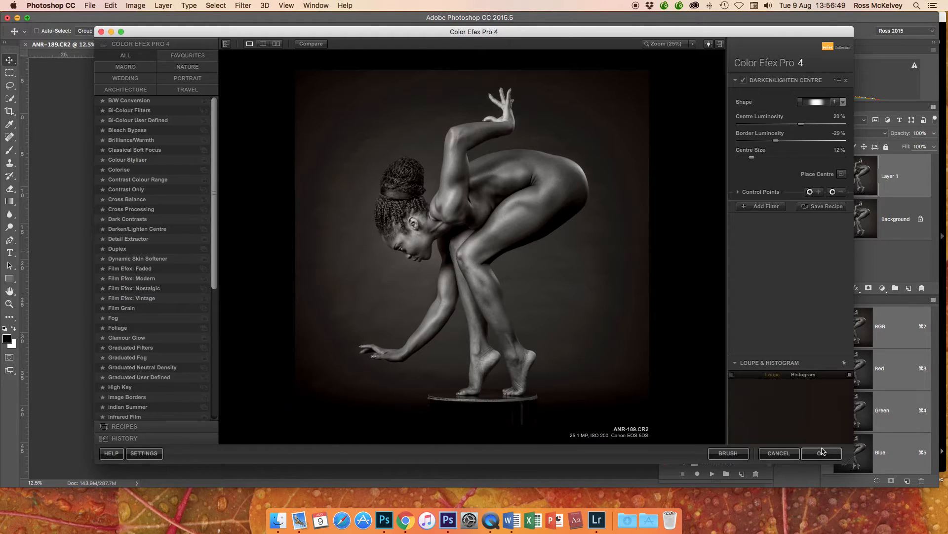
{"action": "left_click", "coordinate": [821, 452]}
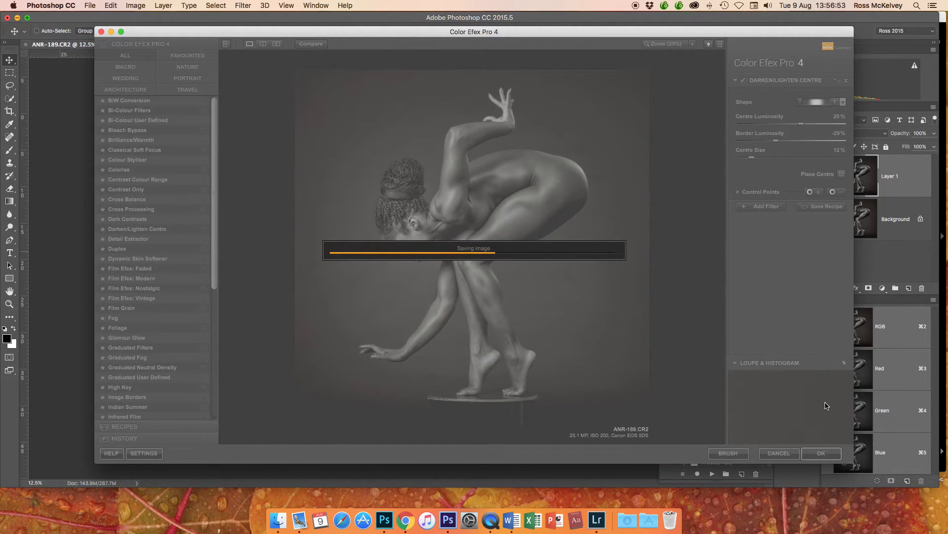
{"action": "mouse_move", "coordinate": [637, 262]}
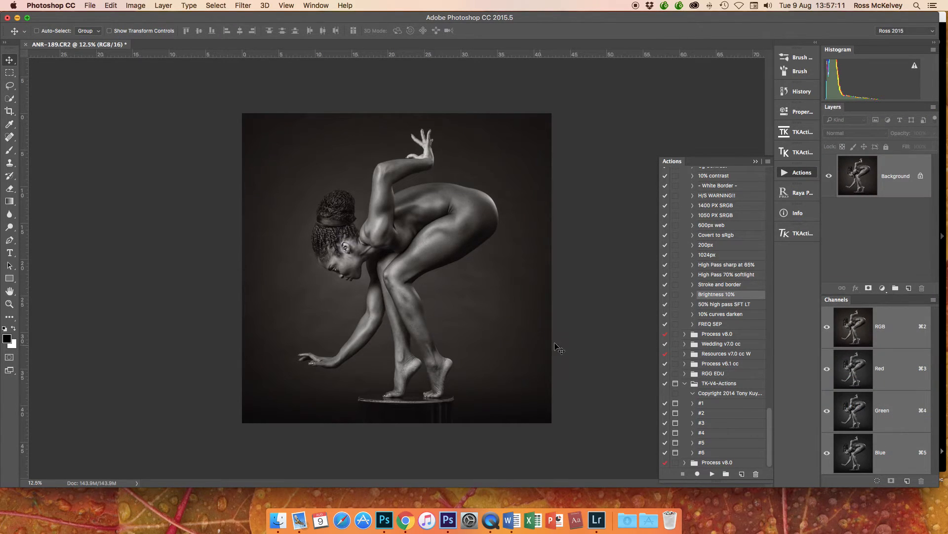
{"action": "mouse_move", "coordinate": [590, 350]}
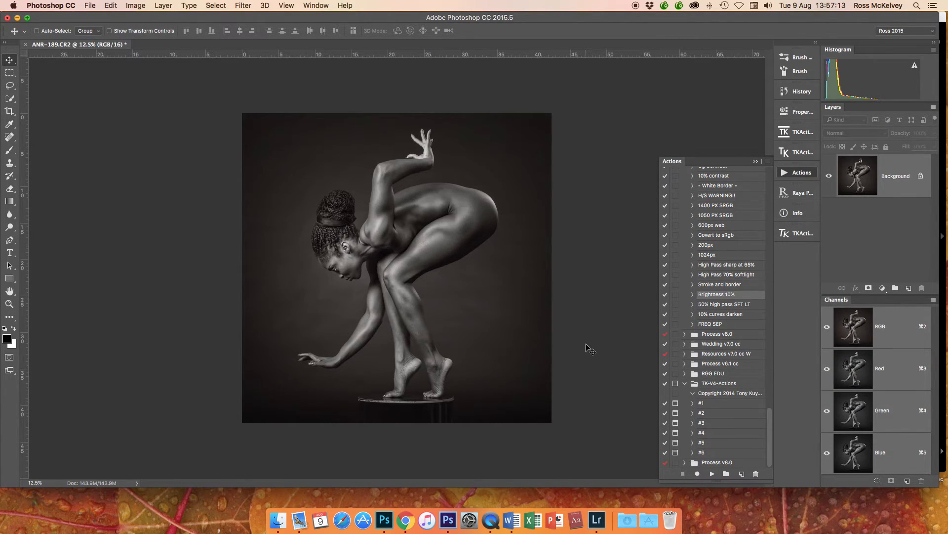
{"action": "mouse_move", "coordinate": [525, 345]}
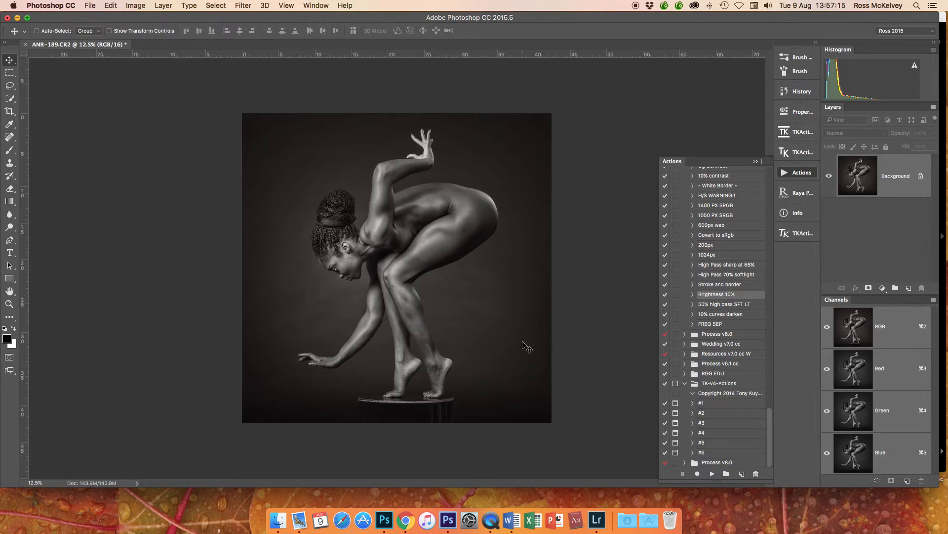
{"action": "mouse_move", "coordinate": [469, 411]}
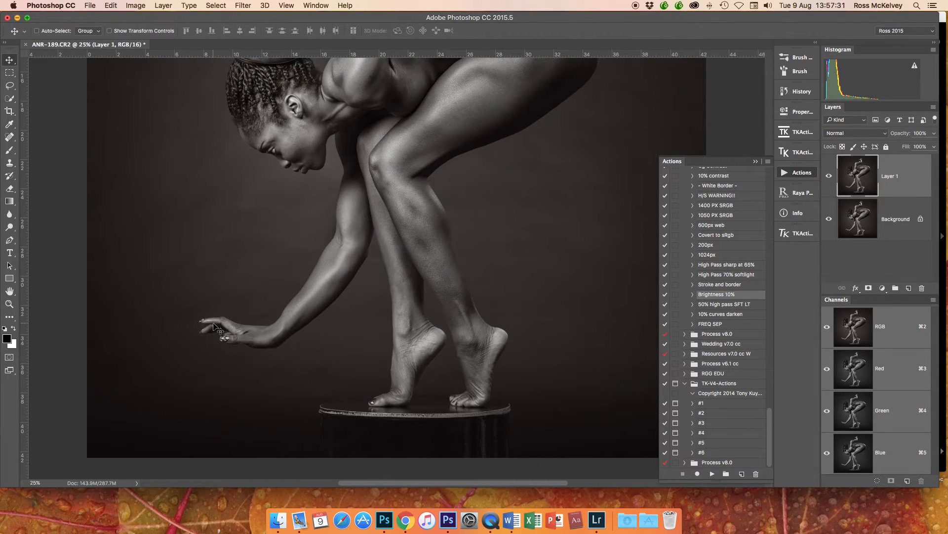
{"action": "mouse_move", "coordinate": [181, 315]}
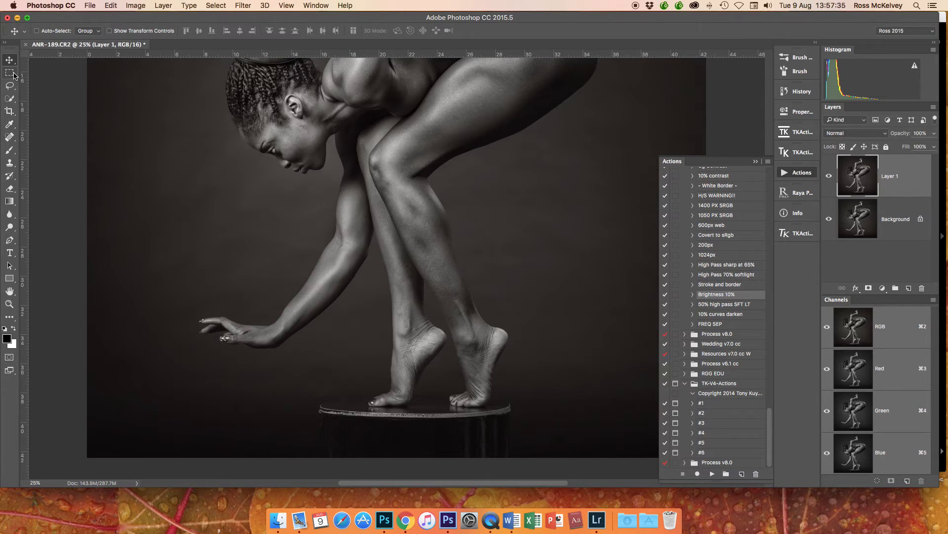
Copy a marquee strip of the pedestal edge to Layer 2 and warp it along the top.
{"action": "left_click", "coordinate": [9, 73]}
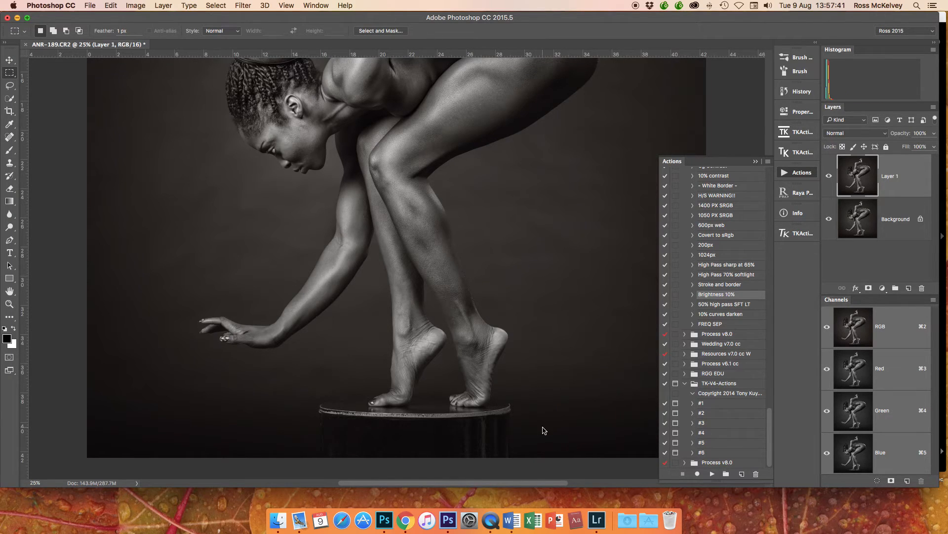
{"action": "left_click_drag", "start_coordinate": [307, 419], "coordinate": [543, 431]}
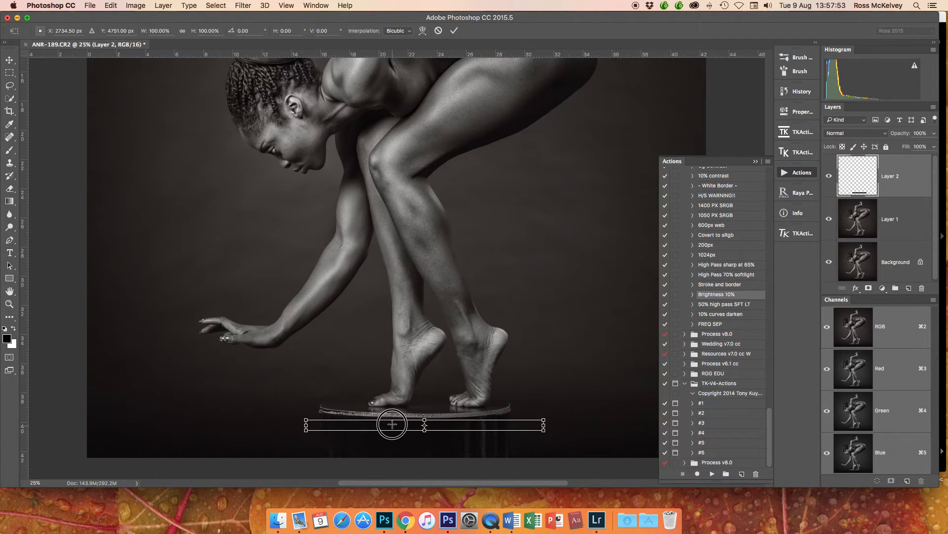
{"action": "left_click_drag", "start_coordinate": [392, 423], "coordinate": [394, 413]}
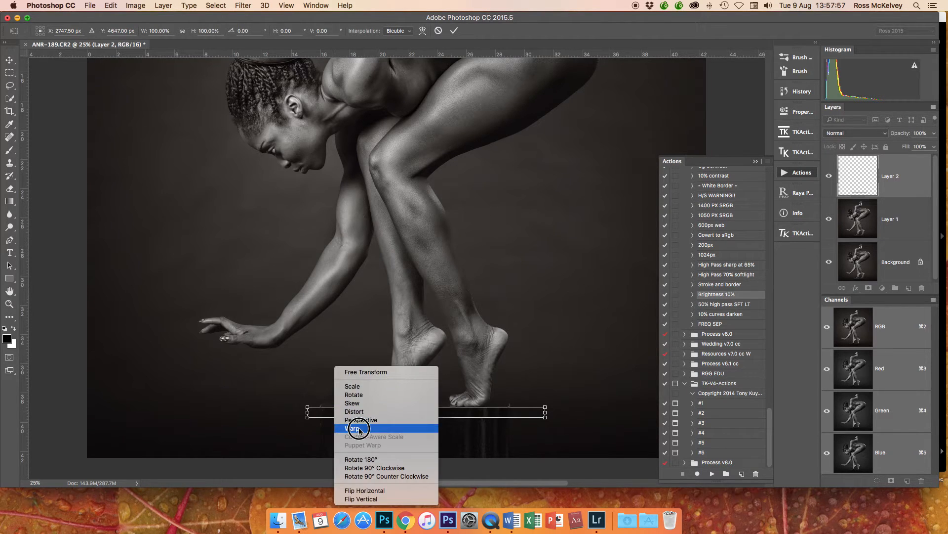
{"action": "left_click", "coordinate": [355, 429]}
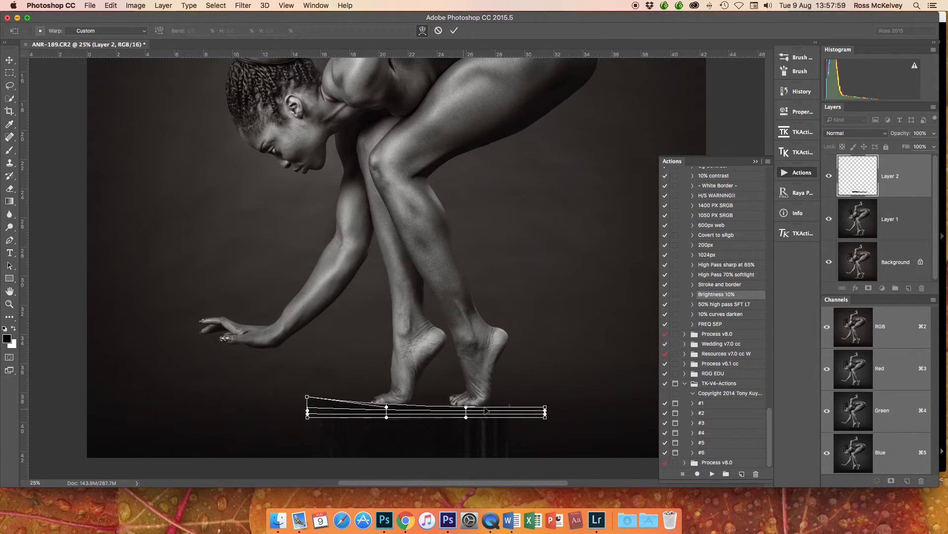
{"action": "left_click_drag", "start_coordinate": [544, 410], "coordinate": [544, 399]}
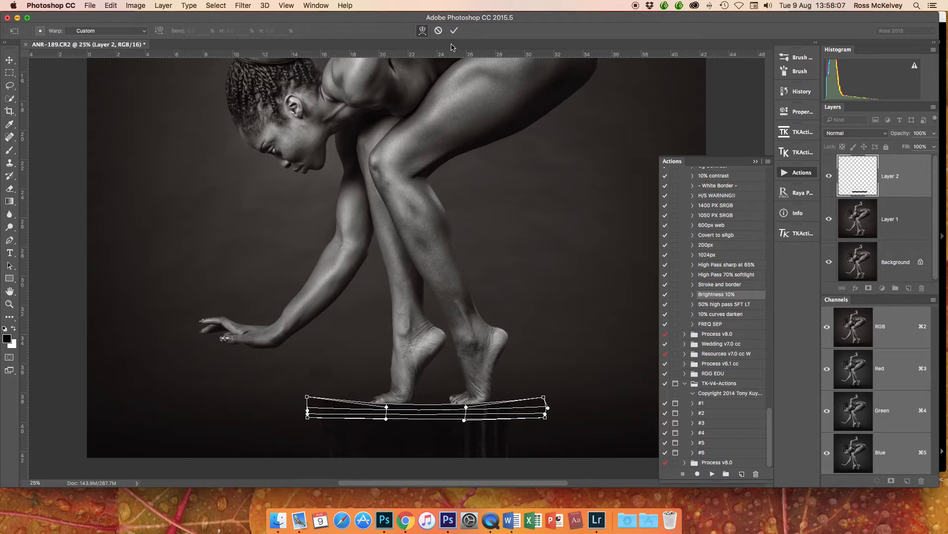
{"action": "left_click", "coordinate": [454, 30]}
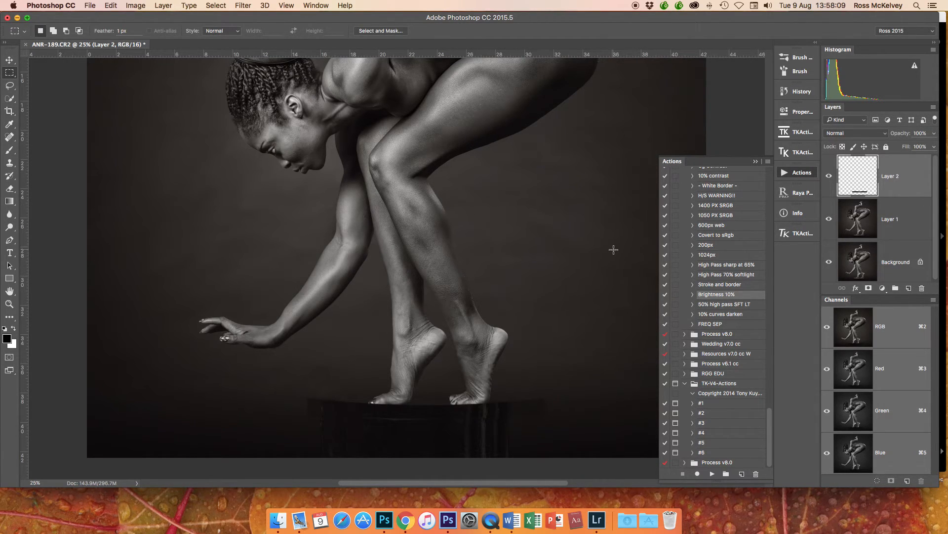
{"action": "mouse_move", "coordinate": [531, 359]}
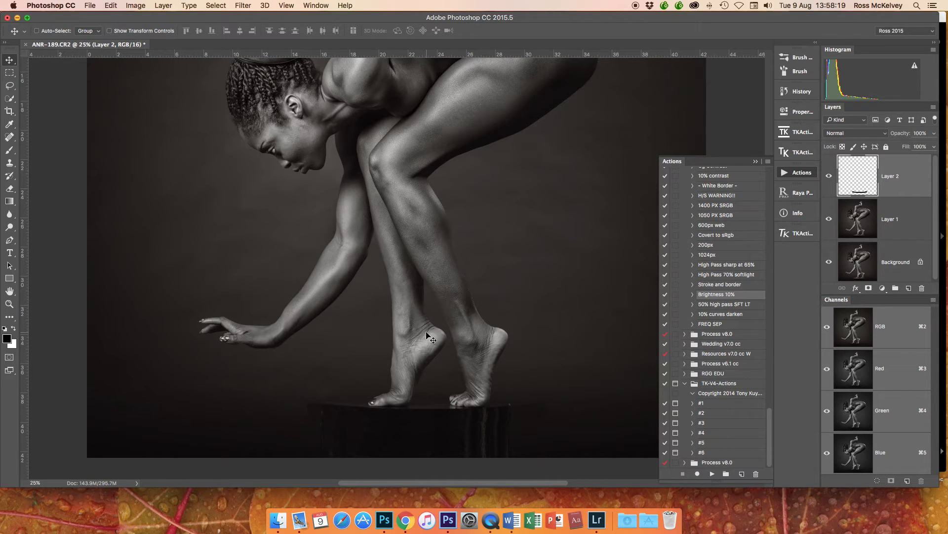
{"action": "mouse_move", "coordinate": [887, 192]}
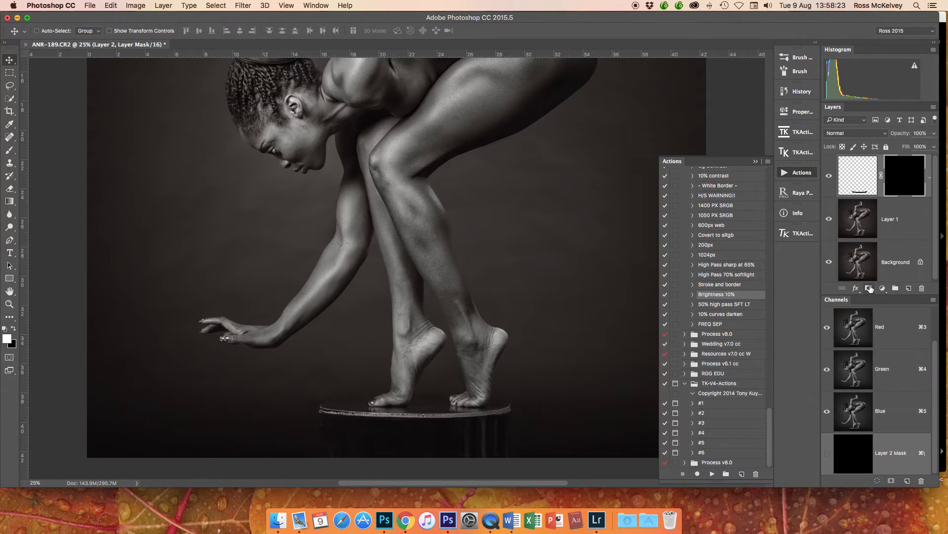
Paint white on Layer 2's mask from the rim's left end across its middle.
{"action": "left_click", "coordinate": [10, 99]}
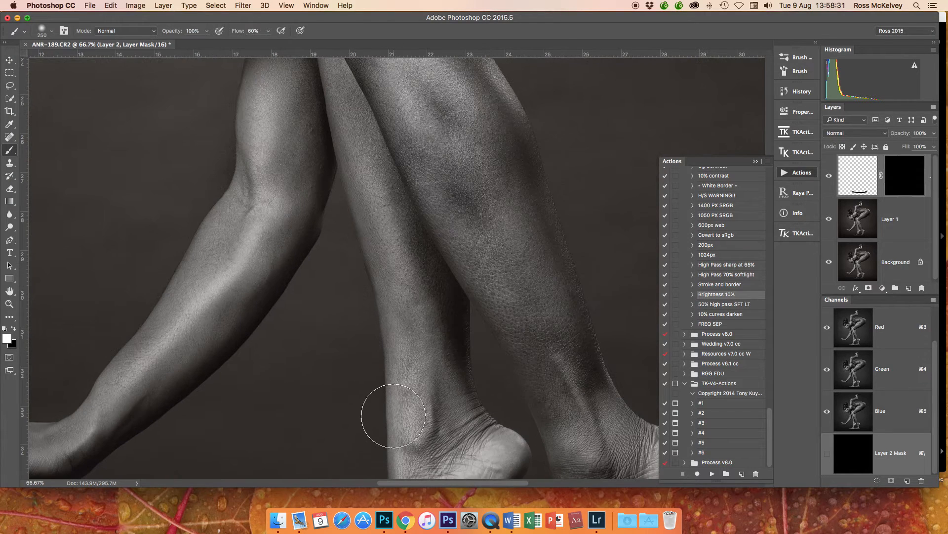
{"action": "scroll", "scroll_direction": "down", "scroll_amount": 3}
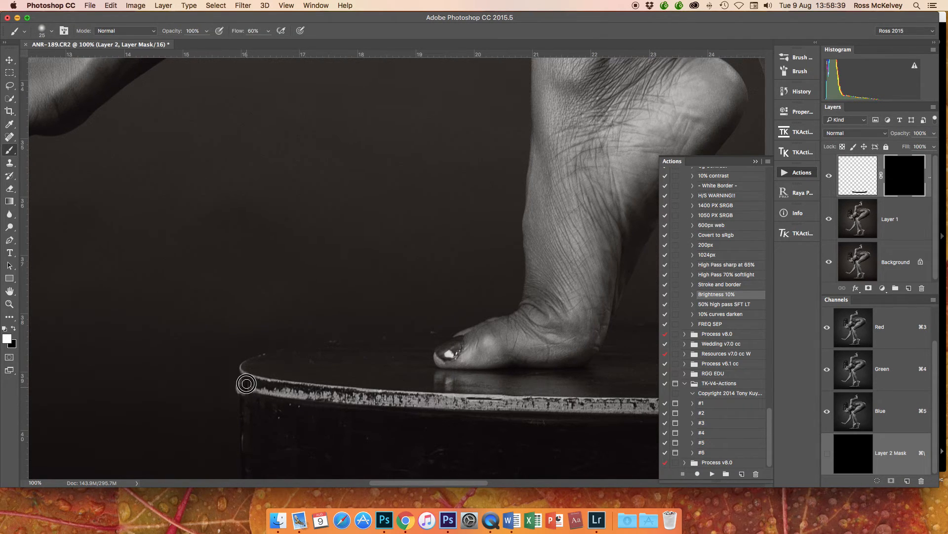
{"action": "left_click_drag", "start_coordinate": [246, 382], "coordinate": [308, 401]}
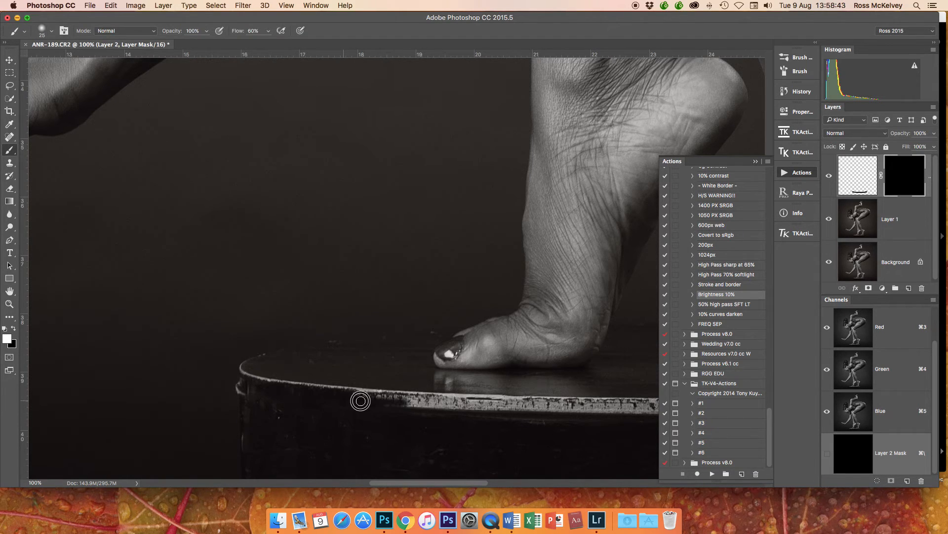
{"action": "left_click_drag", "start_coordinate": [360, 401], "coordinate": [434, 410]}
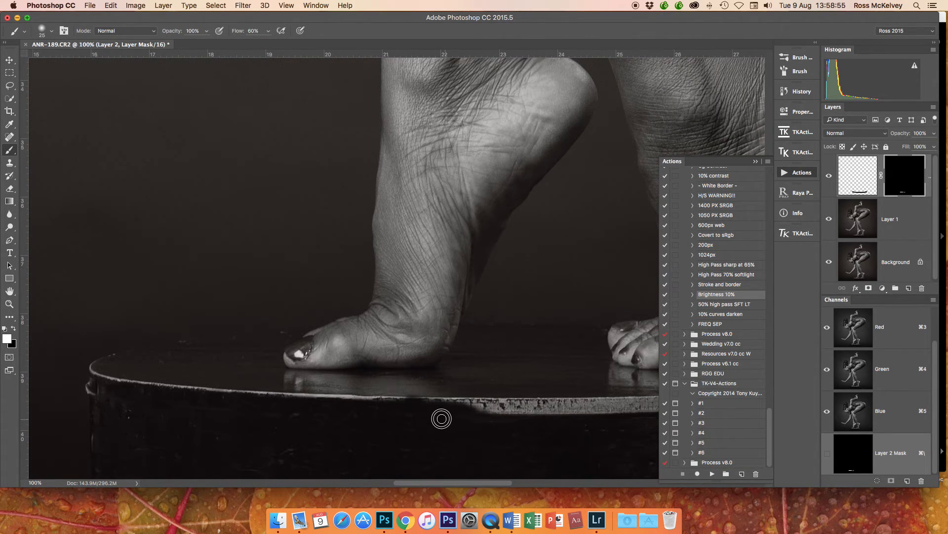
{"action": "left_click_drag", "start_coordinate": [441, 418], "coordinate": [556, 416]}
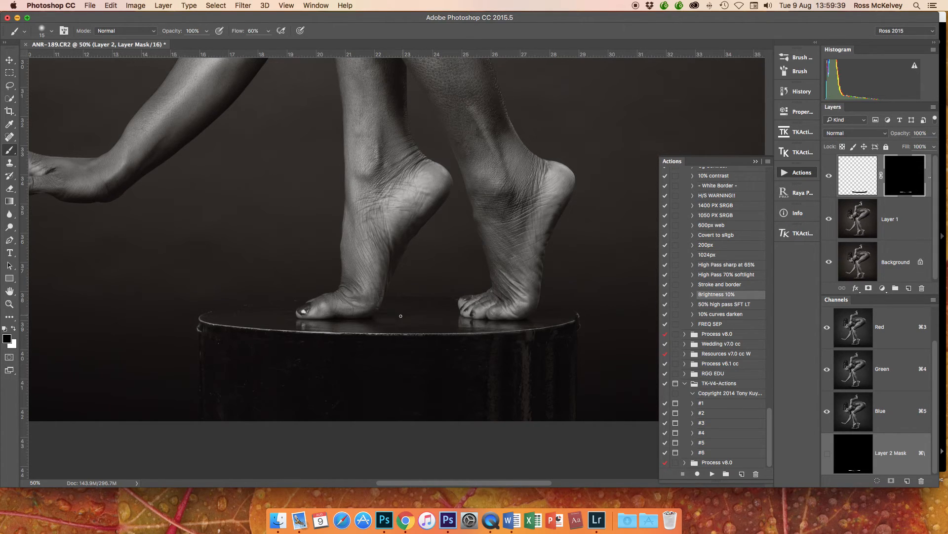
{"action": "mouse_move", "coordinate": [208, 334]}
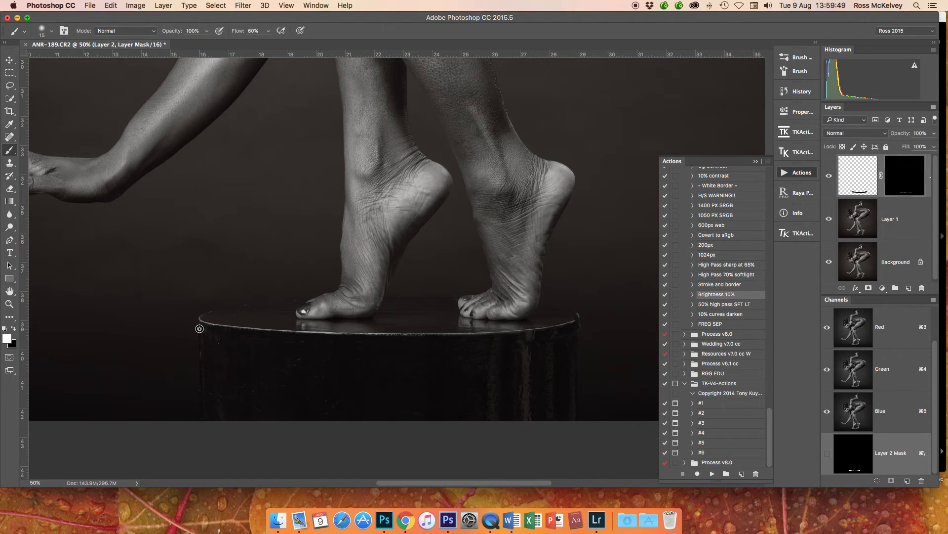
{"action": "mouse_move", "coordinate": [219, 339]}
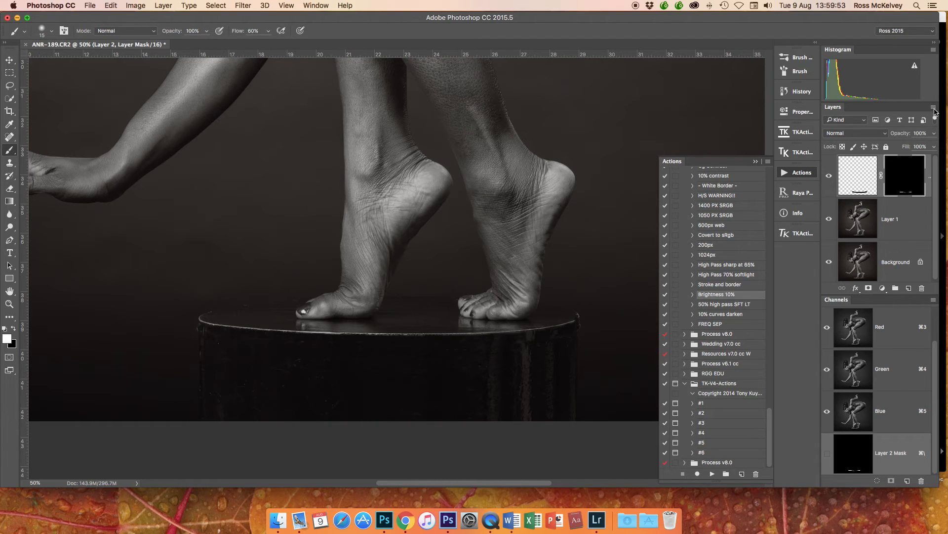
Merge the Layer 2 rim patch down into Layer 1 via the Layers panel menu.
{"action": "left_click", "coordinate": [933, 107]}
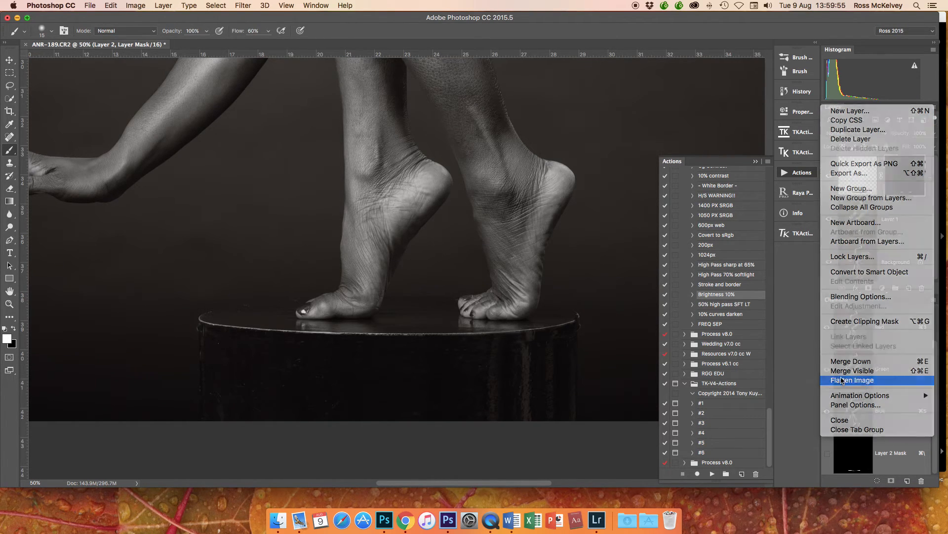
{"action": "left_click", "coordinate": [852, 380]}
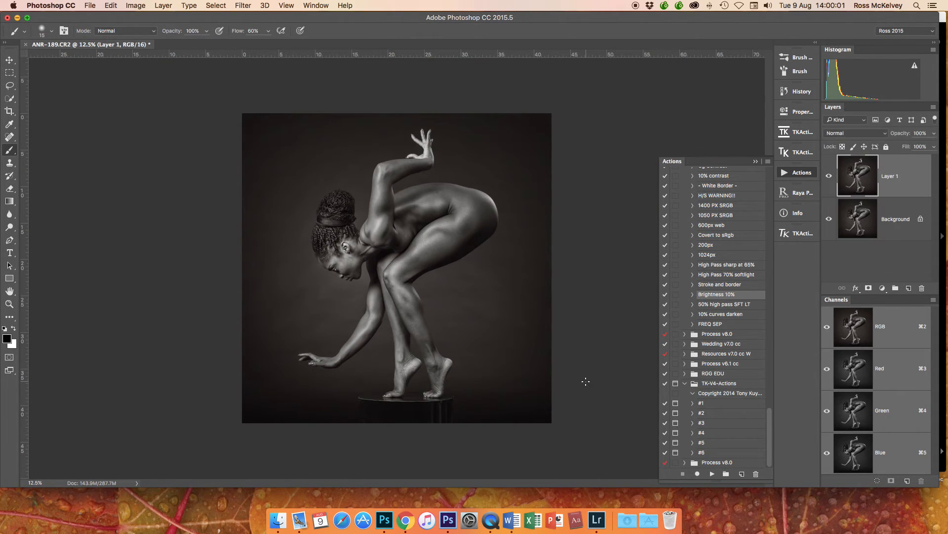
Apply Nik Sharpener Pro 3 Output Sharpener for inkjet luster, comparing the preview on and off.
{"action": "left_click", "coordinate": [242, 5]}
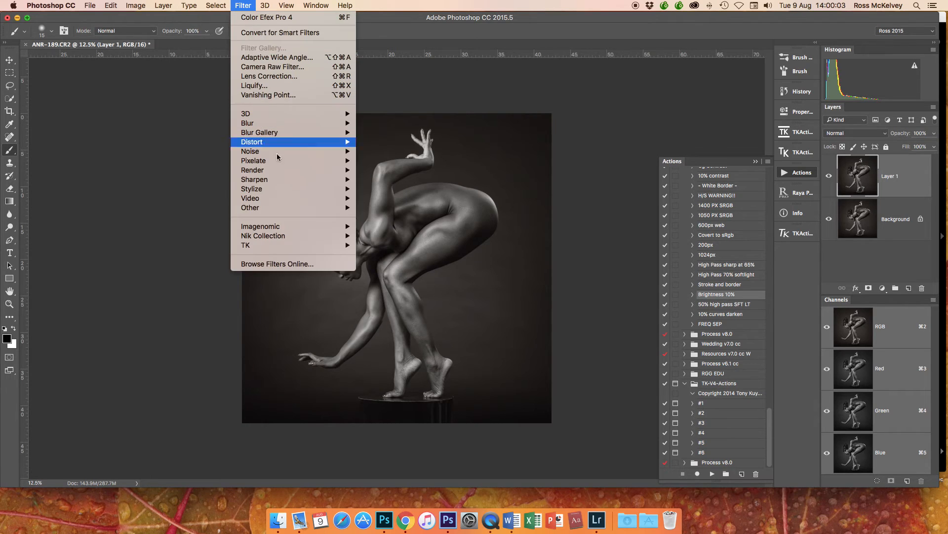
{"action": "mouse_move", "coordinate": [262, 235]}
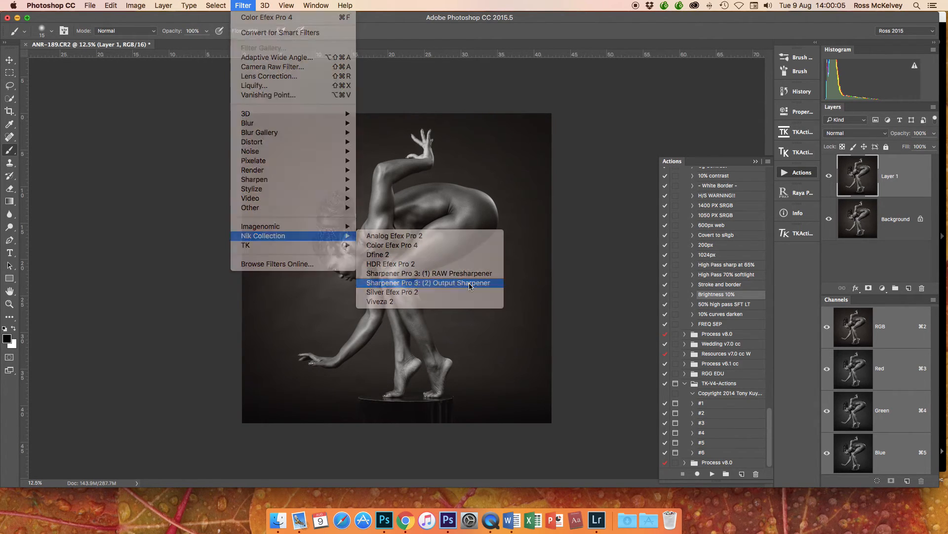
{"action": "left_click", "coordinate": [427, 282]}
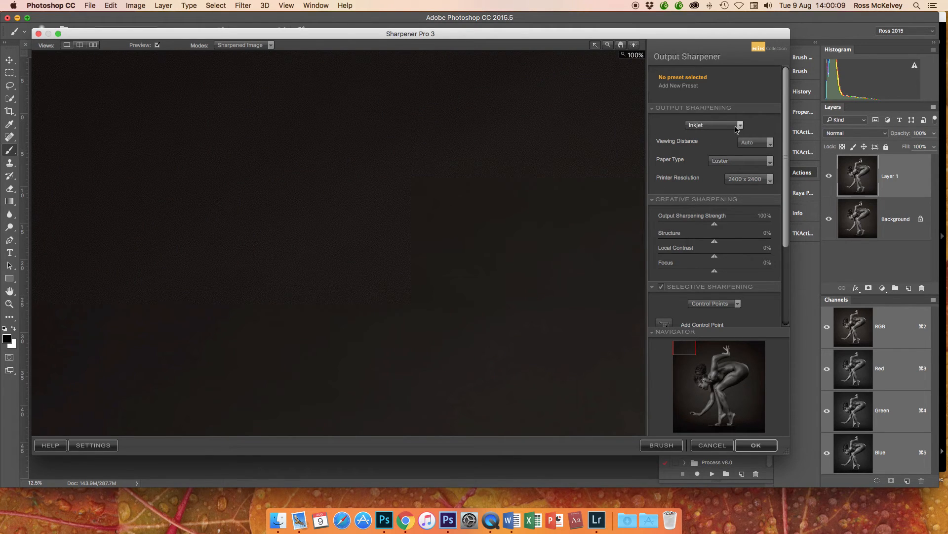
{"action": "mouse_move", "coordinate": [745, 219]}
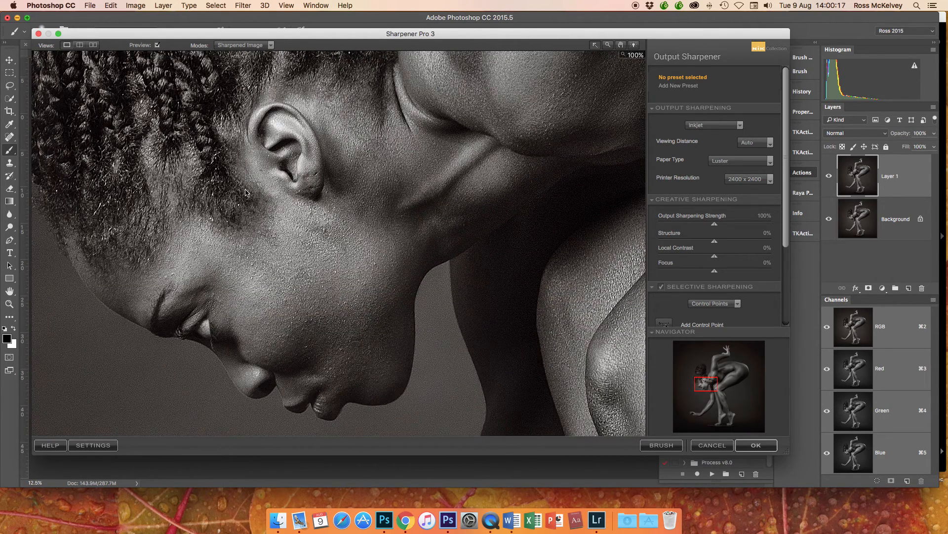
{"action": "left_click", "coordinate": [156, 46]}
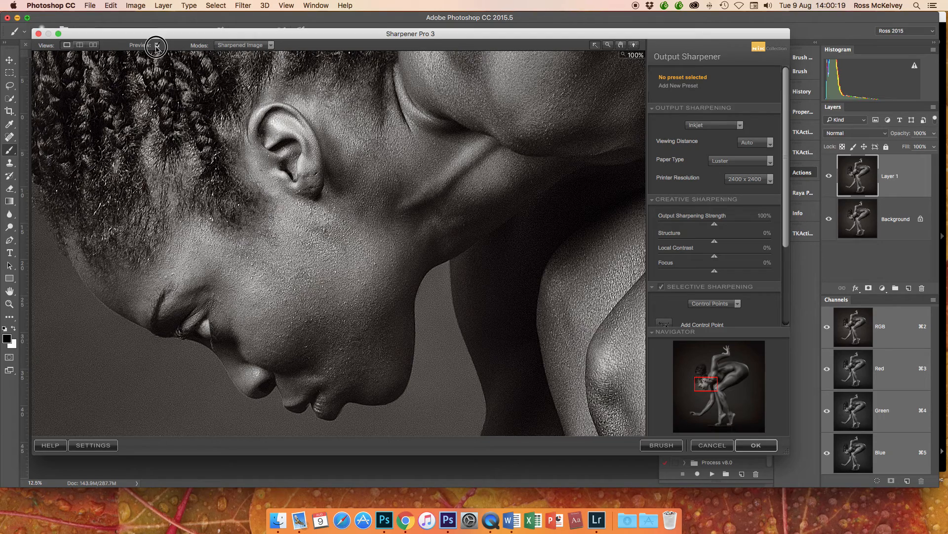
{"action": "left_click", "coordinate": [157, 45]}
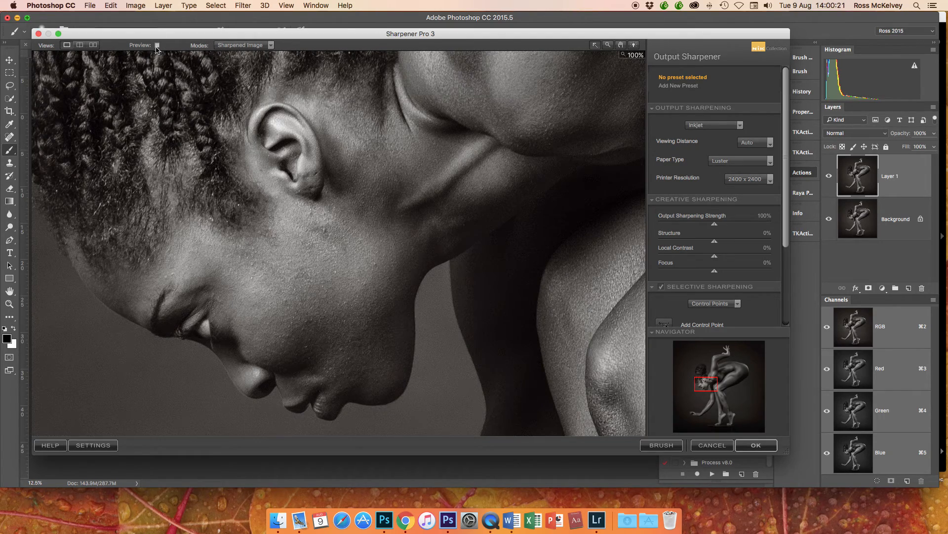
{"action": "left_click", "coordinate": [157, 45]}
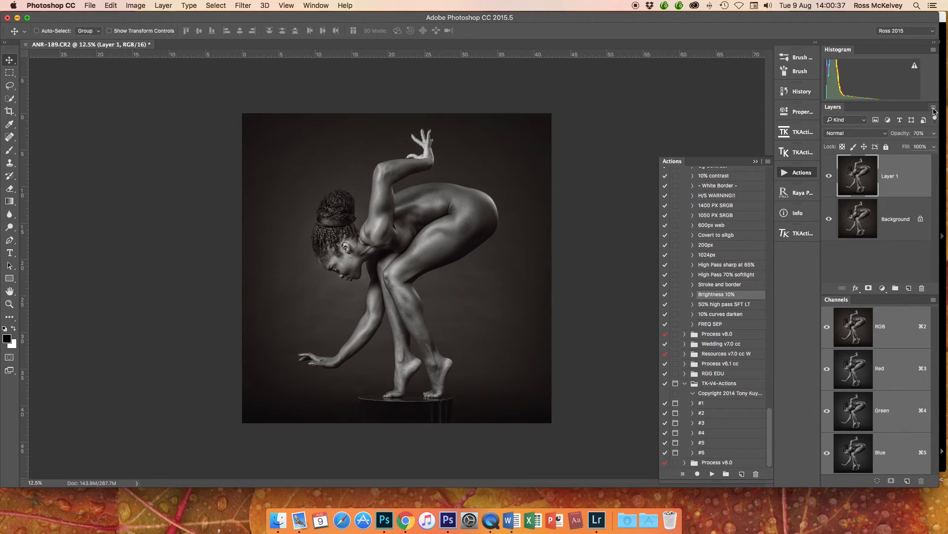
Flatten the sharpened Layer 1 into a single Background layer via the Layers panel menu.
{"action": "left_click", "coordinate": [933, 112]}
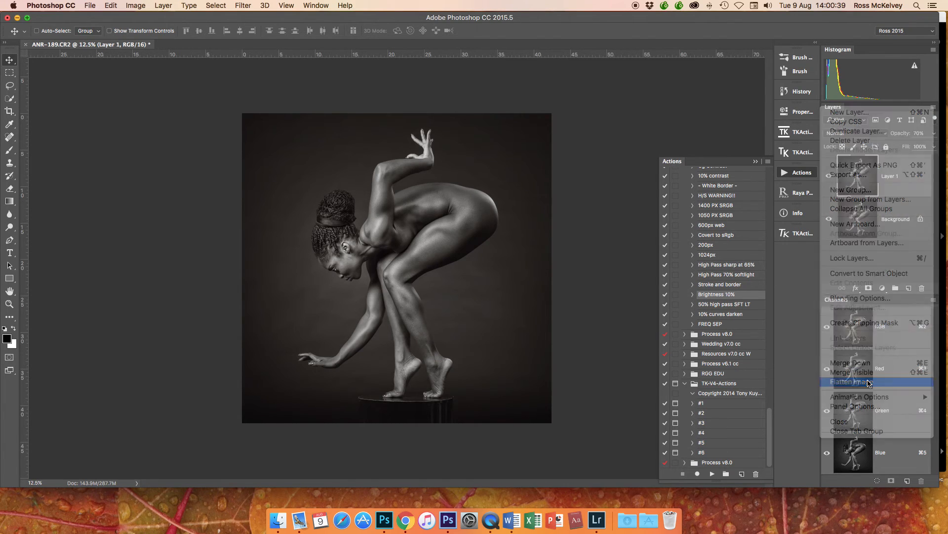
{"action": "left_click", "coordinate": [850, 381]}
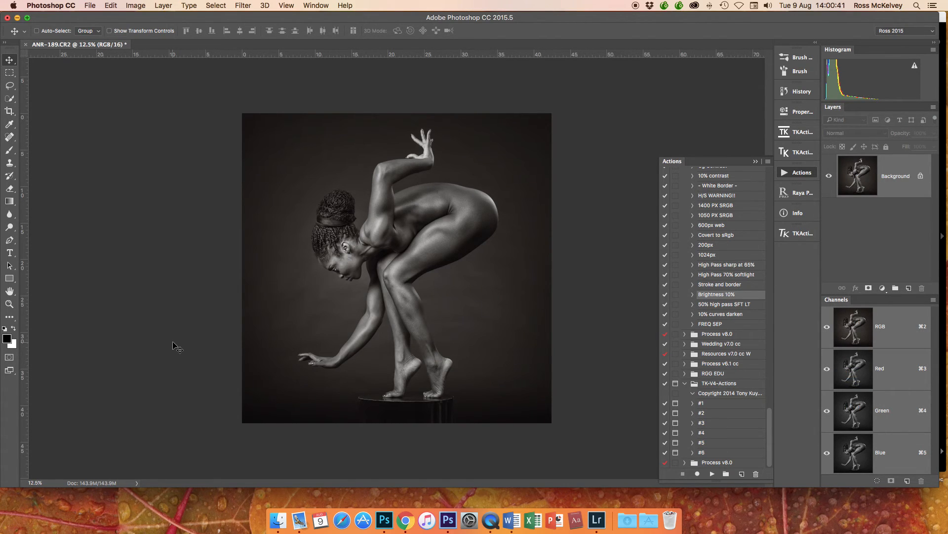
{"action": "mouse_move", "coordinate": [137, 316]}
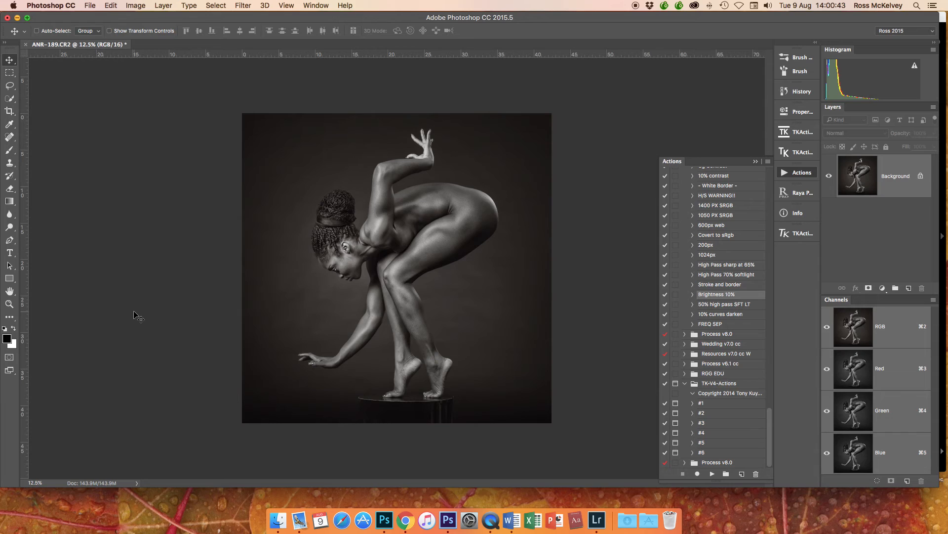
{"action": "mouse_move", "coordinate": [169, 321]}
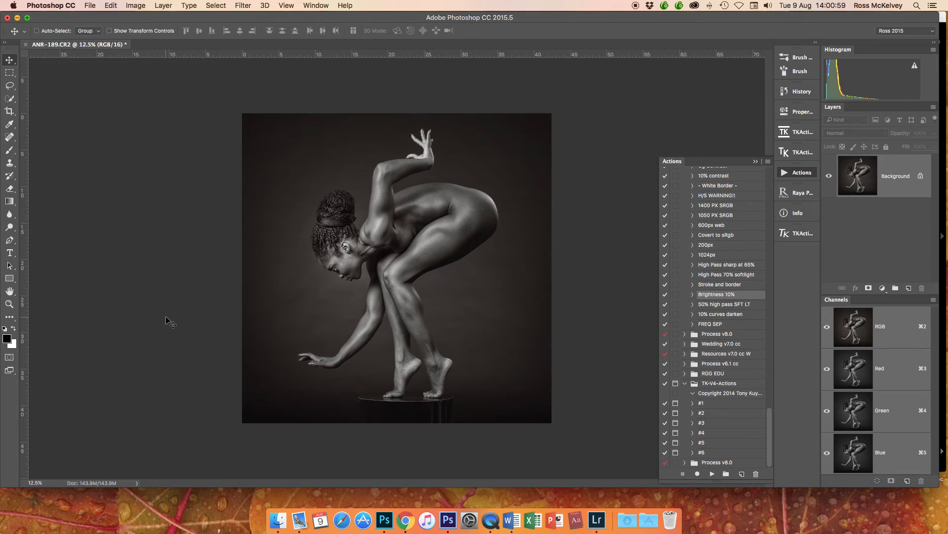
{"action": "mouse_move", "coordinate": [495, 216]}
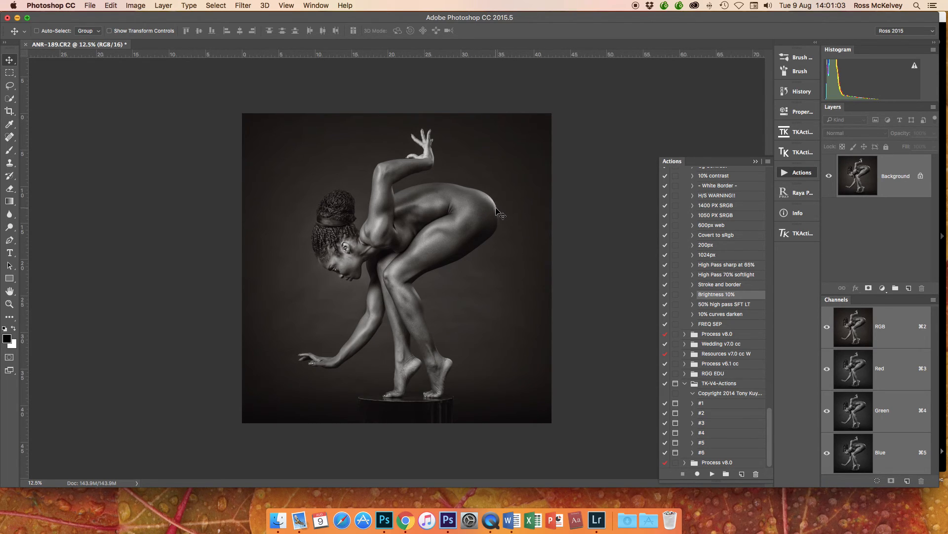
{"action": "mouse_move", "coordinate": [471, 198]}
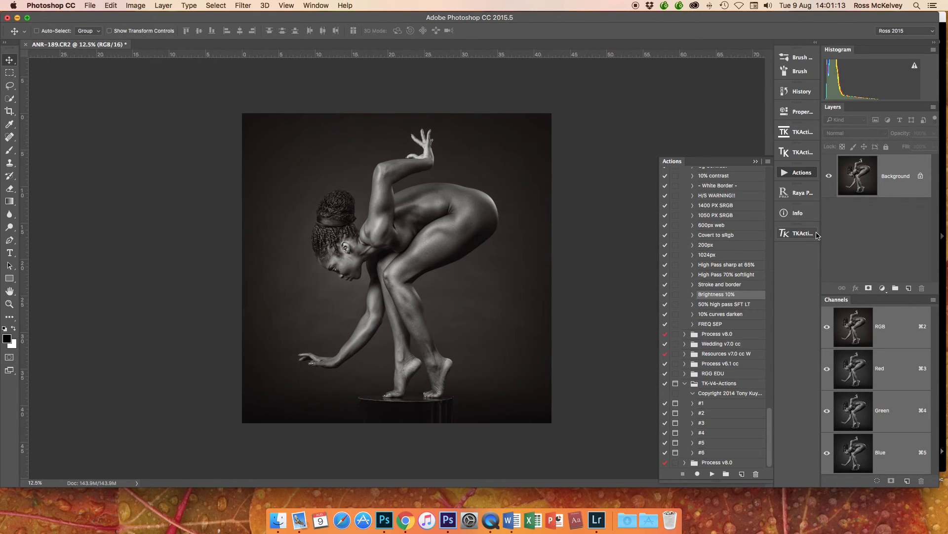
Load the TKActions Lights-1 luminosity selection and add a Multiply-blended Curves 1 layer.
{"action": "left_click", "coordinate": [784, 233]}
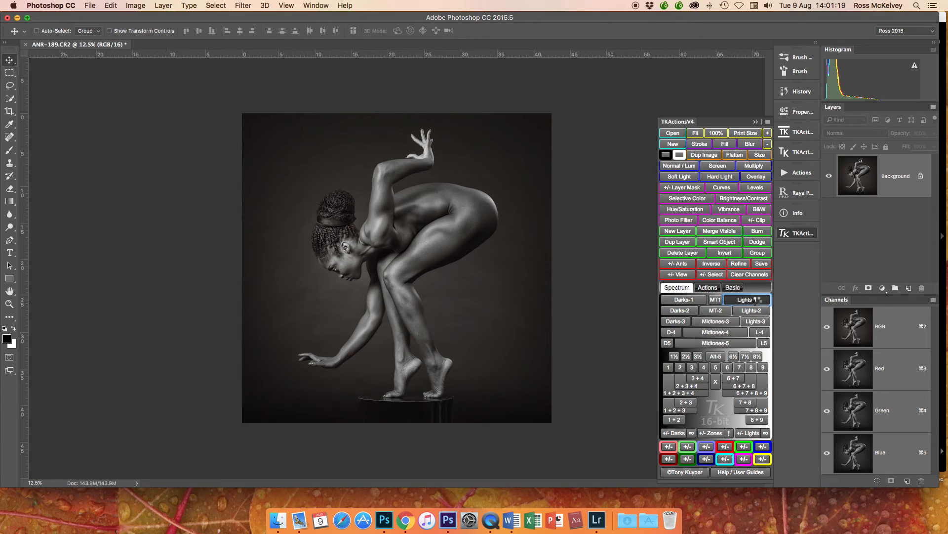
{"action": "left_click", "coordinate": [746, 299]}
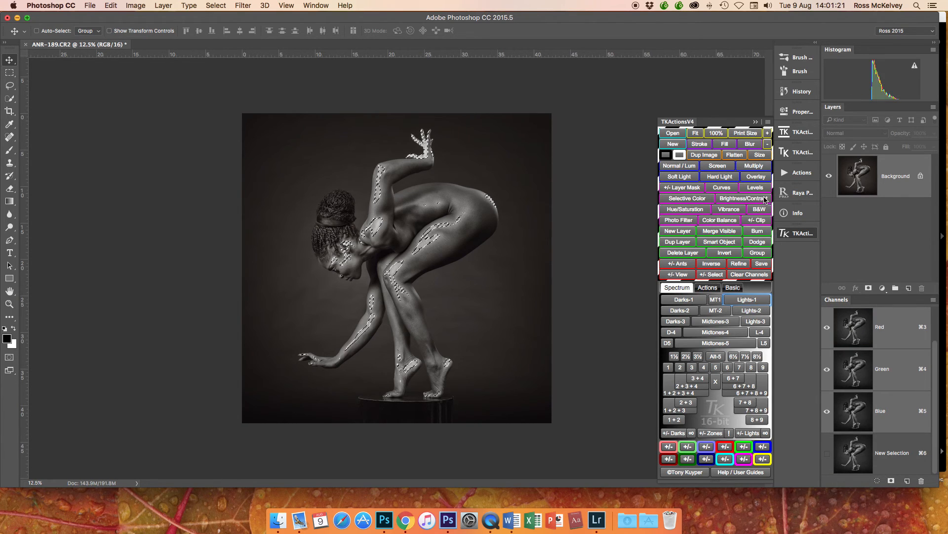
{"action": "left_click", "coordinate": [721, 186]}
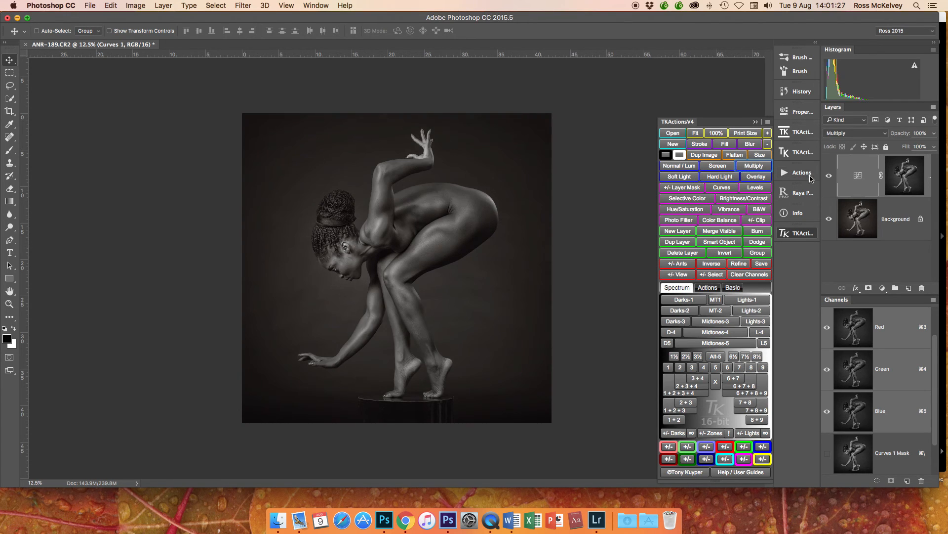
{"action": "left_click", "coordinate": [829, 175]}
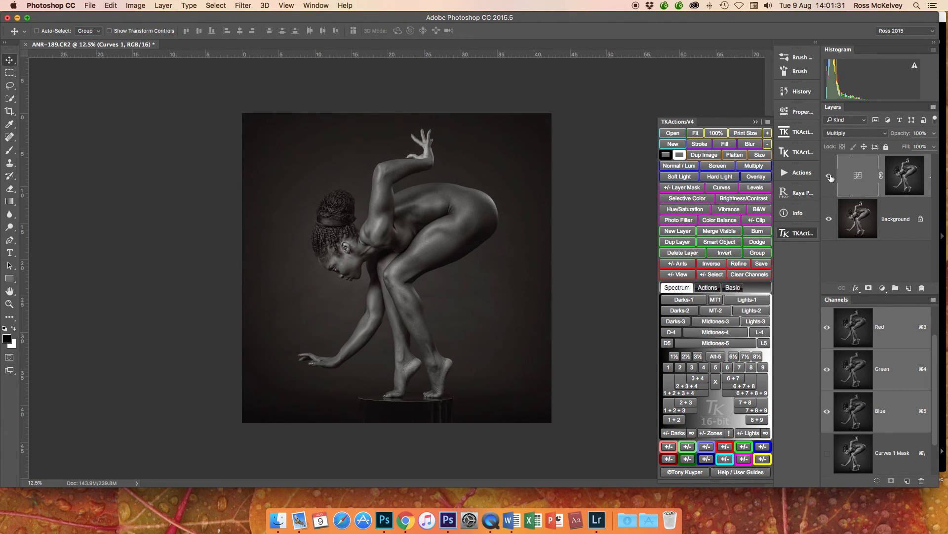
Group the Curves layer and paint white on the group's black mask over a bright highlight.
{"action": "left_click", "coordinate": [757, 252]}
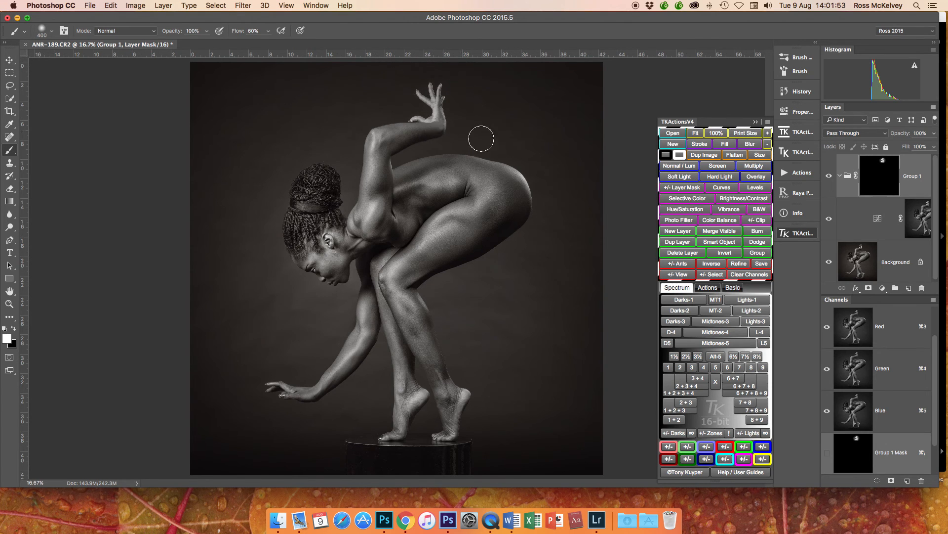
{"action": "left_click_drag", "start_coordinate": [480, 138], "coordinate": [523, 185]}
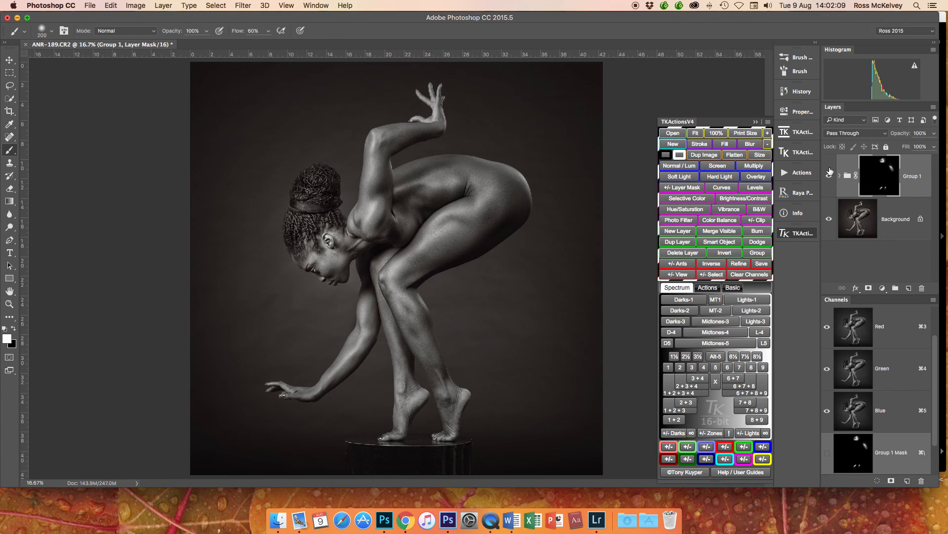
{"action": "mouse_move", "coordinate": [442, 110]}
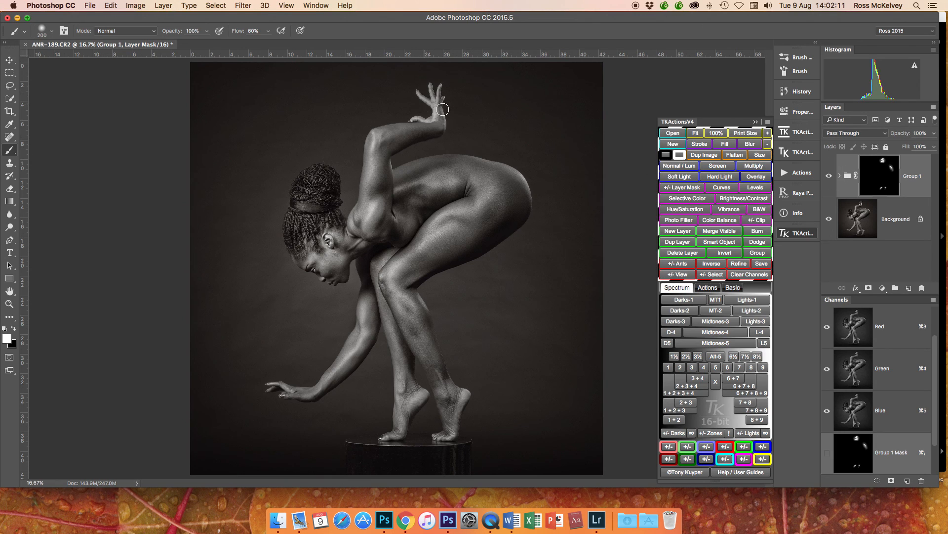